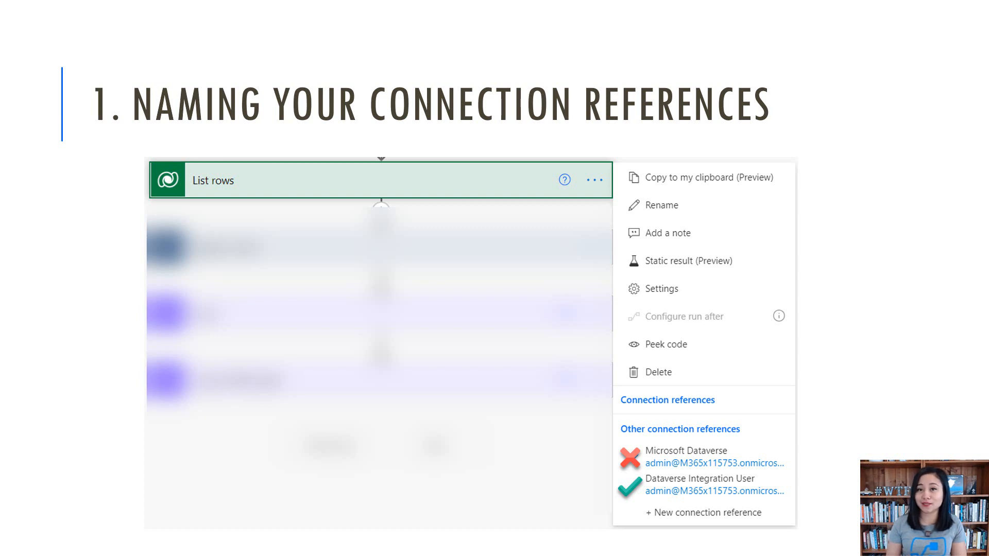
# Step: Advance past the Create HTML table tip to the Apply to each output tip slide
pyautogui.press('Right')
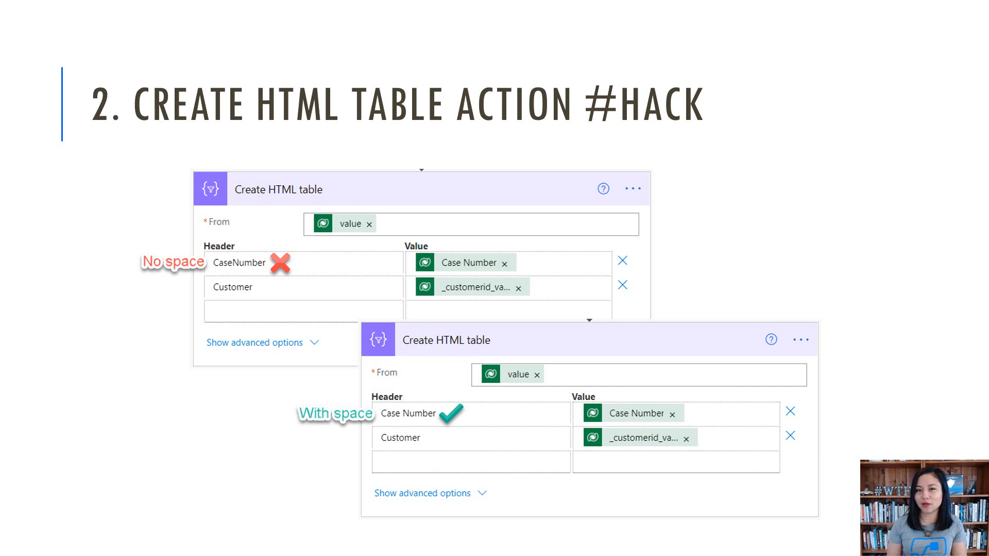
pyautogui.press('Right')
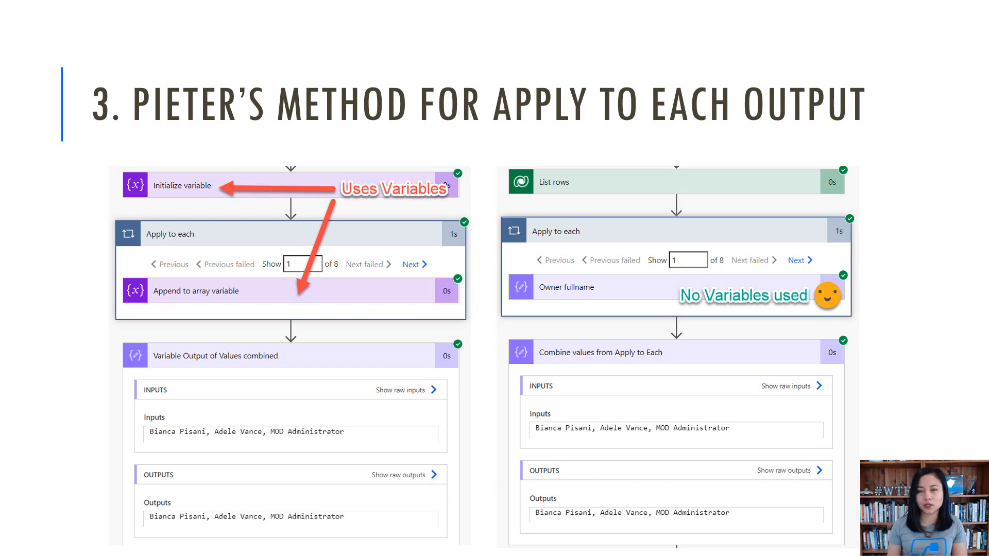
# Step: Advance one slide to the Demo Time section slide
pyautogui.press('Right')
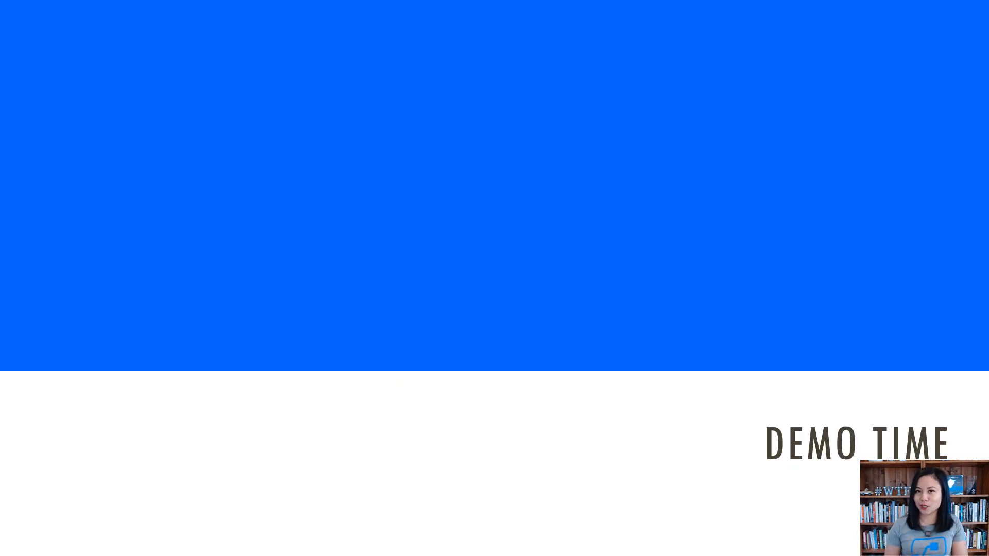
# Step: Sign in with the existing account to create a Microsoft Dataverse connection for List rows
pyautogui.click(238, 542)
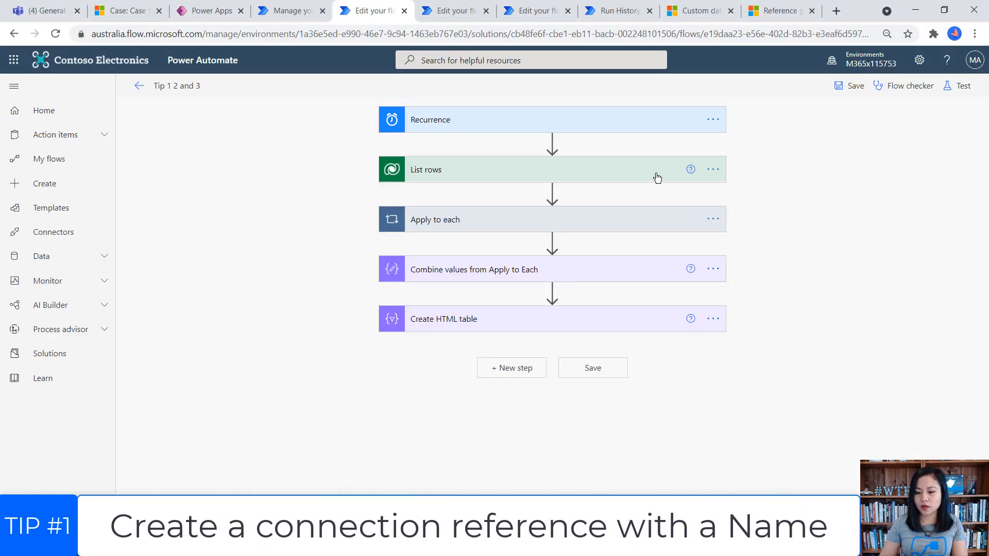
pyautogui.click(536, 170)
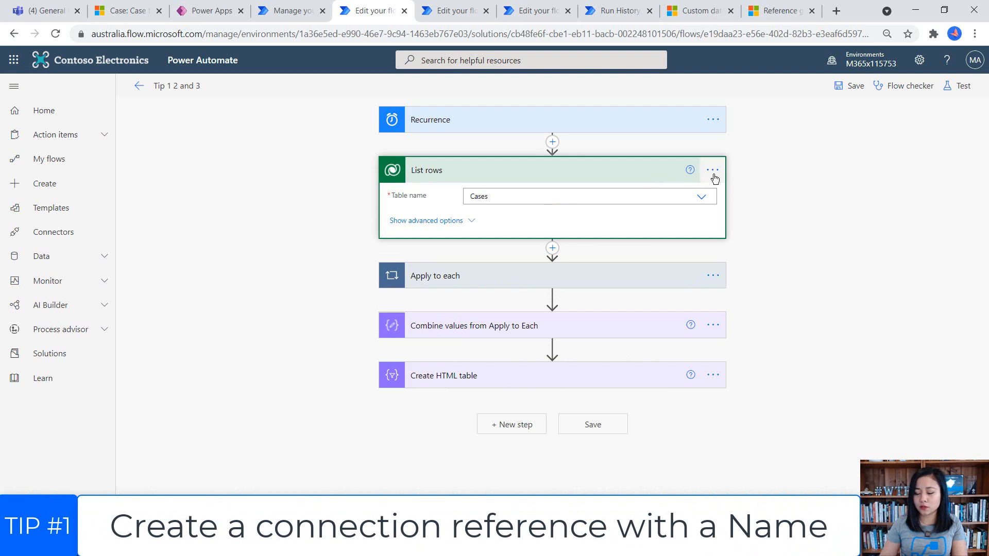
pyautogui.click(712, 170)
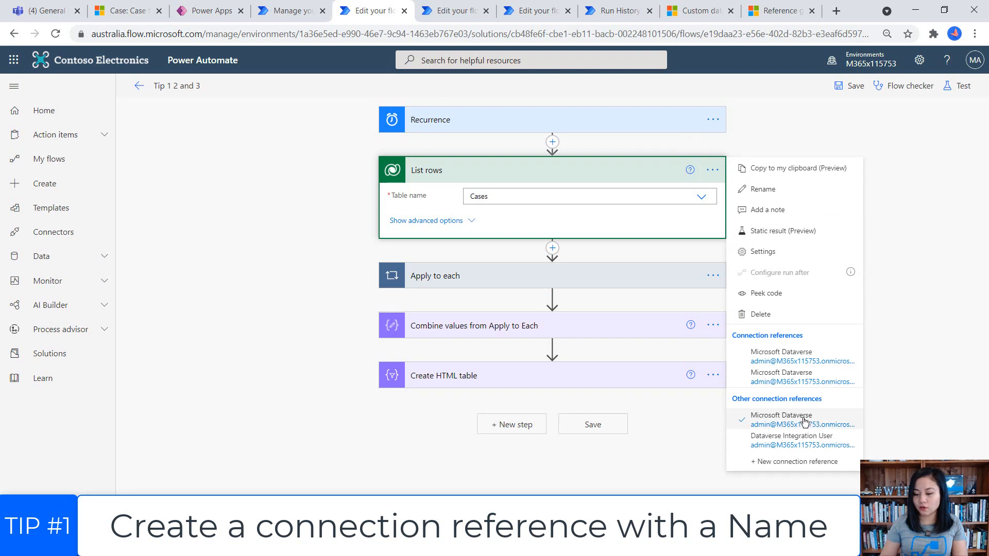
pyautogui.moveTo(820, 417)
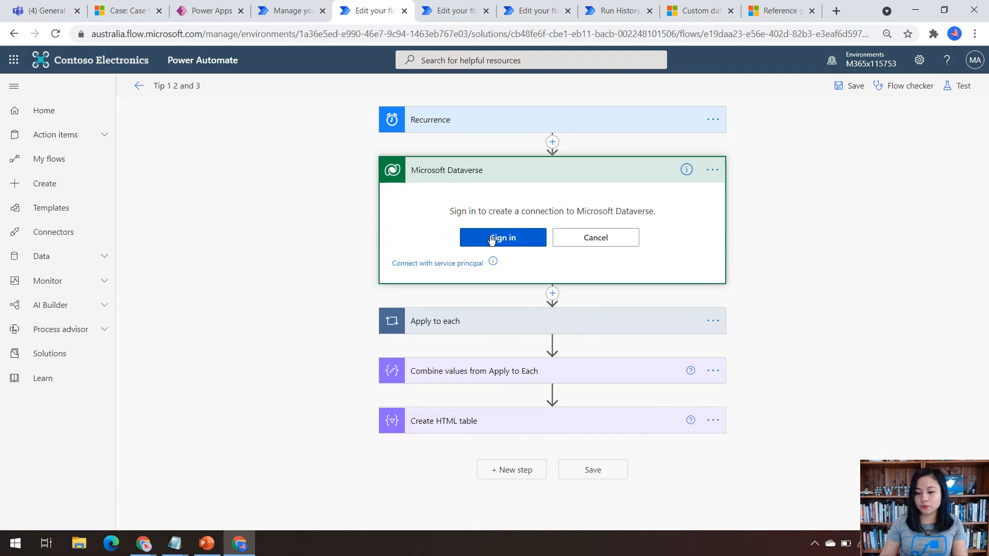
pyautogui.click(502, 237)
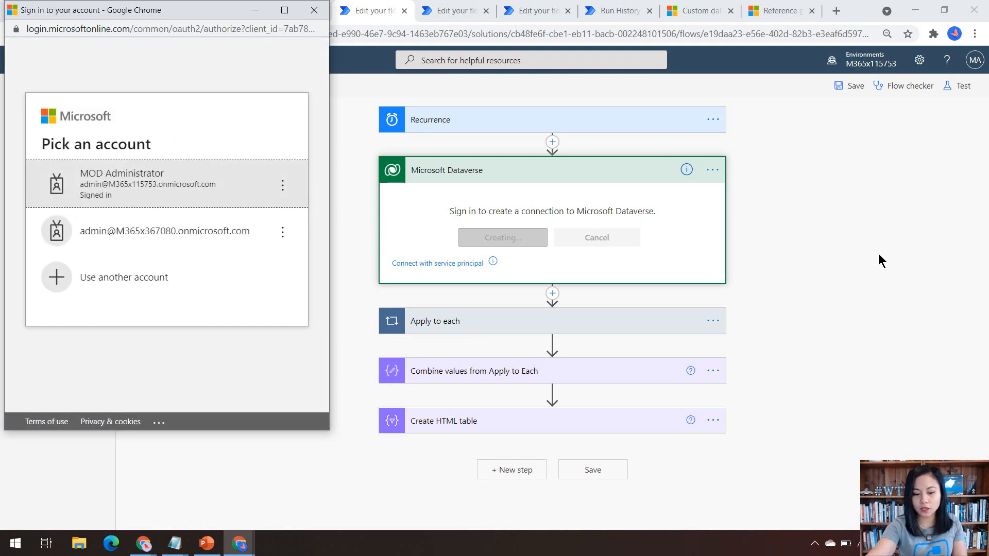
pyautogui.click(157, 183)
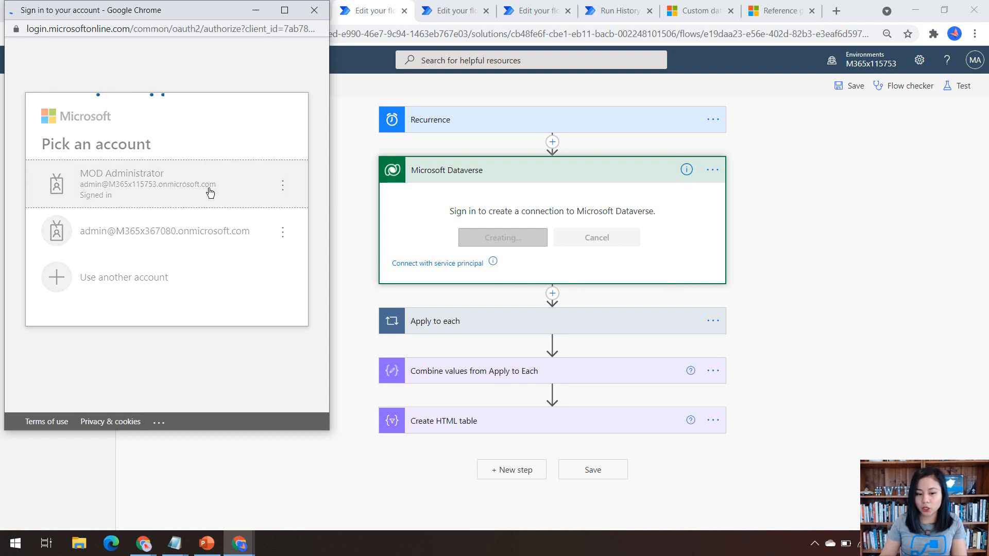
pyautogui.click(148, 183)
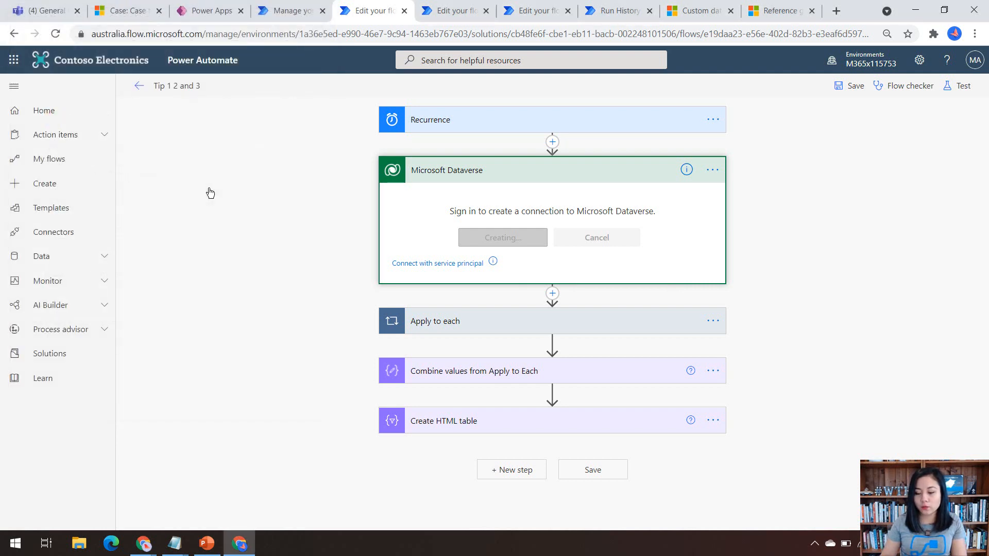
pyautogui.click(501, 237)
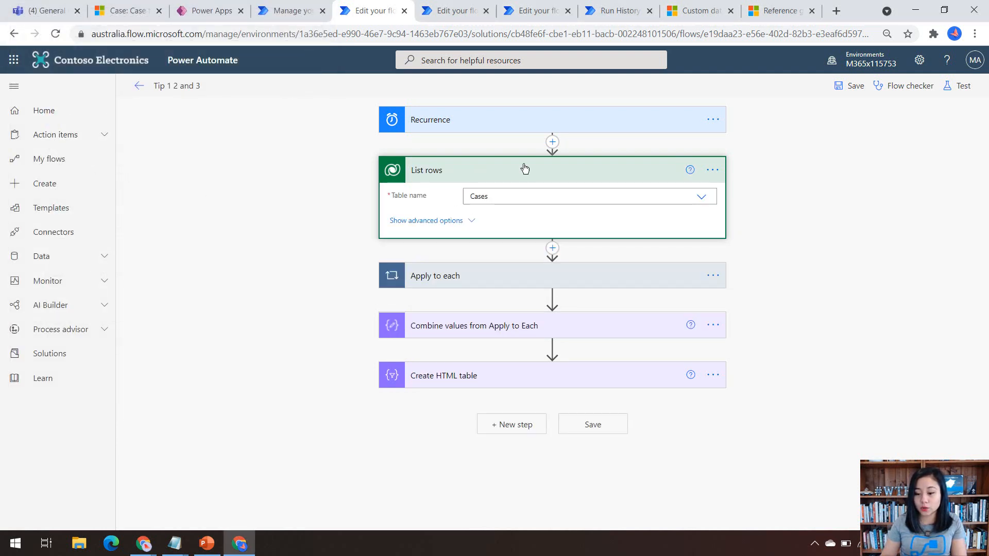
# Step: Reload the flow and recheck the List rows connection references
pyautogui.click(713, 170)
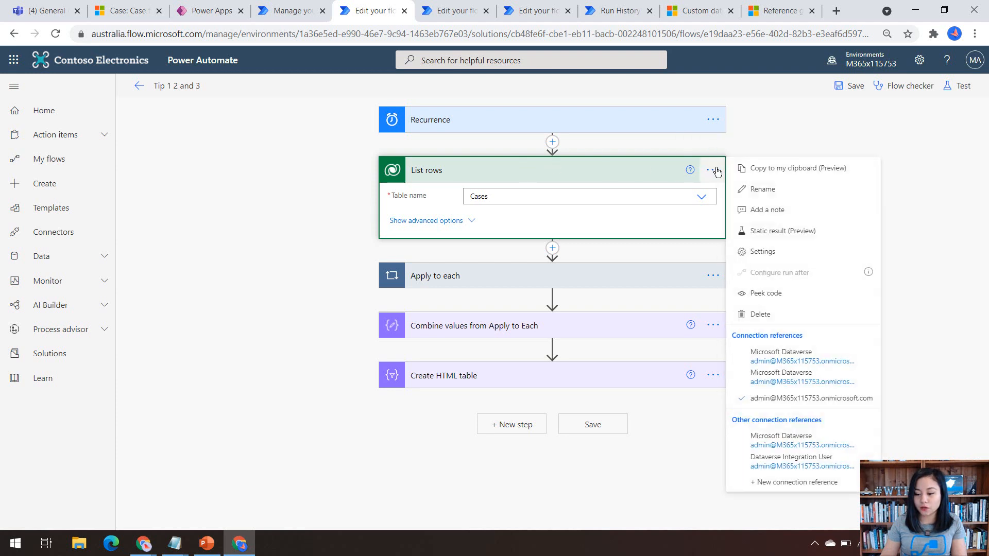
pyautogui.moveTo(274, 160)
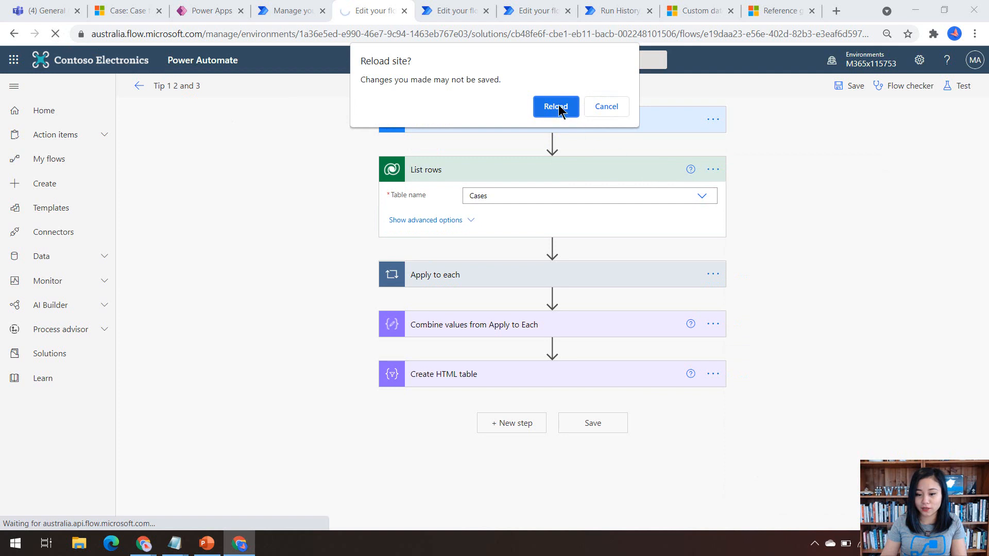
pyautogui.click(555, 106)
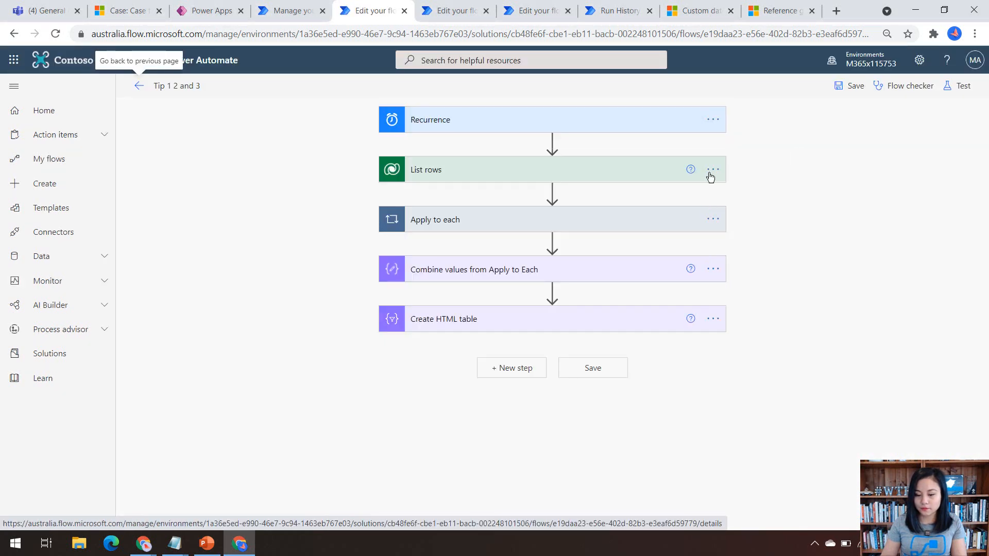
pyautogui.click(712, 169)
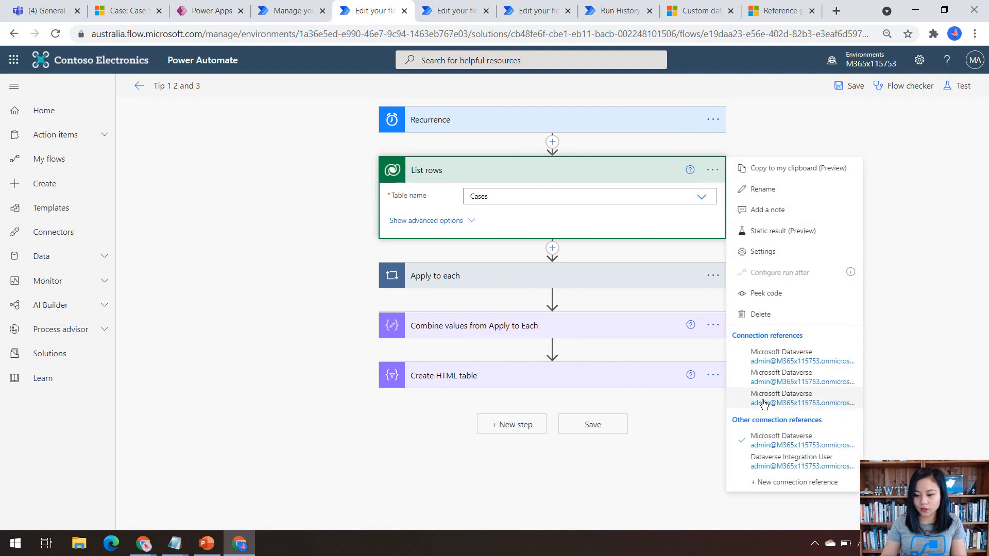
pyautogui.moveTo(752, 403)
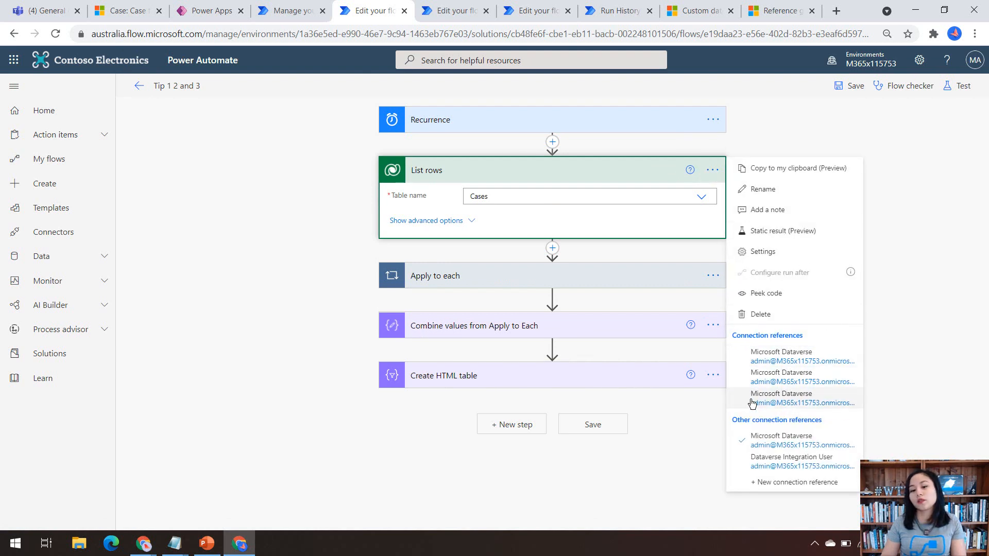
pyautogui.moveTo(760, 470)
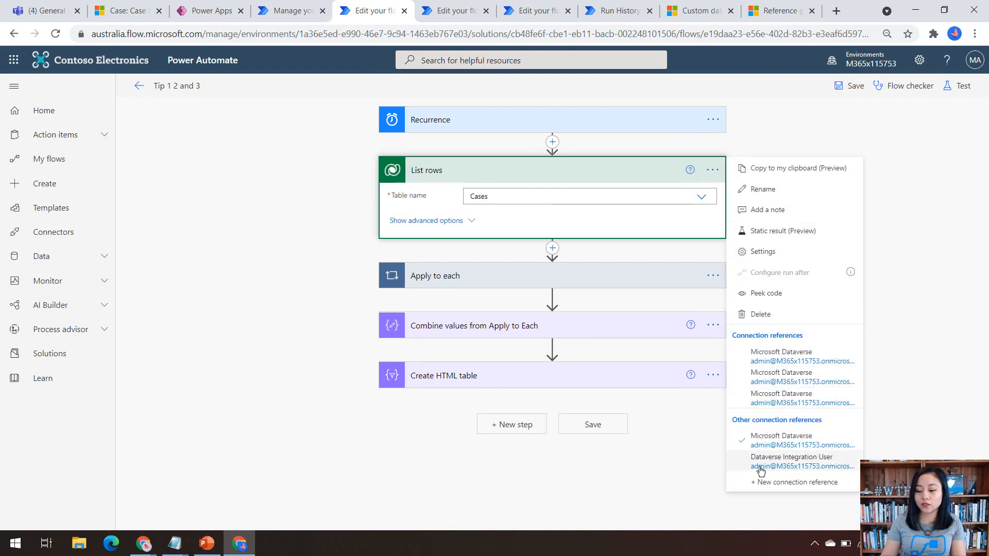
pyautogui.moveTo(466, 279)
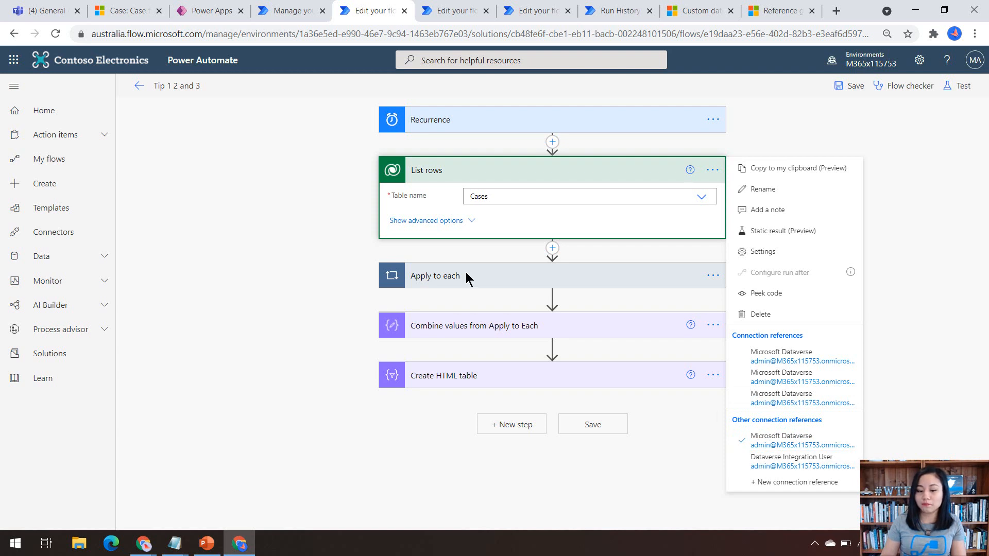
# Step: Start a new connection reference in the PPMELUG solution named WTF Integration User
pyautogui.click(209, 10)
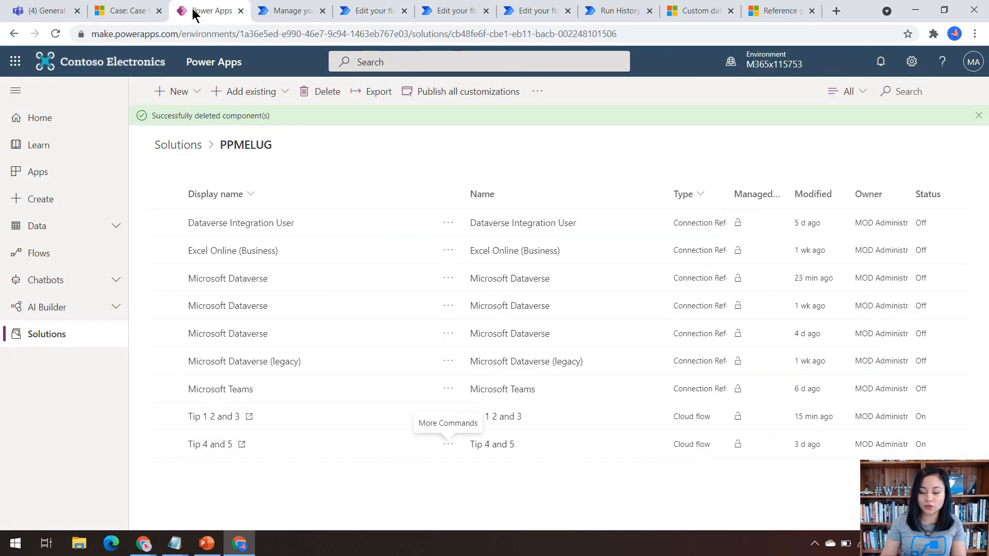
pyautogui.moveTo(354, 163)
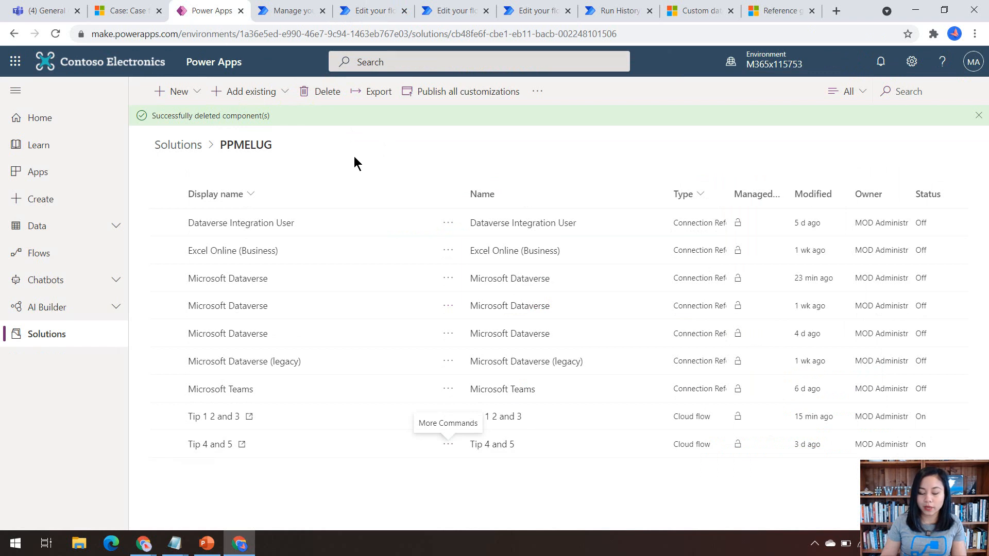
pyautogui.click(173, 92)
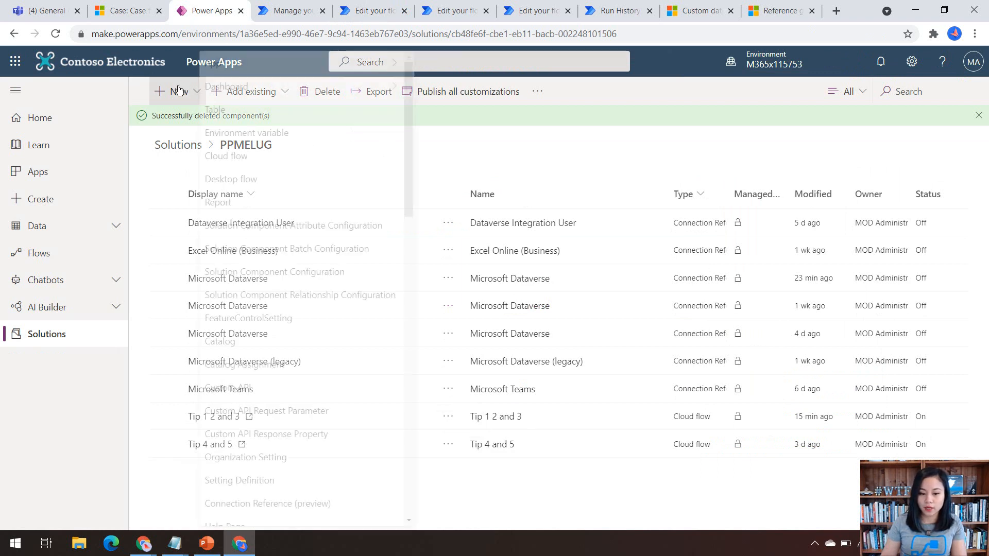
pyautogui.click(178, 91)
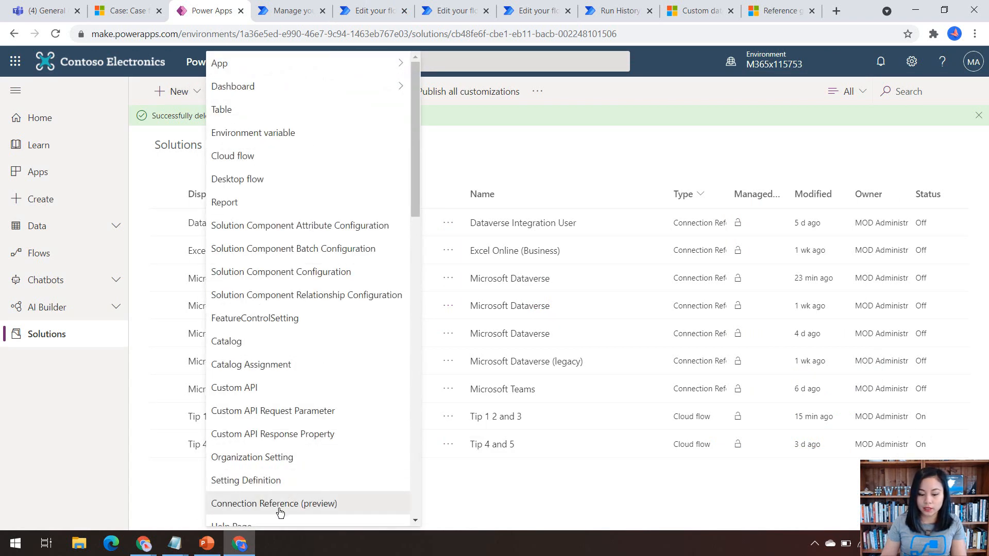
pyautogui.click(274, 504)
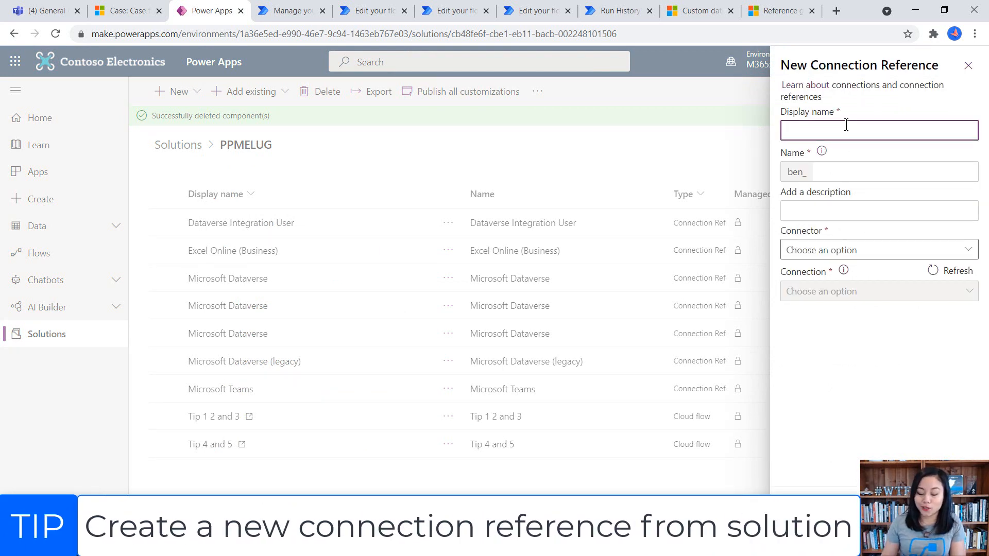
pyautogui.write('WTF')
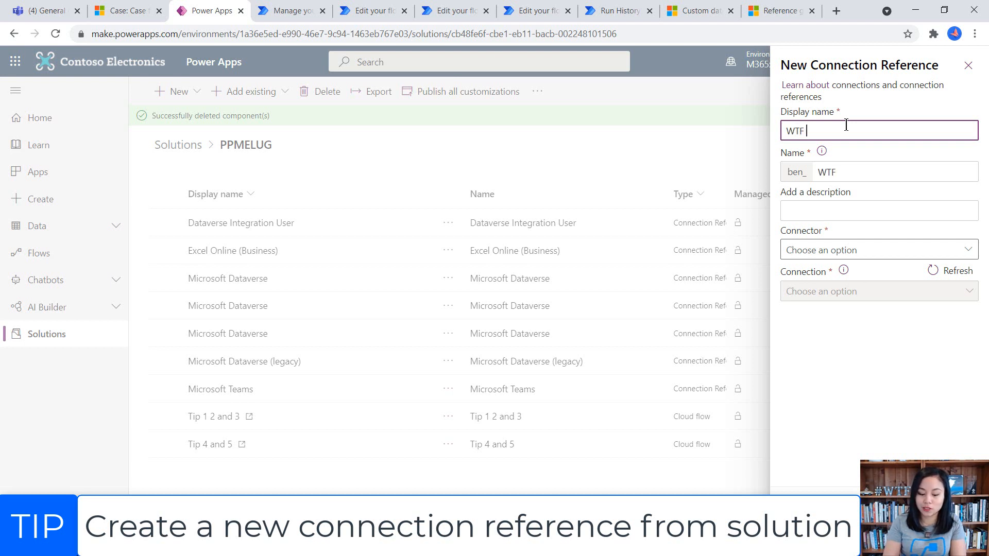
pyautogui.write('Integration')
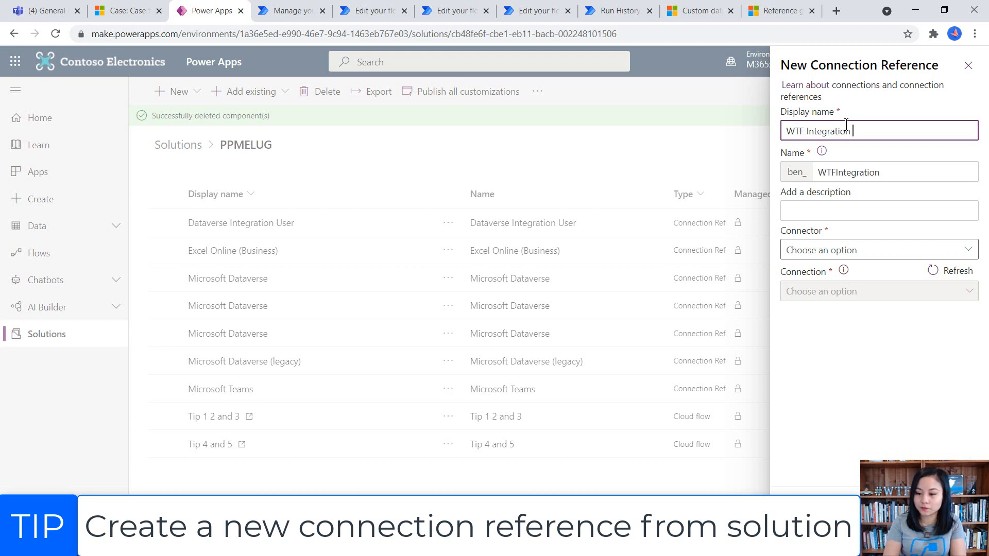
pyautogui.write('User')
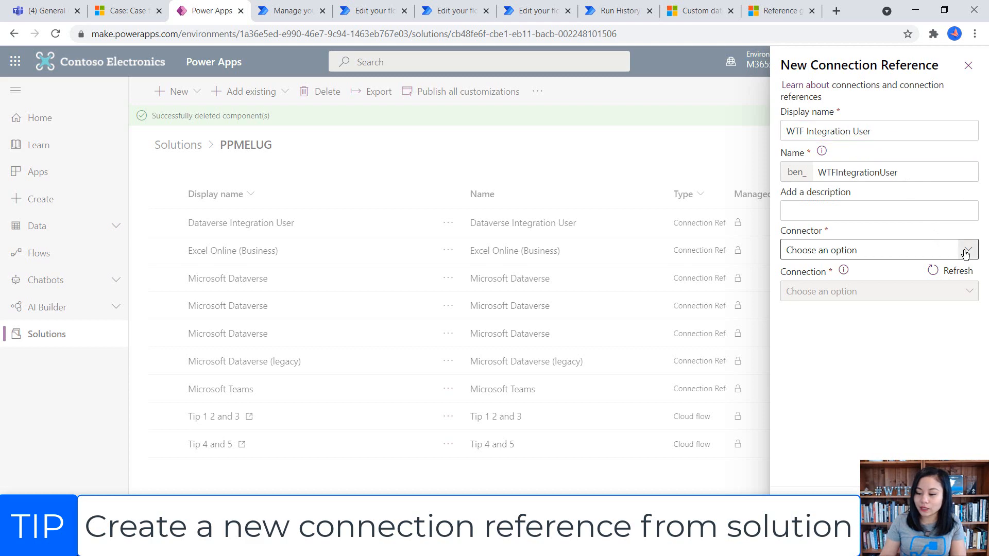
# Step: Choose Microsoft Dataverse as the connector and create the connection reference
pyautogui.click(966, 249)
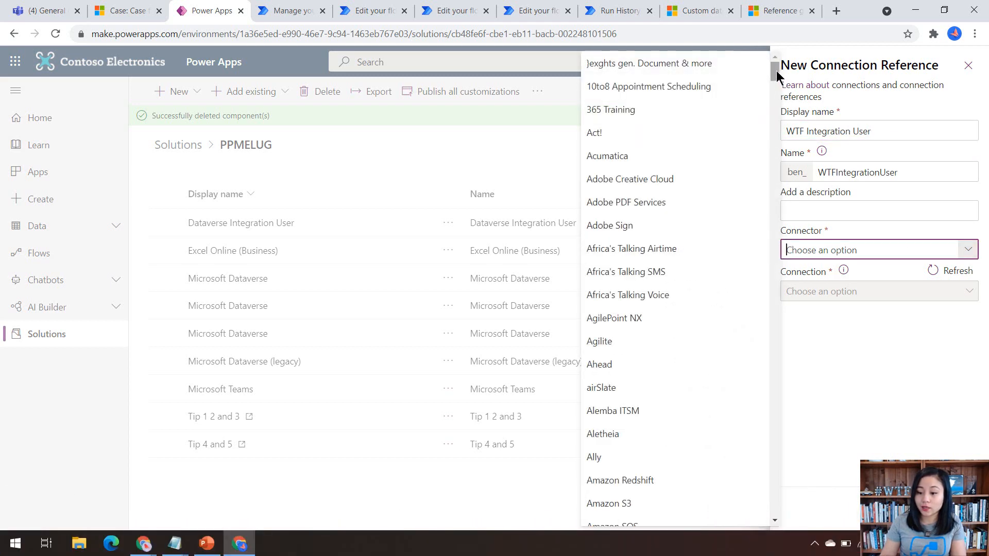
pyautogui.scroll(-3)
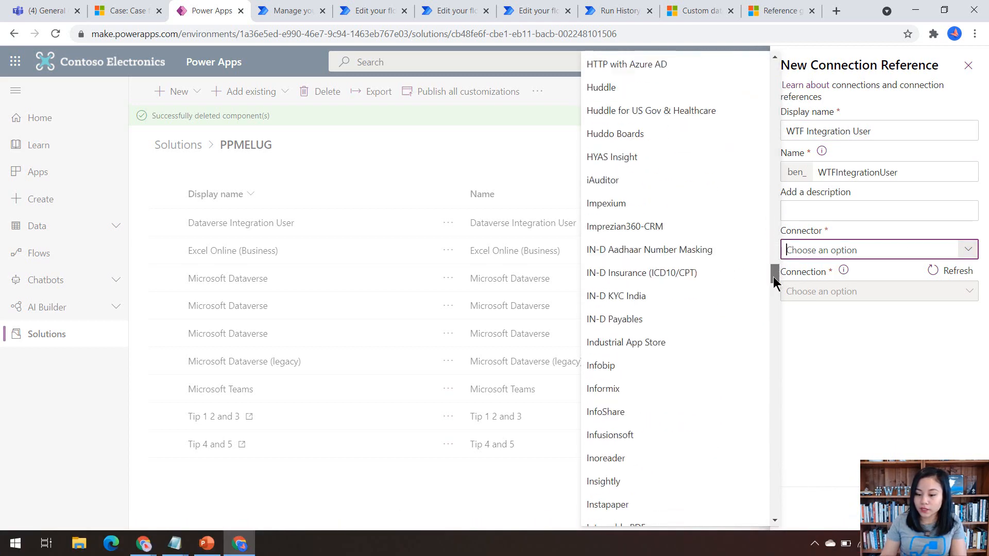
pyautogui.scroll(-3)
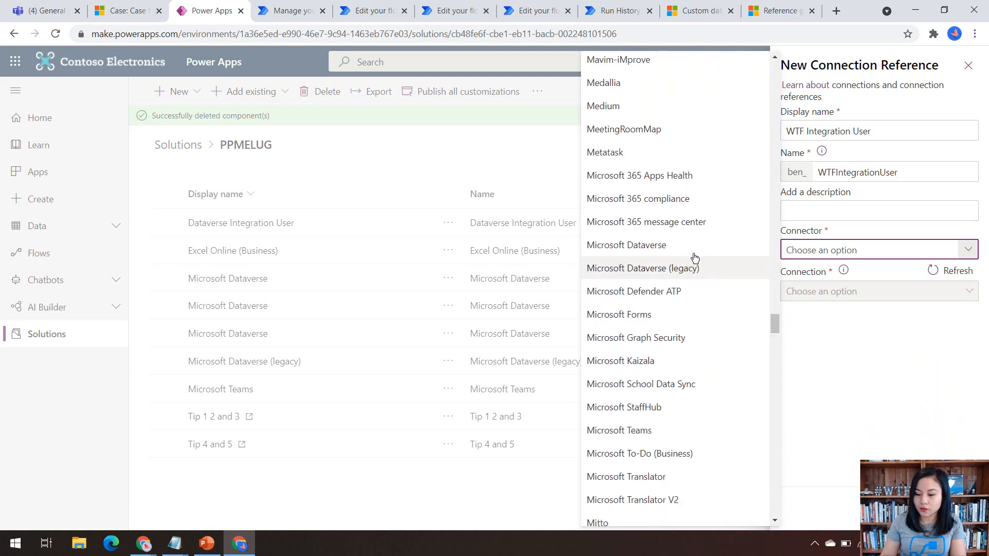
pyautogui.click(626, 245)
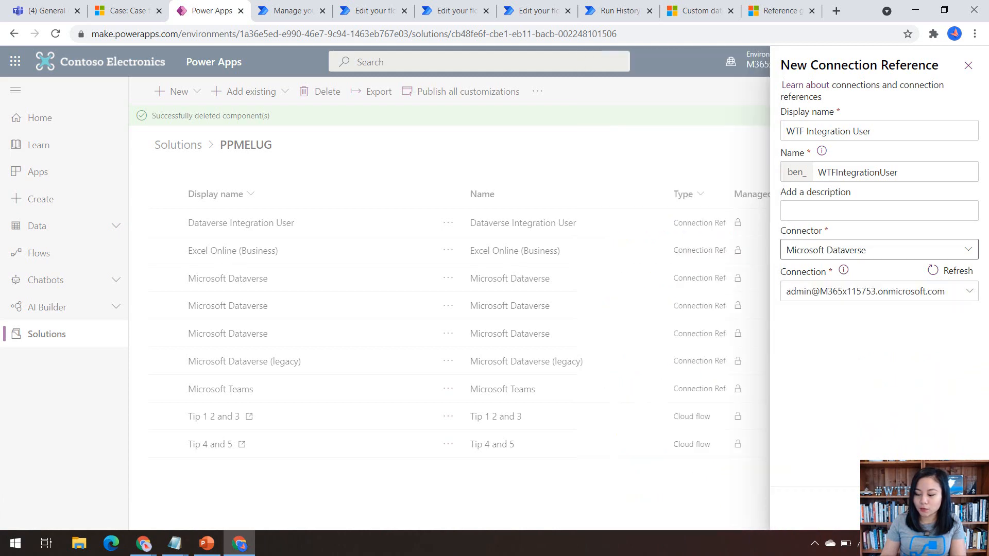
pyautogui.click(969, 65)
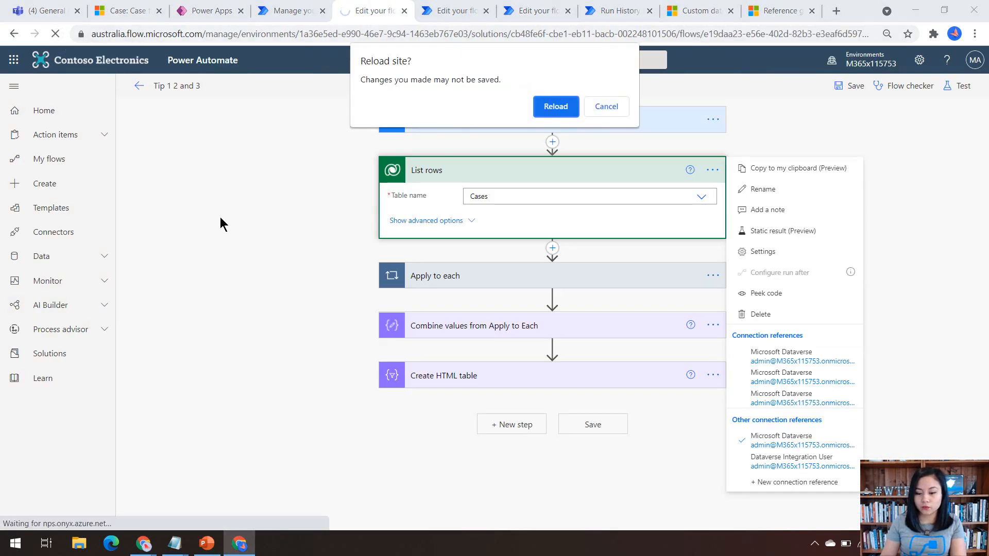
# Step: Reload the editor and confirm List rows now offers the WTF Integration User reference
pyautogui.click(554, 106)
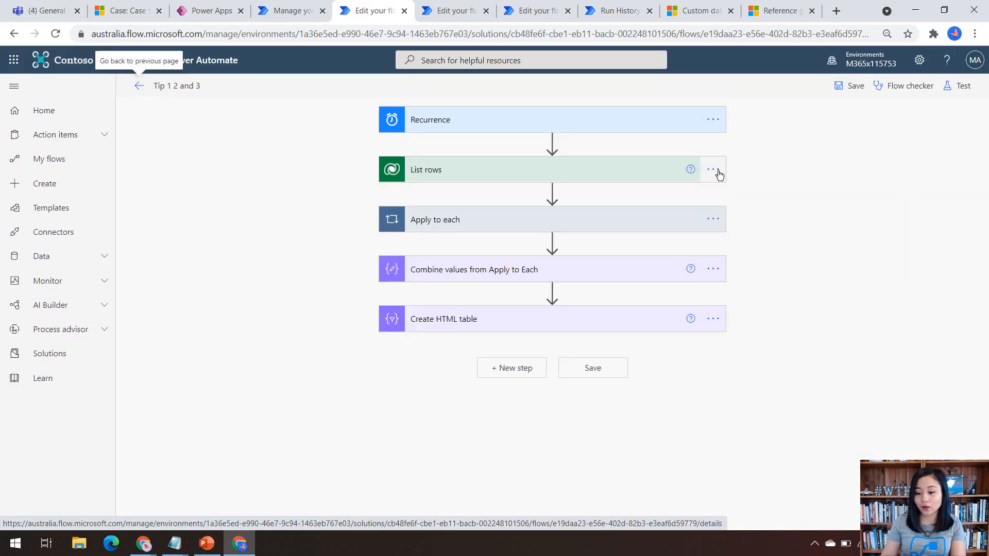
pyautogui.click(713, 169)
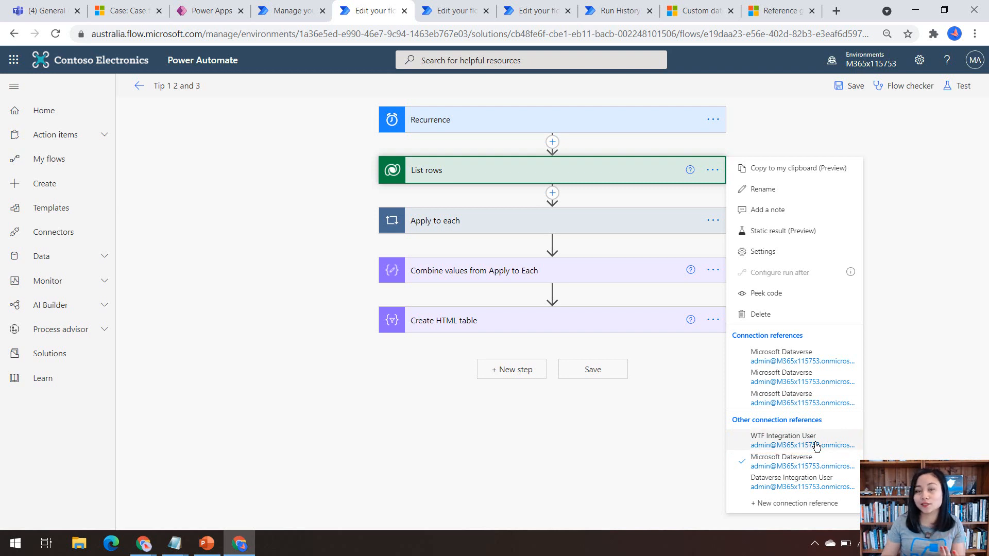
pyautogui.moveTo(941, 307)
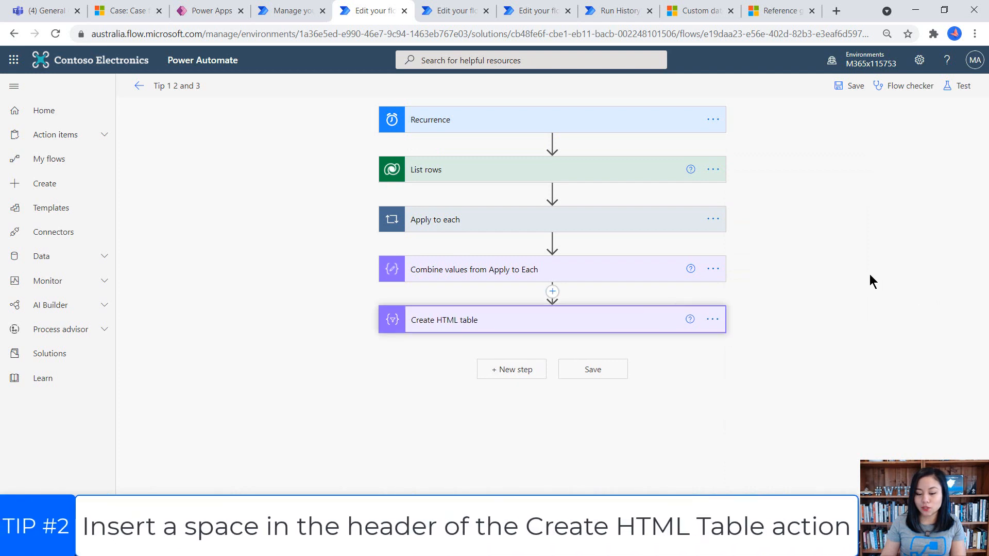
# Step: Paste 'Case Number' from Notepad into the Create HTML table's first header field
pyautogui.click(443, 319)
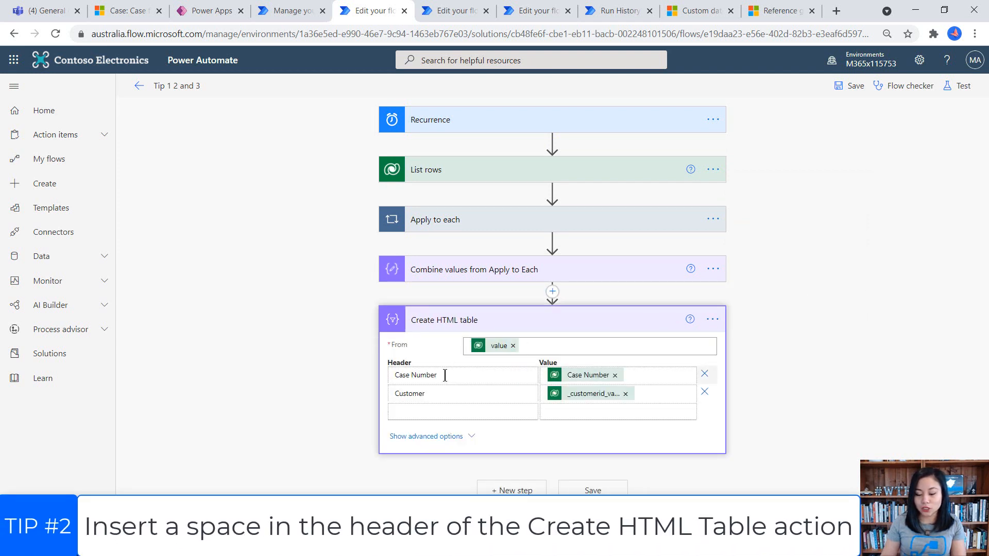
pyautogui.click(445, 375)
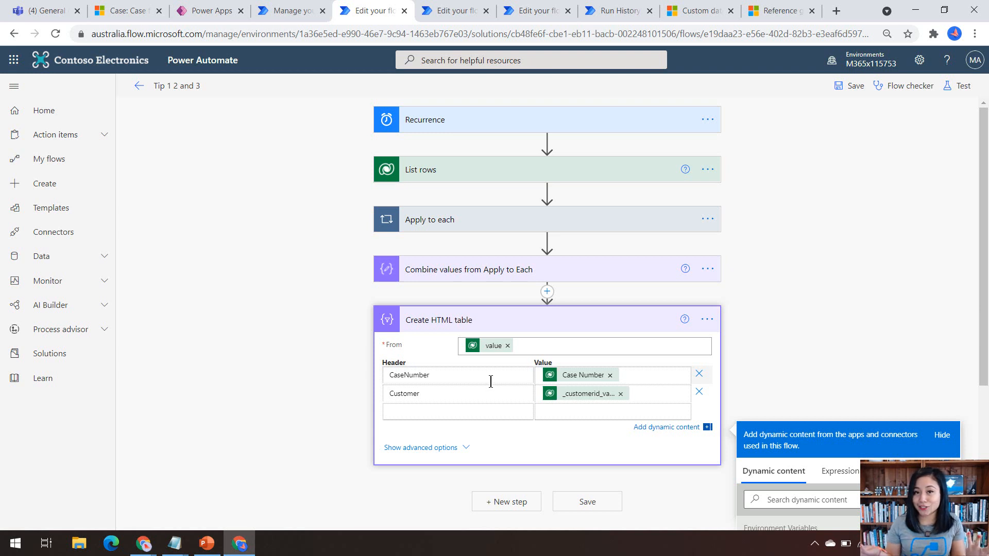
pyautogui.click(767, 319)
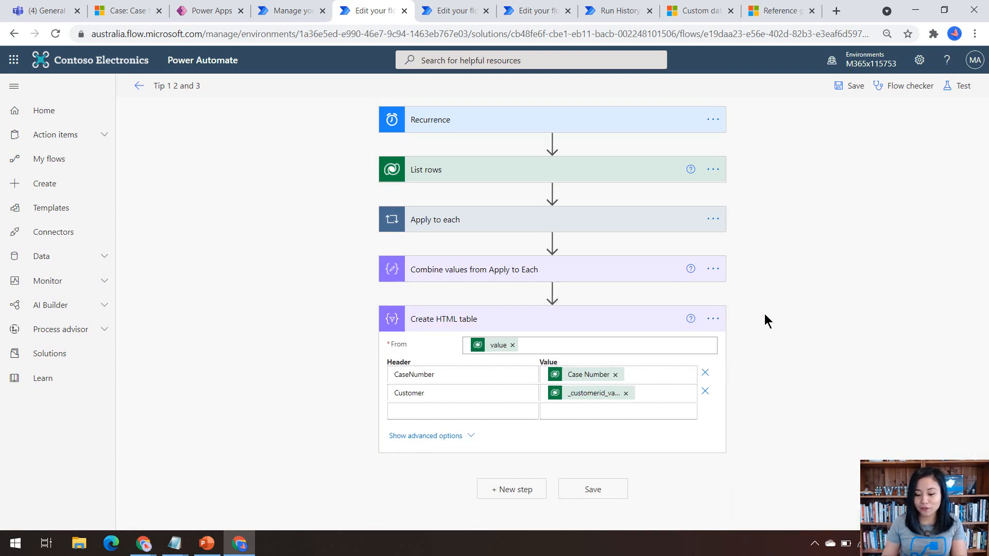
pyautogui.moveTo(749, 316)
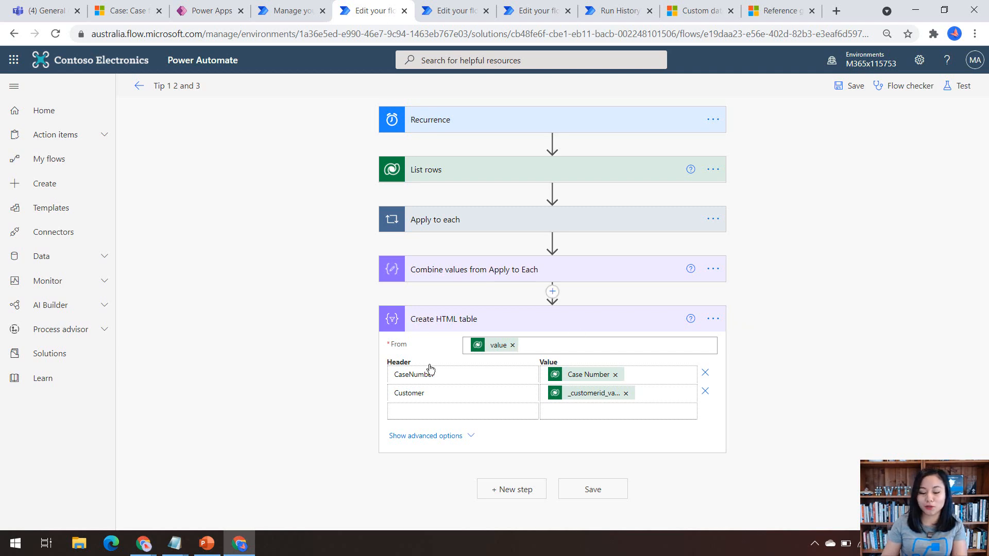
pyautogui.moveTo(173, 543)
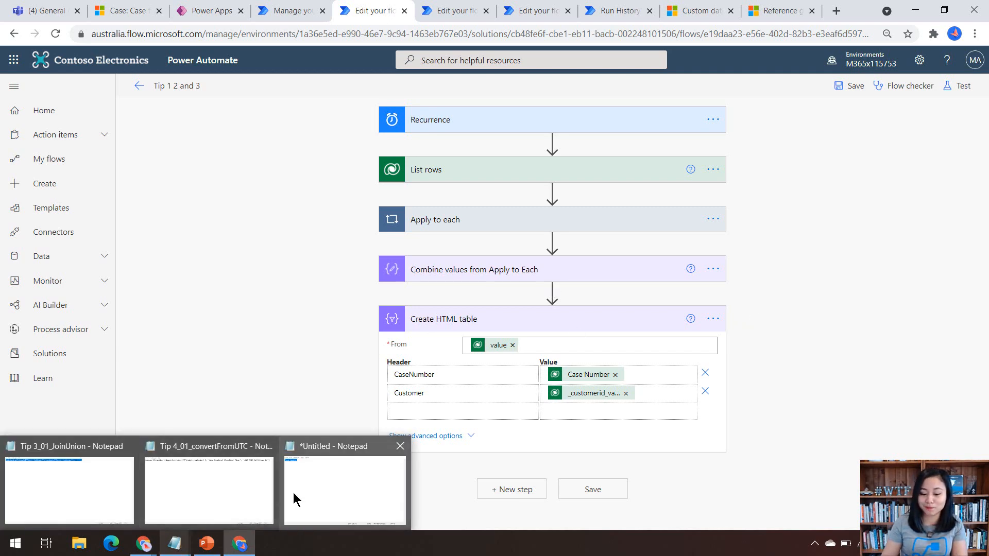
pyautogui.click(344, 489)
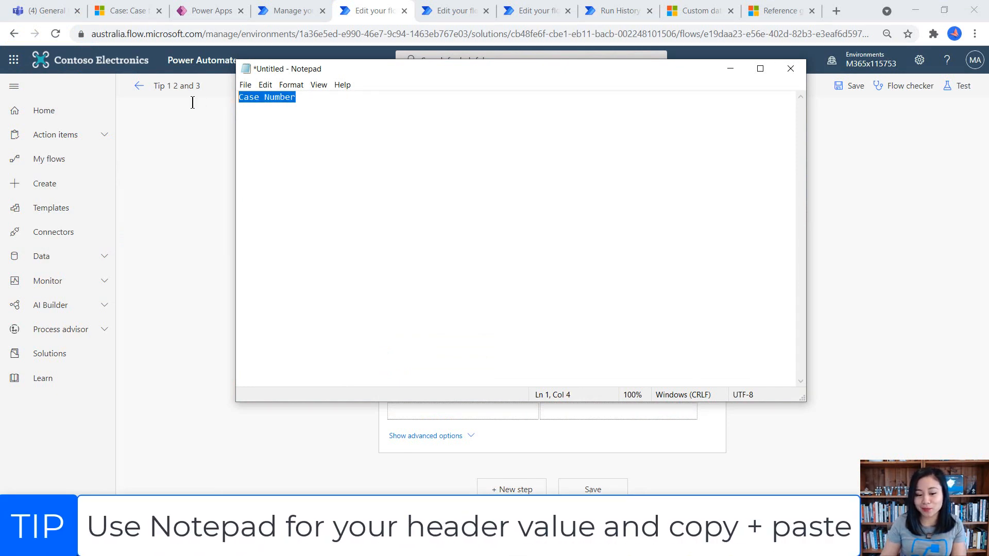
pyautogui.click(790, 68)
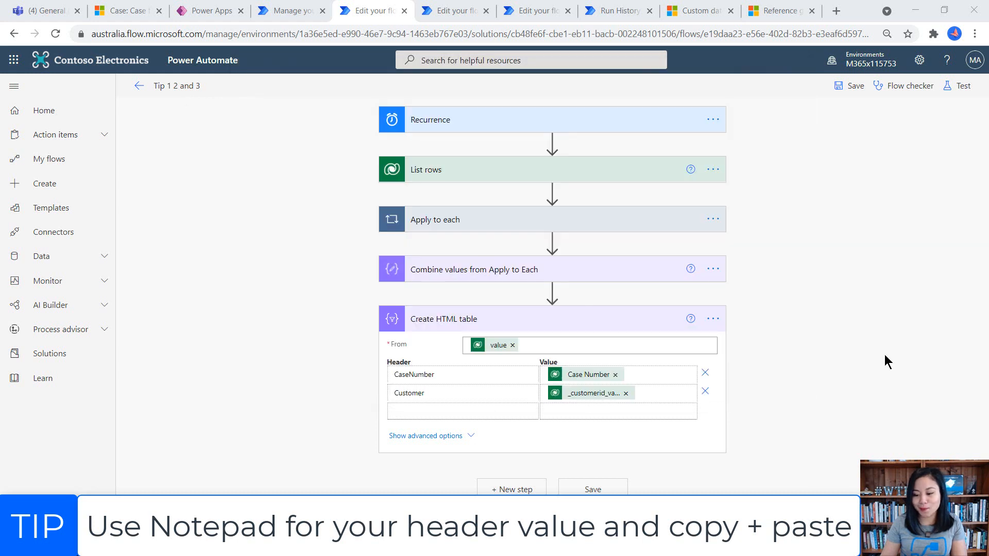
pyautogui.click(461, 374)
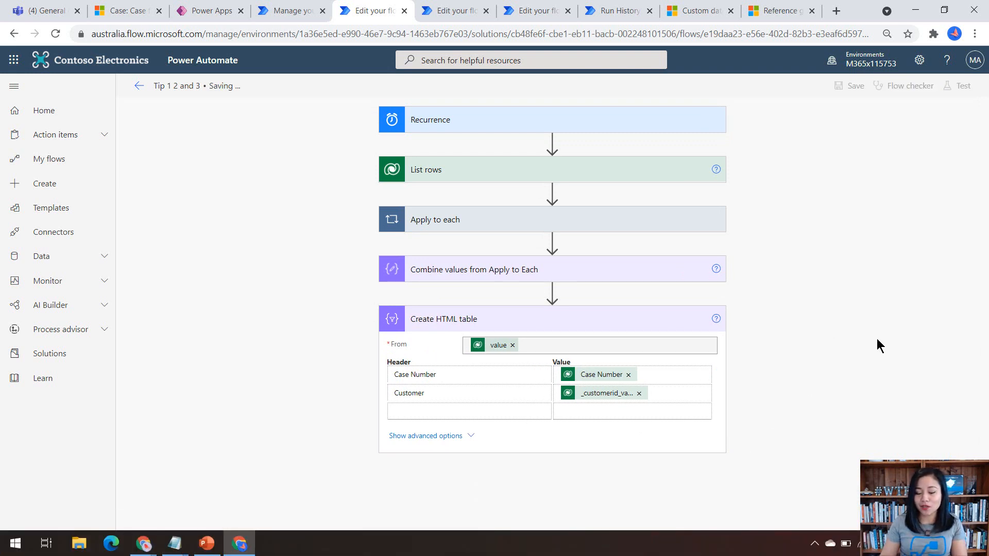
# Step: Expand the Apply to each loop in Incorrect - Tip 3 and scroll through its Fullnames append steps
pyautogui.click(453, 10)
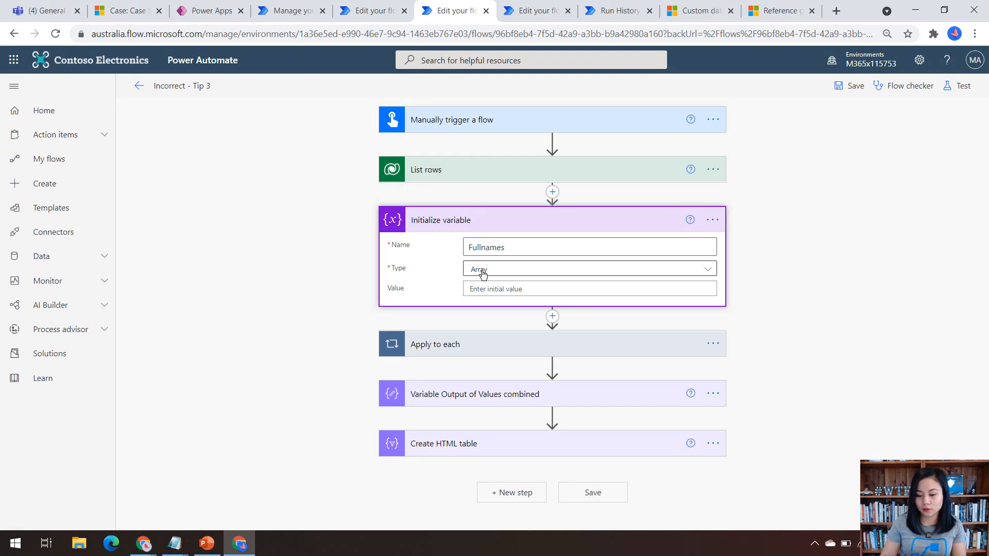
pyautogui.click(435, 345)
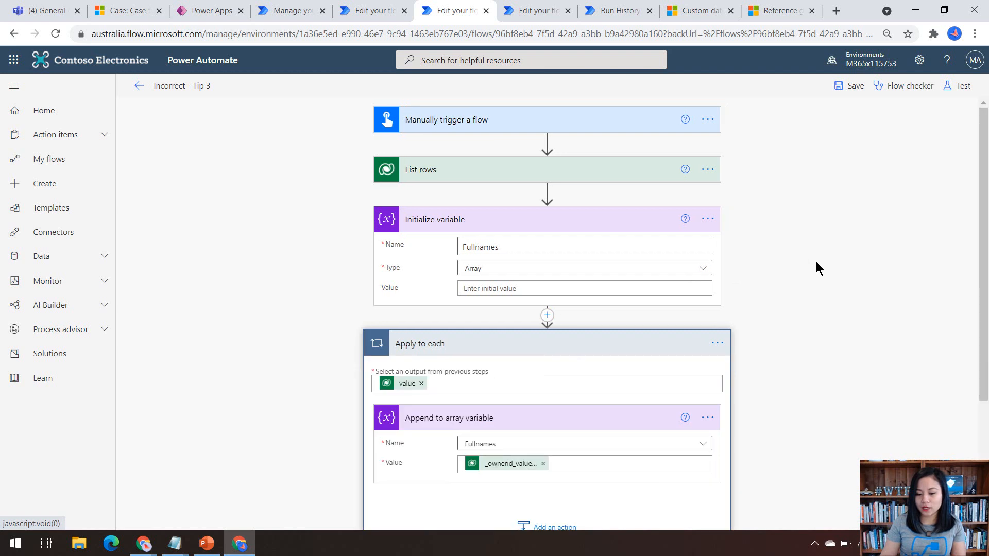
pyautogui.scroll(-3)
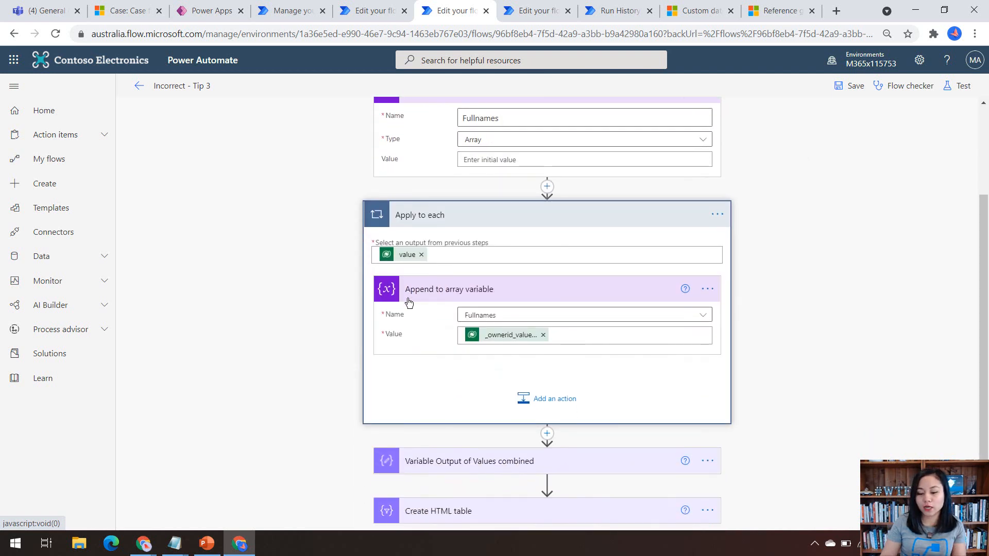
pyautogui.scroll(3)
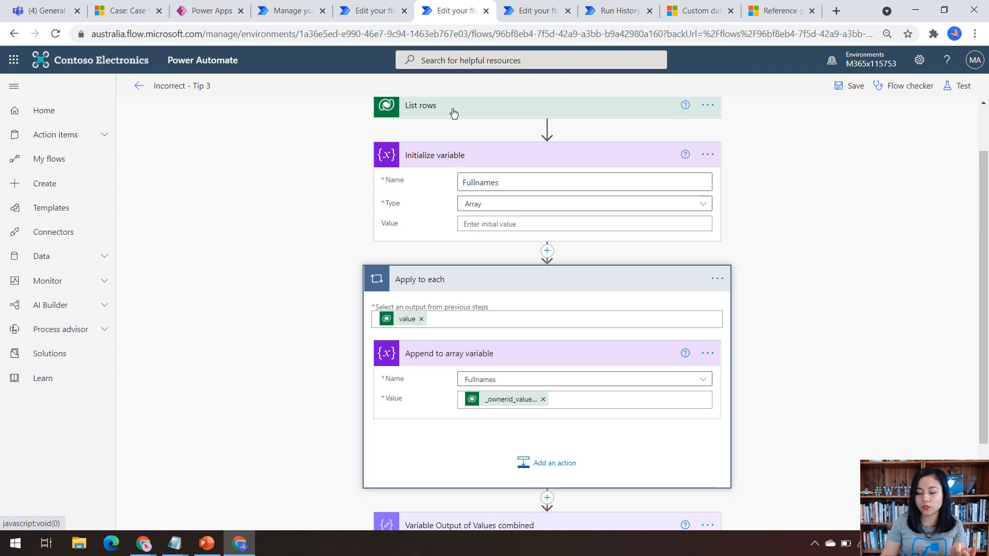
pyautogui.moveTo(371, 428)
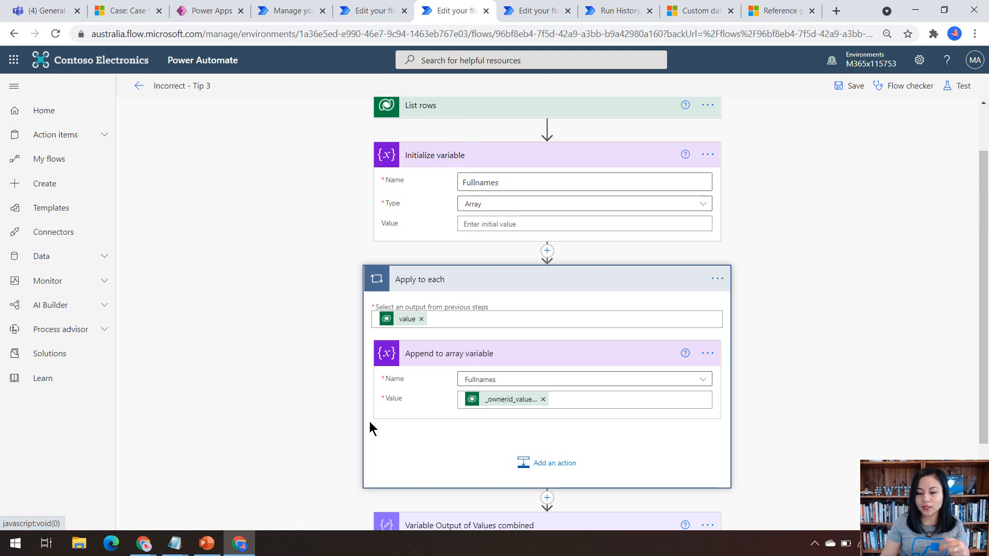
pyautogui.moveTo(464, 214)
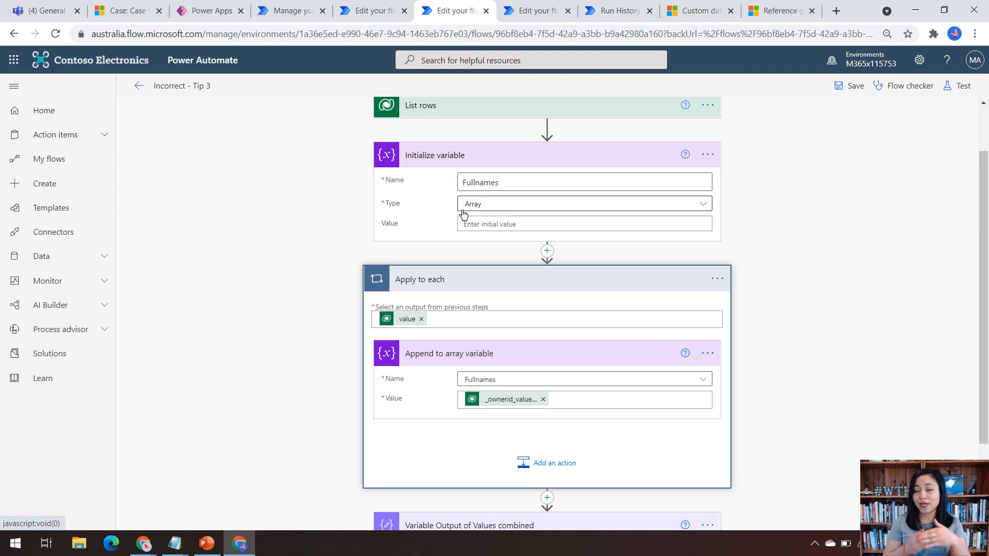
pyautogui.moveTo(578, 301)
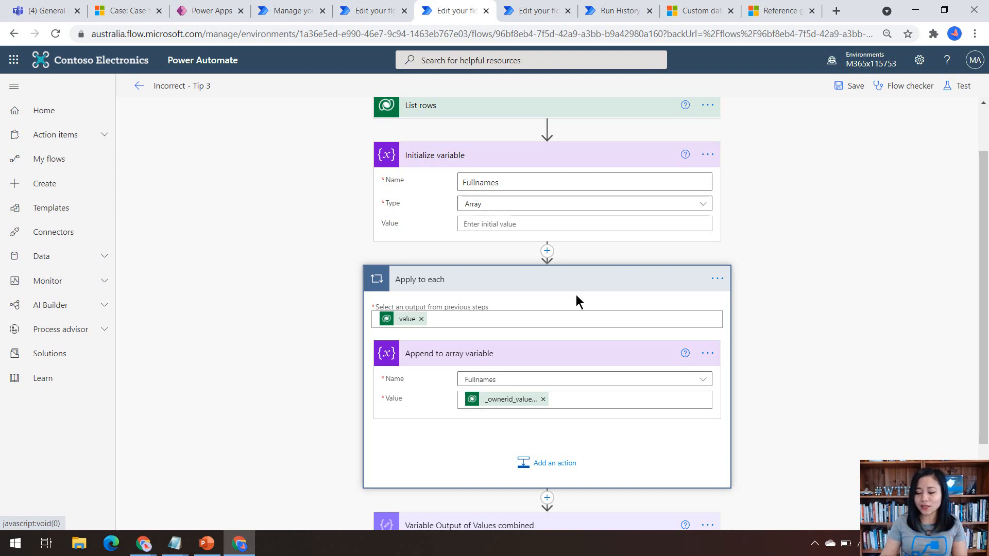
pyautogui.scroll(-3)
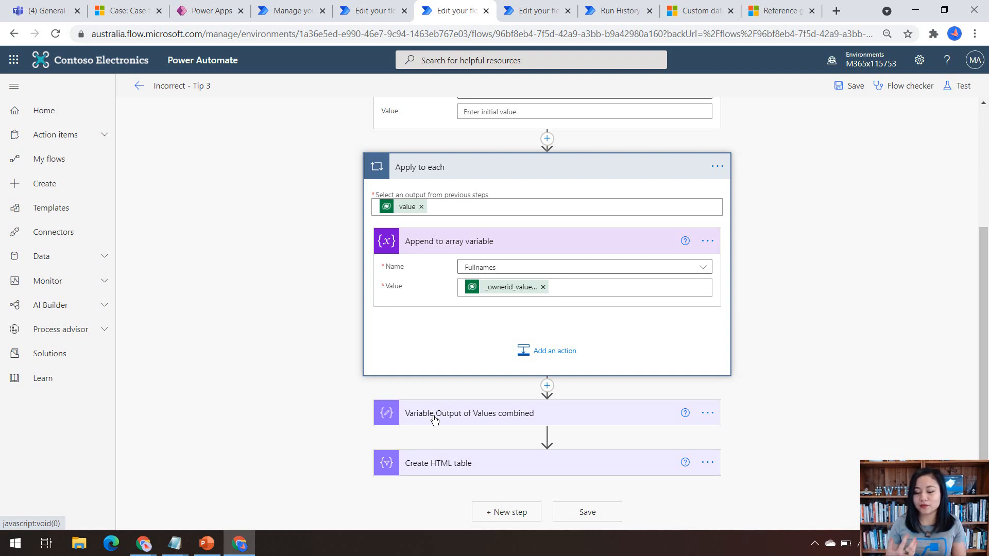
pyautogui.scroll(3)
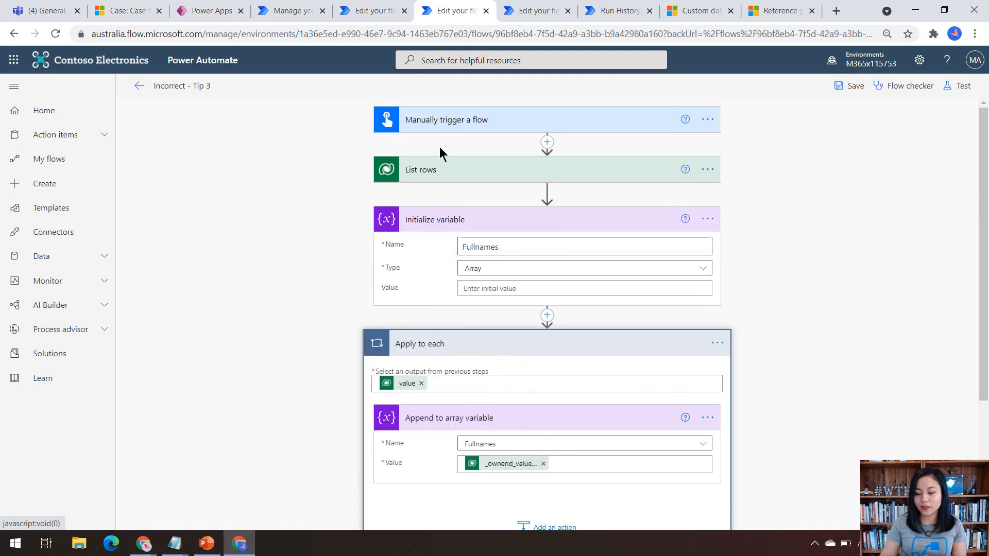
pyautogui.scroll(-3)
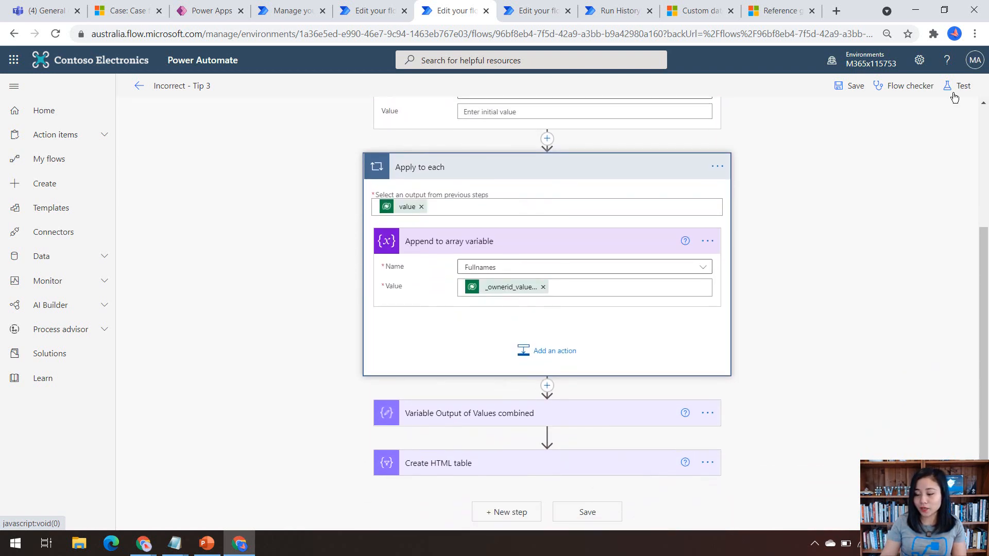
# Step: Run a test and inspect the Append to array variable inputs inside Apply to each
pyautogui.click(961, 85)
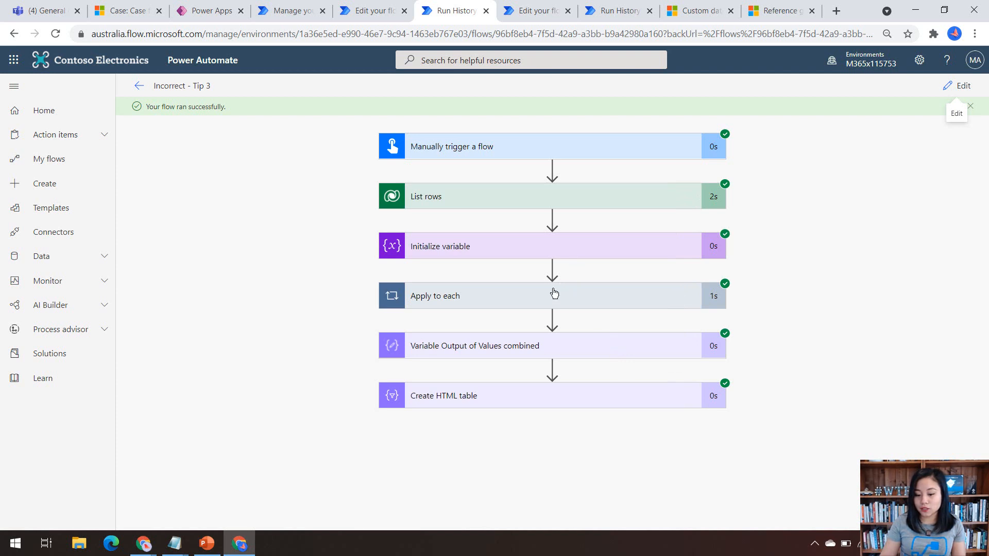
pyautogui.click(435, 296)
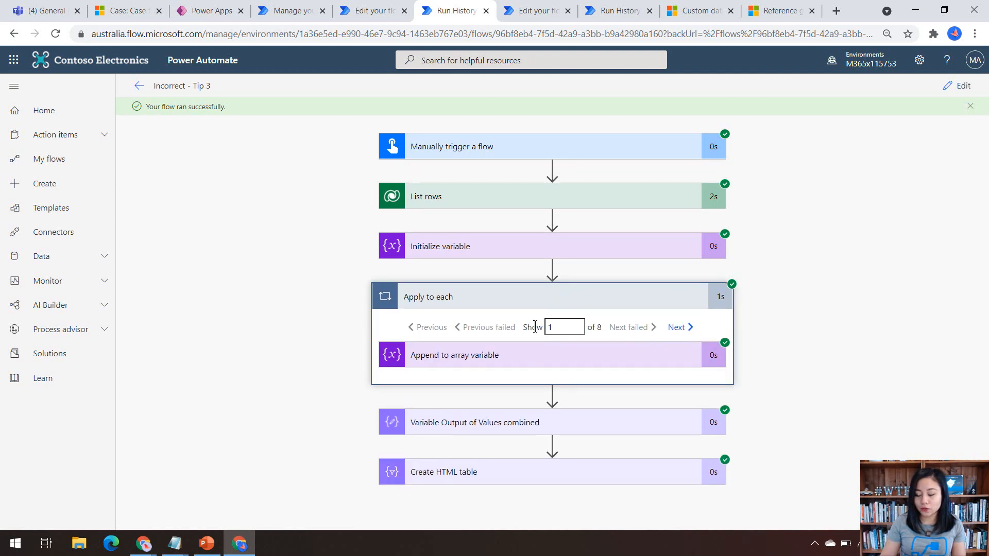
pyautogui.click(449, 354)
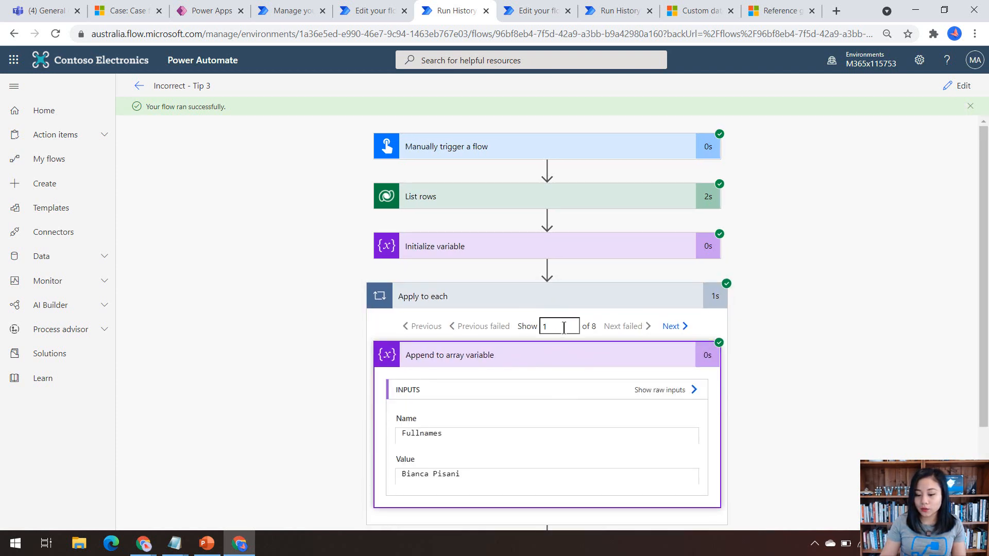
pyautogui.scroll(-3)
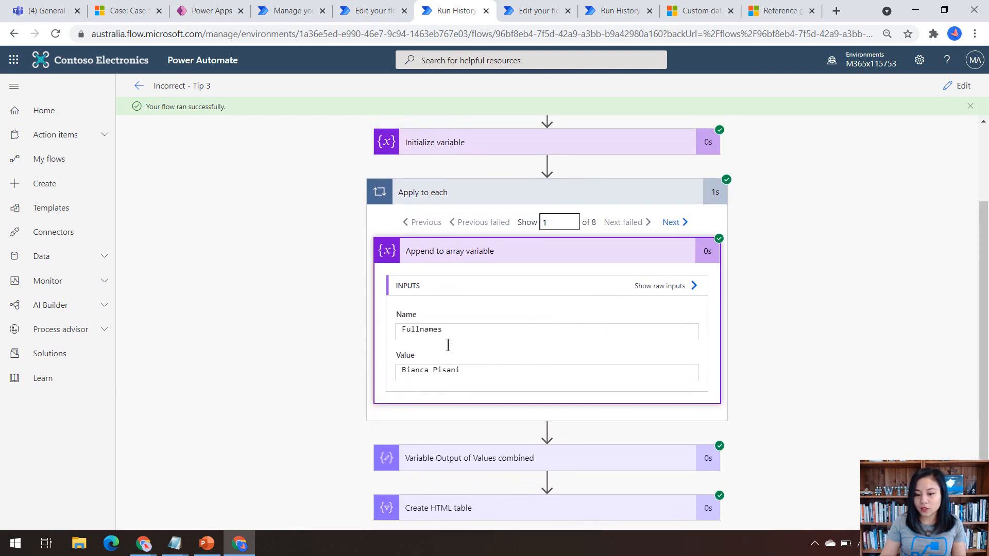
pyautogui.scroll(-3)
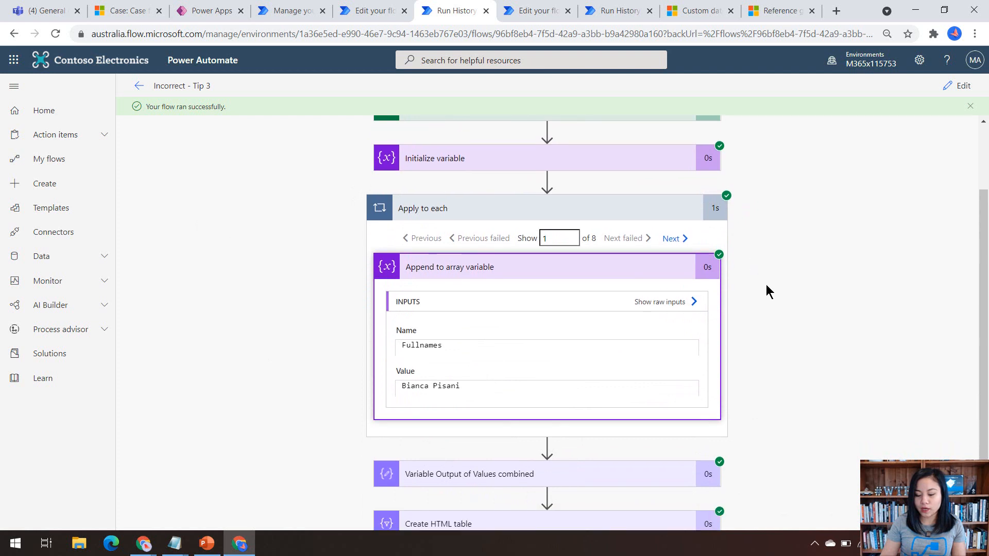
pyautogui.scroll(-3)
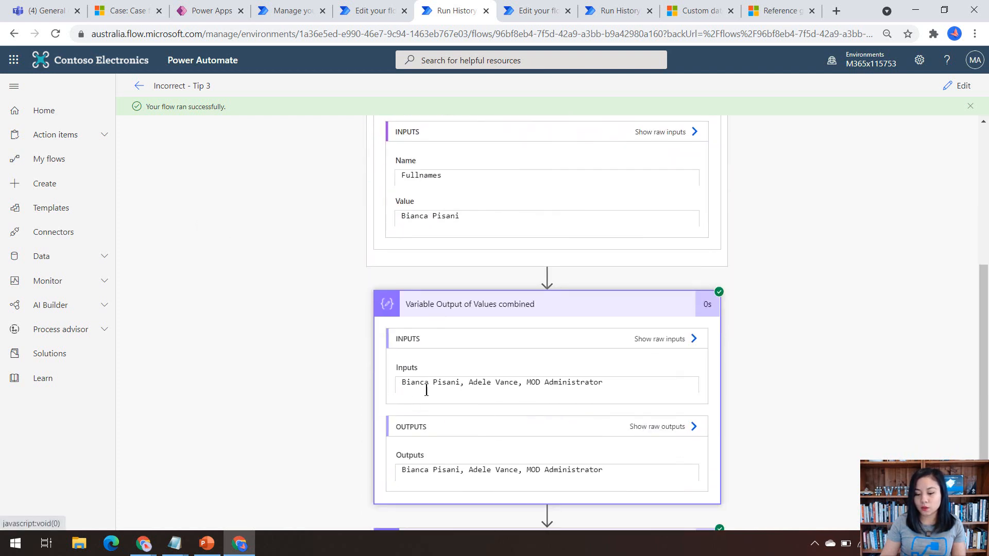
pyautogui.moveTo(563, 389)
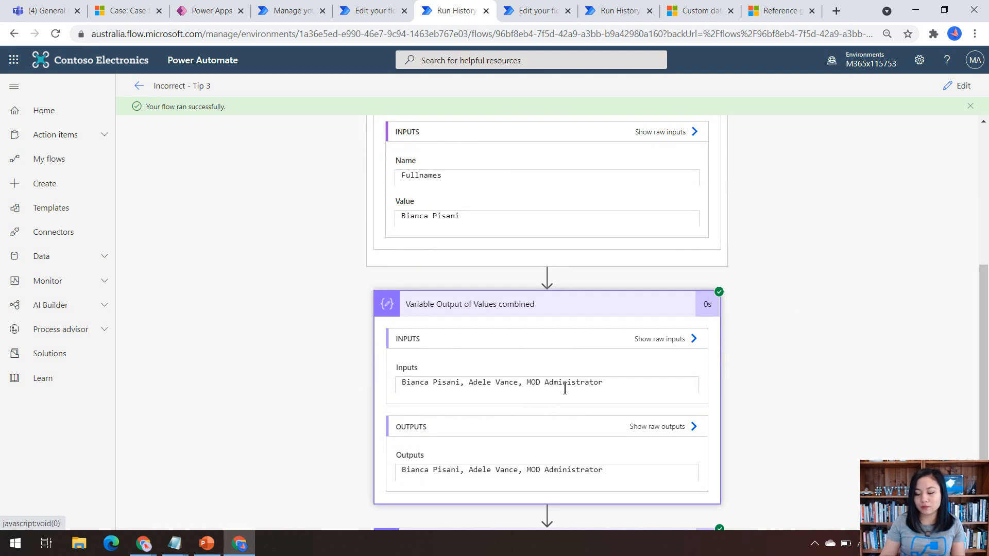
pyautogui.moveTo(536, 339)
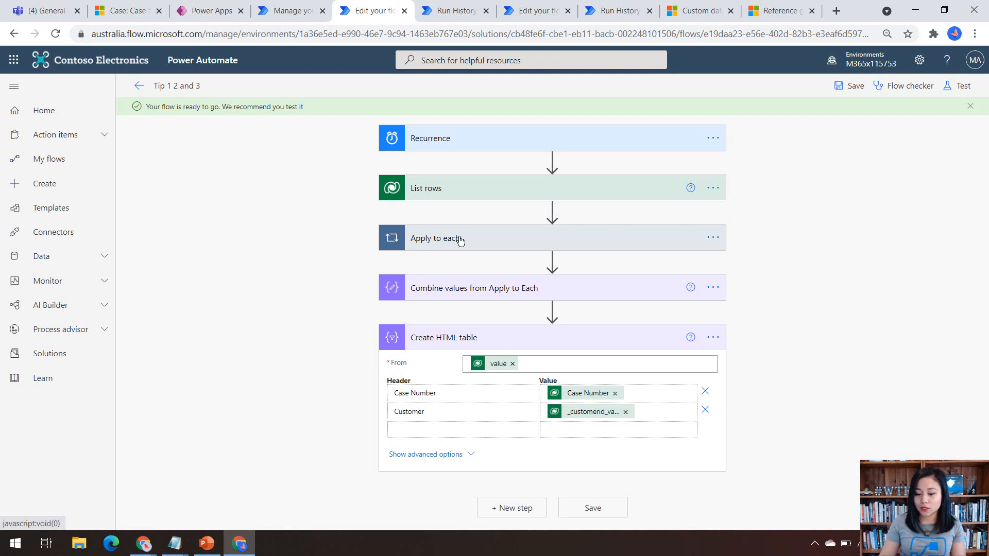
# Step: Expand Apply to each and show the owner value input of the Owner fullname Compose
pyautogui.click(439, 238)
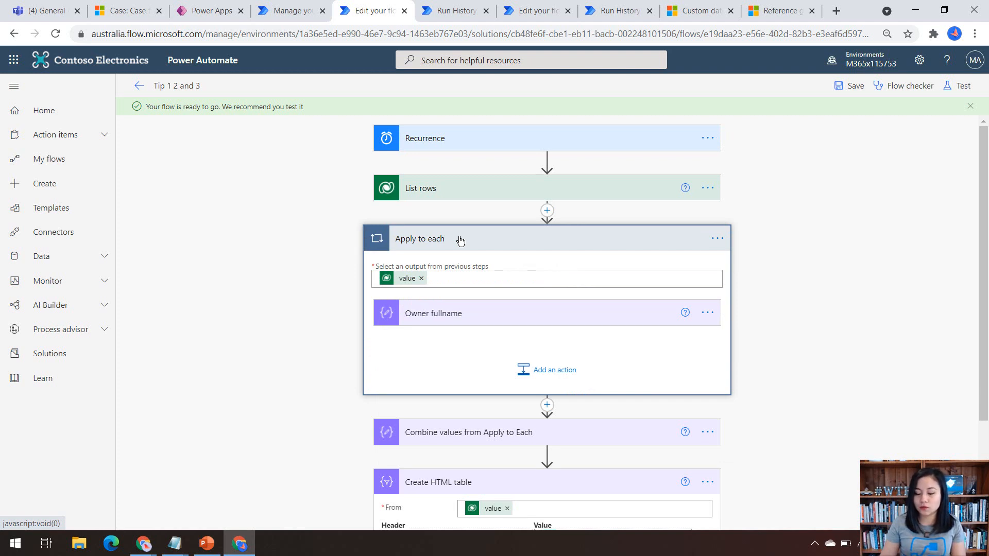
pyautogui.moveTo(481, 325)
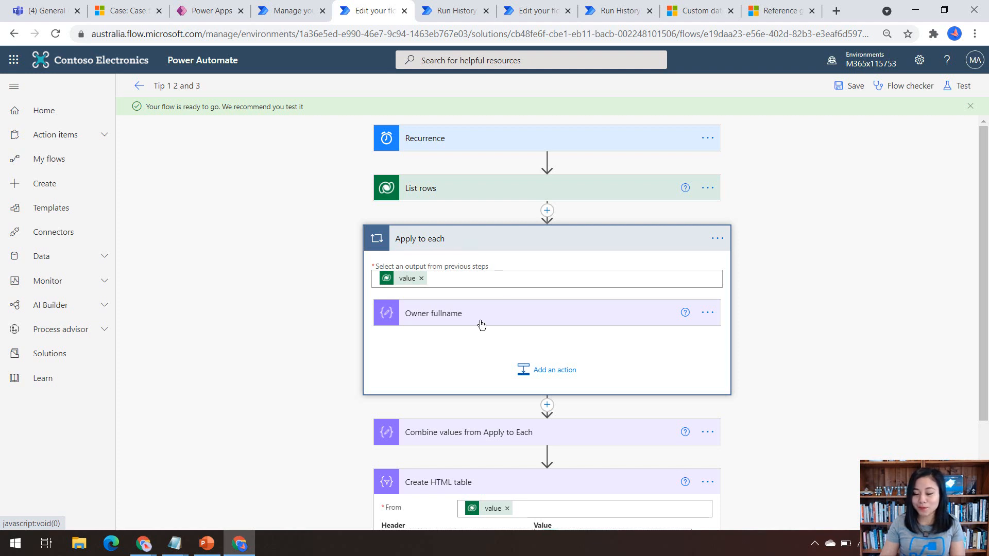
pyautogui.moveTo(475, 318)
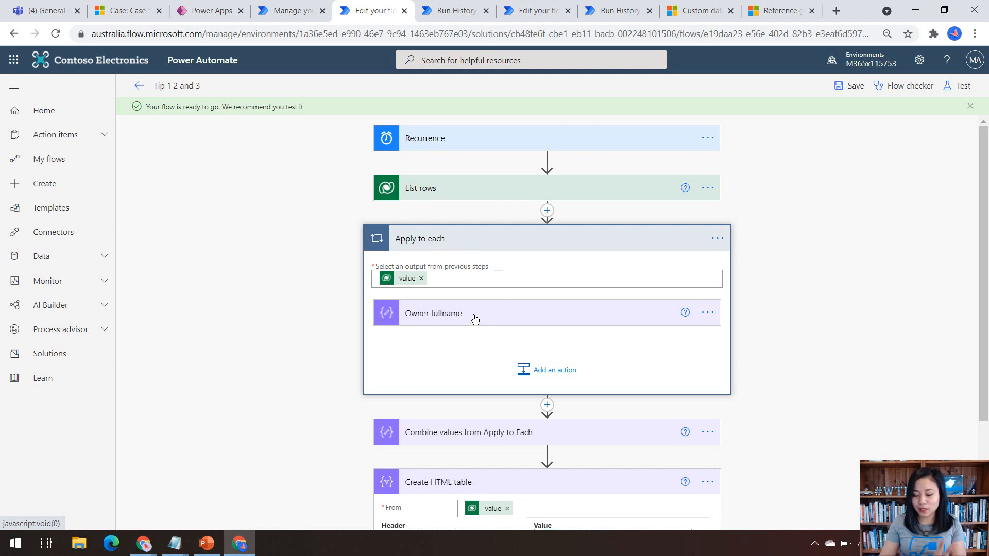
pyautogui.click(434, 313)
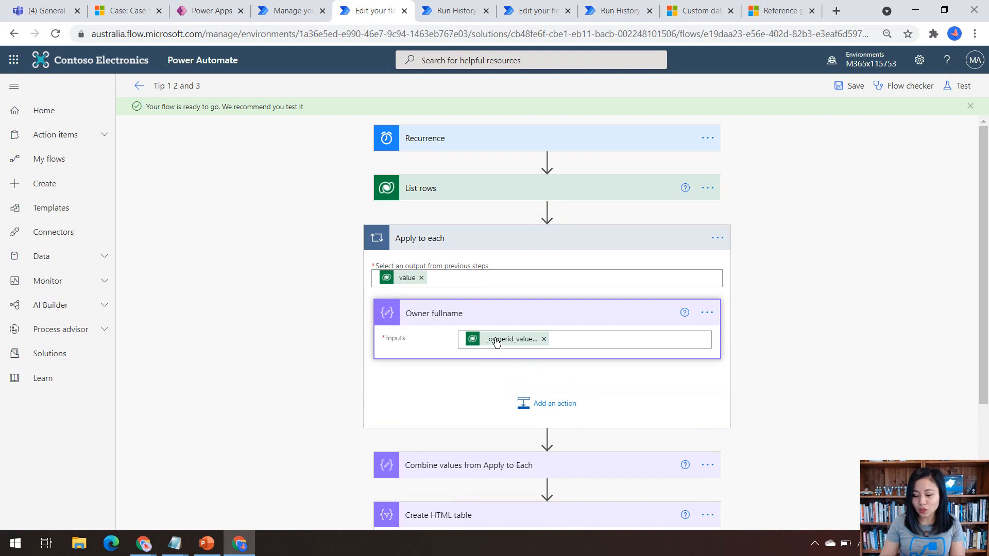
pyautogui.moveTo(499, 339)
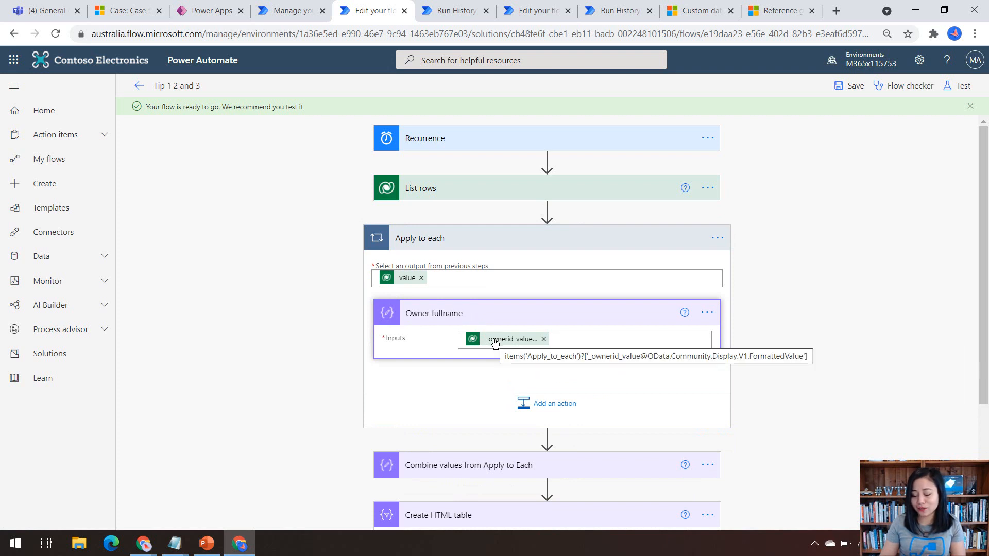
pyautogui.moveTo(481, 371)
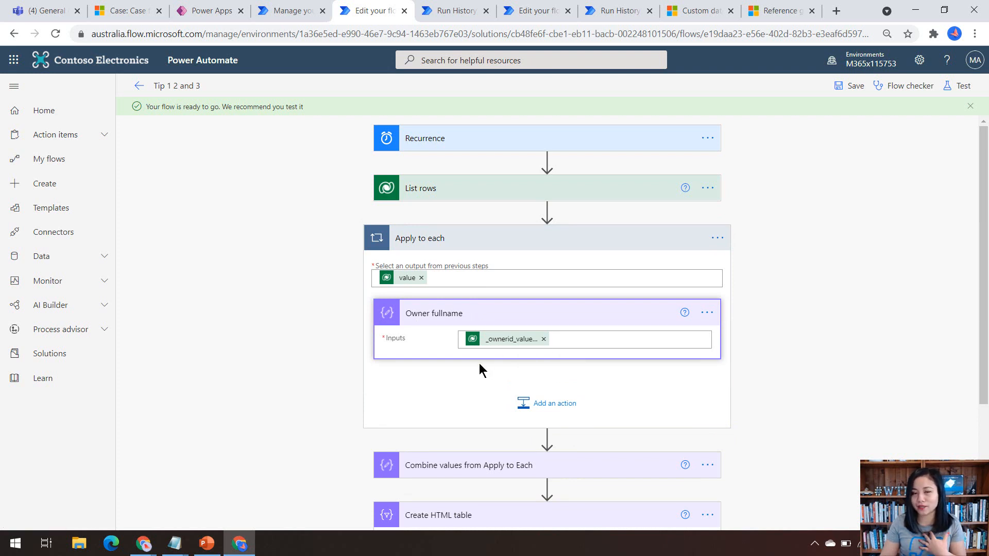
# Step: Add a temporary Compose in the loop taking Outputs of Owner fullname as input
pyautogui.click(547, 403)
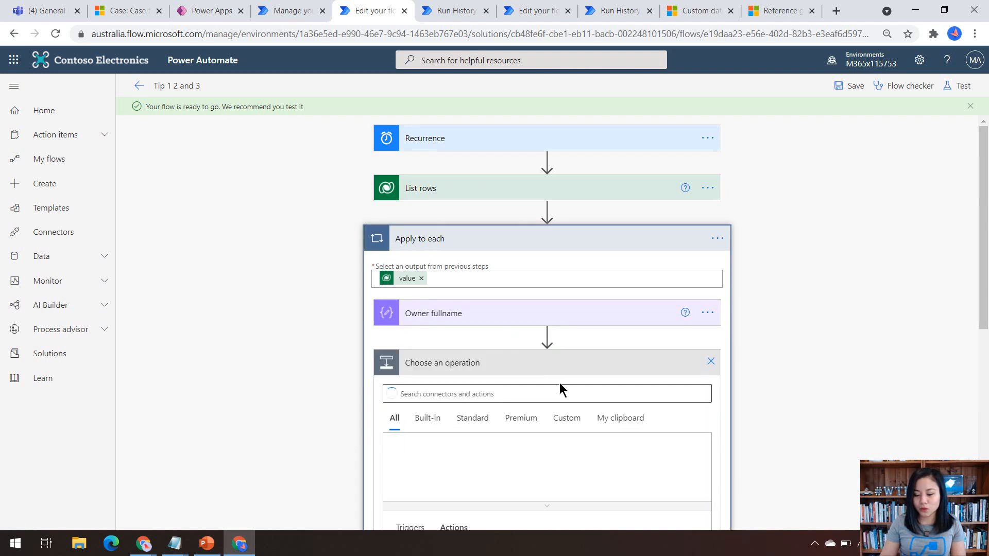
pyautogui.write('Compose')
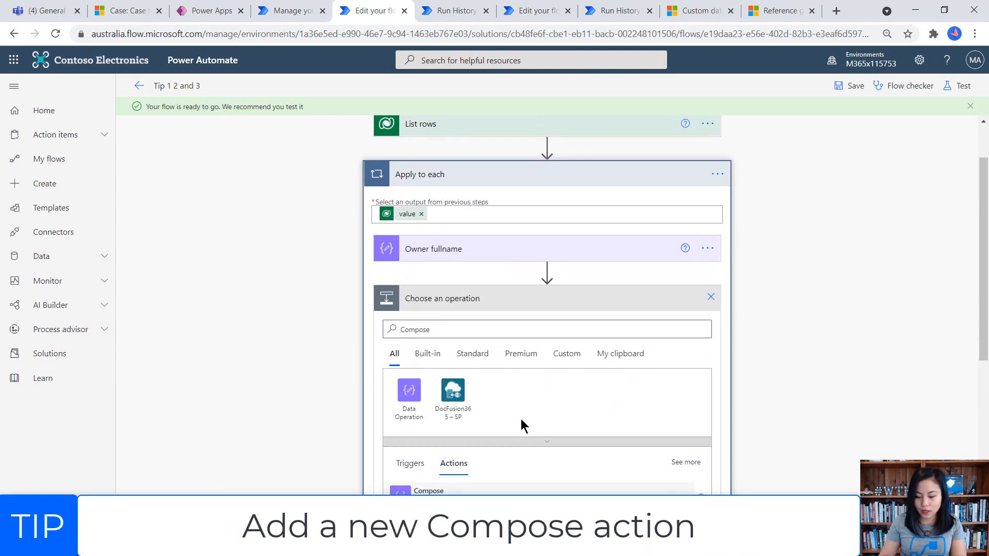
pyautogui.click(428, 491)
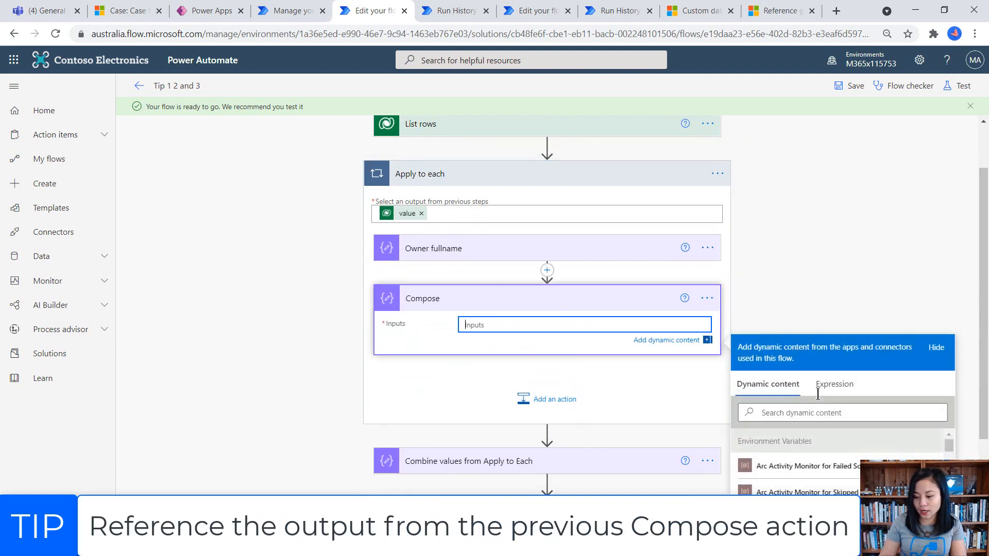
pyautogui.write('output')
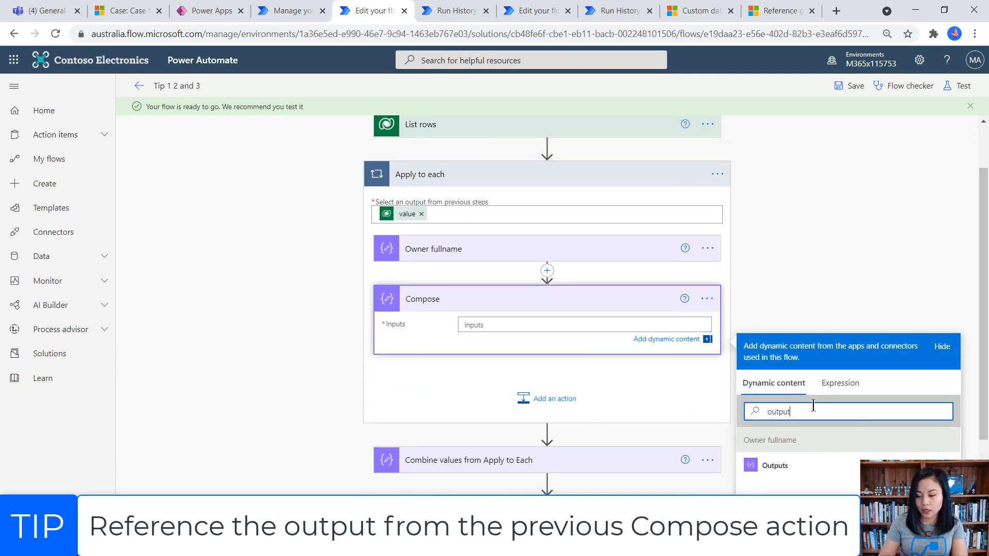
pyautogui.moveTo(454, 260)
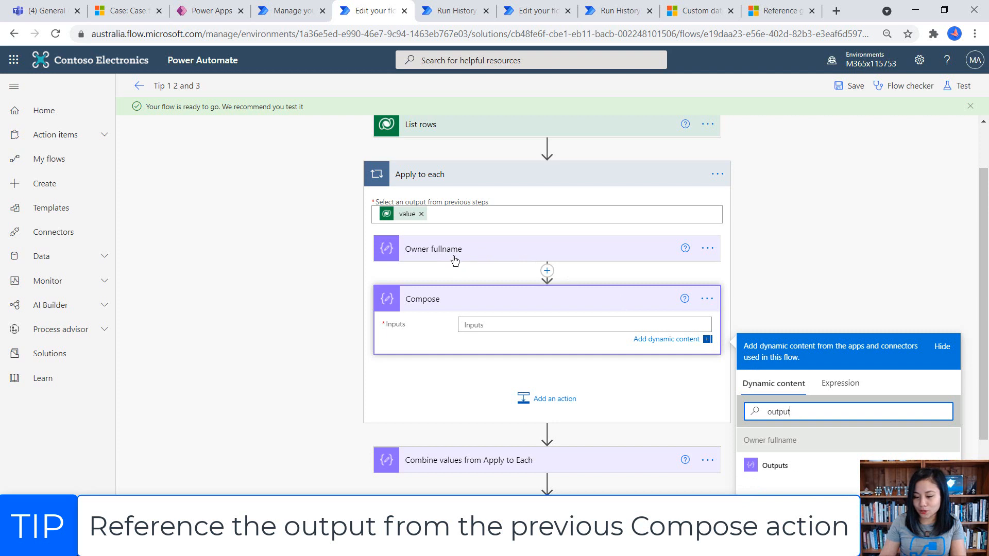
pyautogui.click(775, 470)
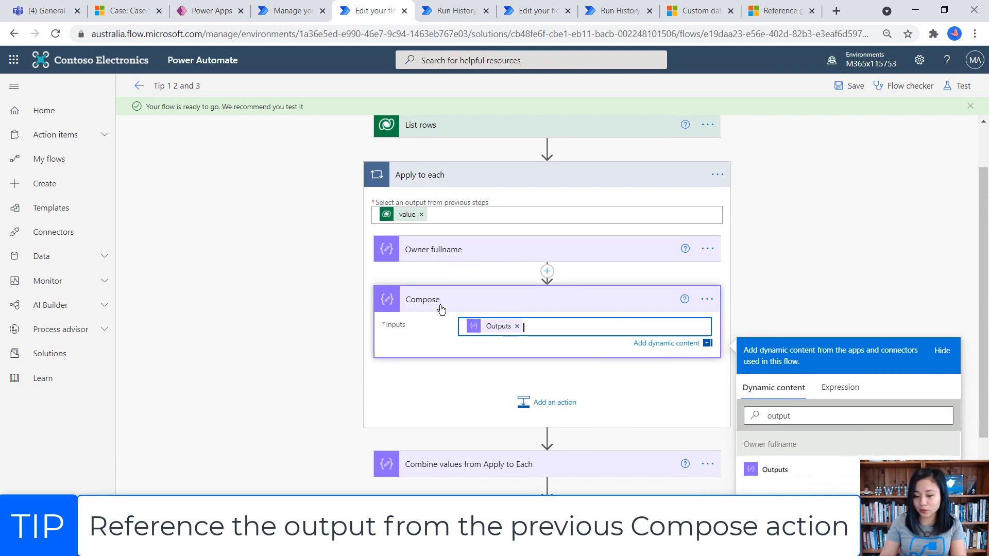
# Step: Peek its code to copy outputs('Owner_fullname'), then delete the temporary Compose
pyautogui.click(707, 299)
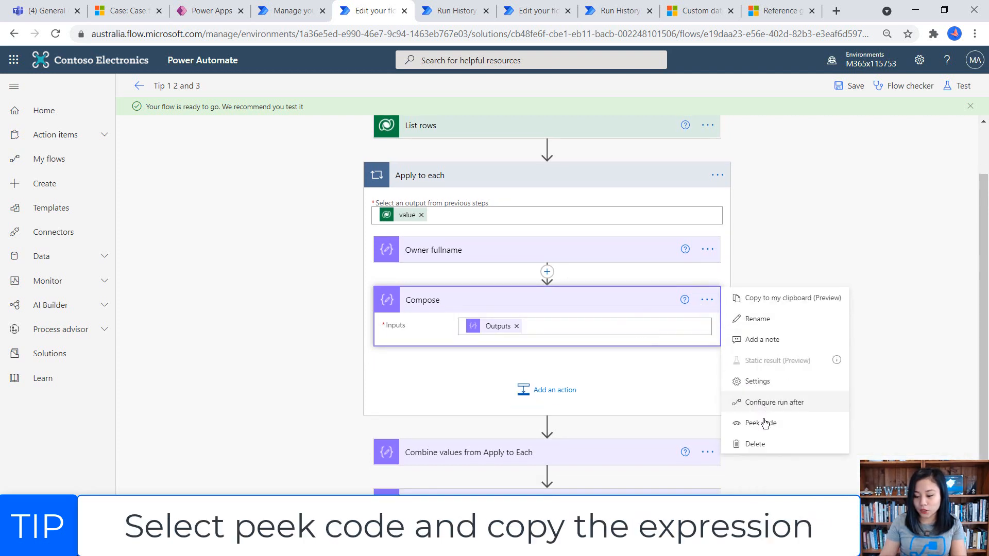
pyautogui.click(760, 422)
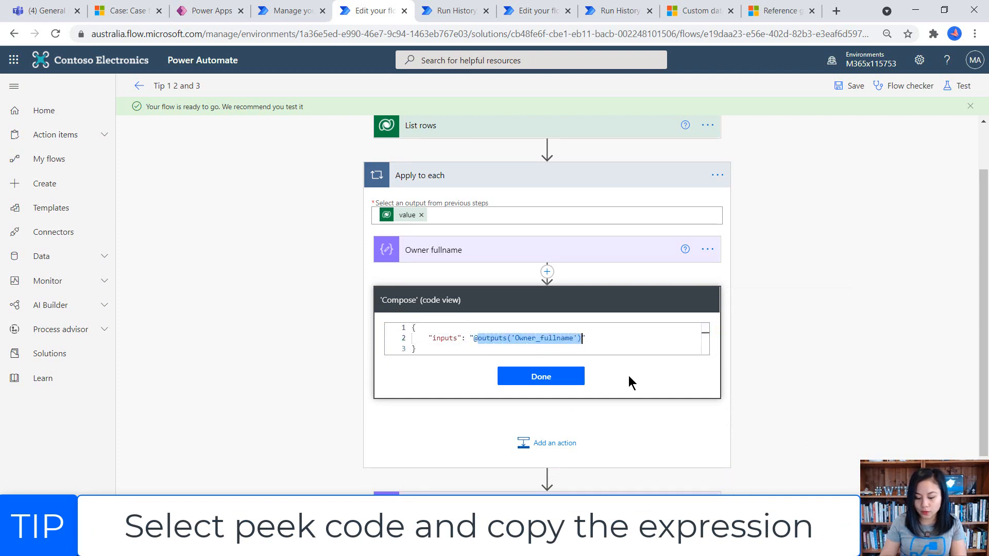
pyautogui.click(540, 376)
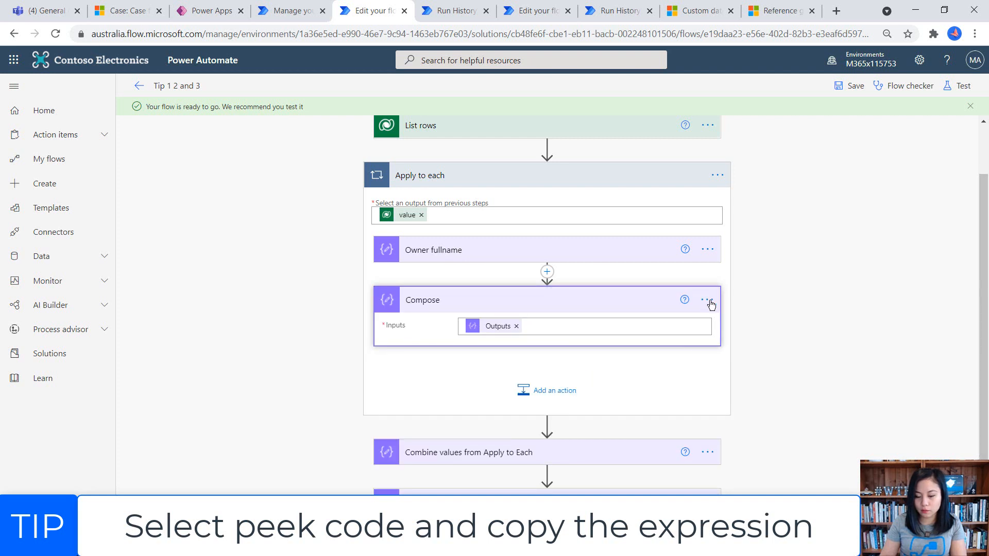
pyautogui.click(707, 300)
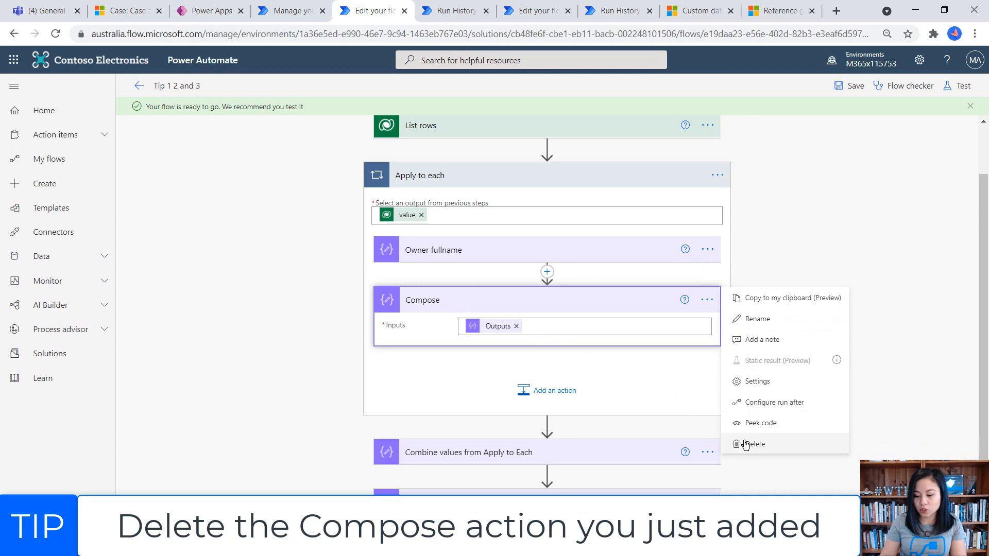
pyautogui.click(754, 444)
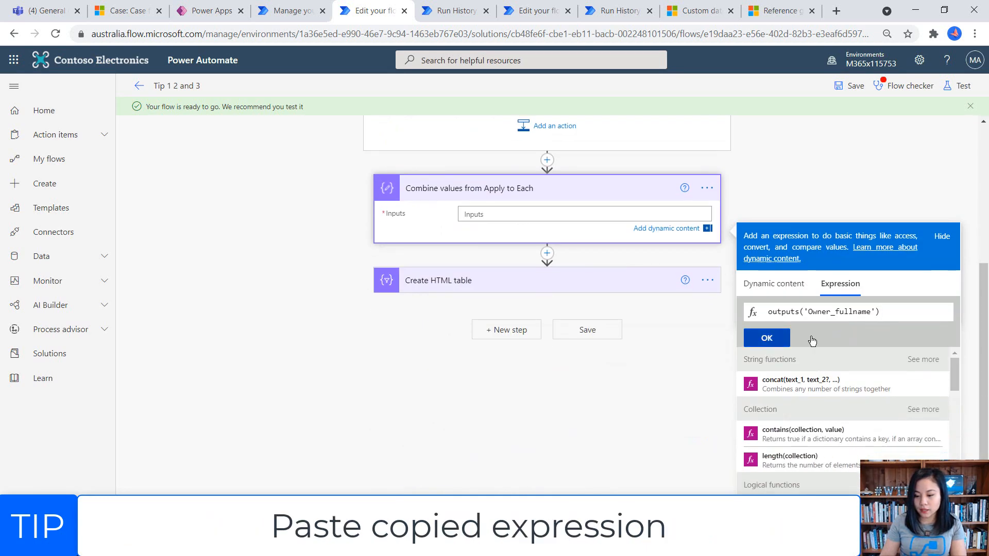
# Step: Apply outputs('Owner_fullname') to Combine values Inputs and Save & Test automatically with a recent trigger
pyautogui.click(765, 338)
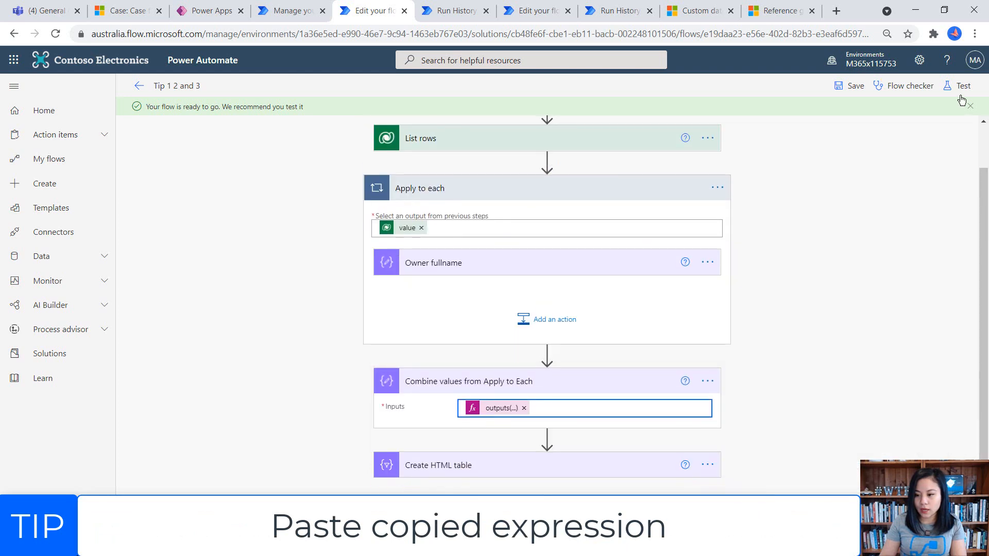
pyautogui.click(962, 85)
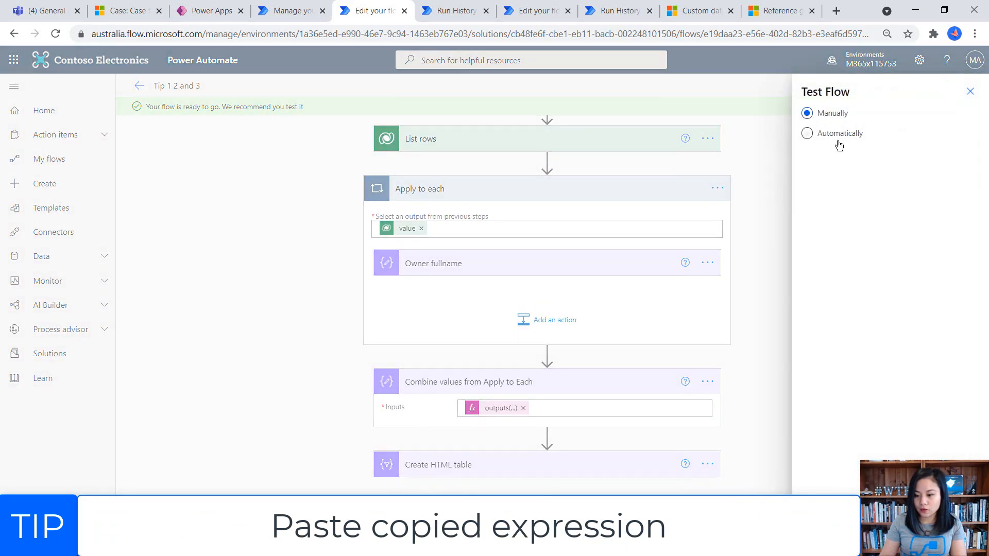
pyautogui.click(807, 133)
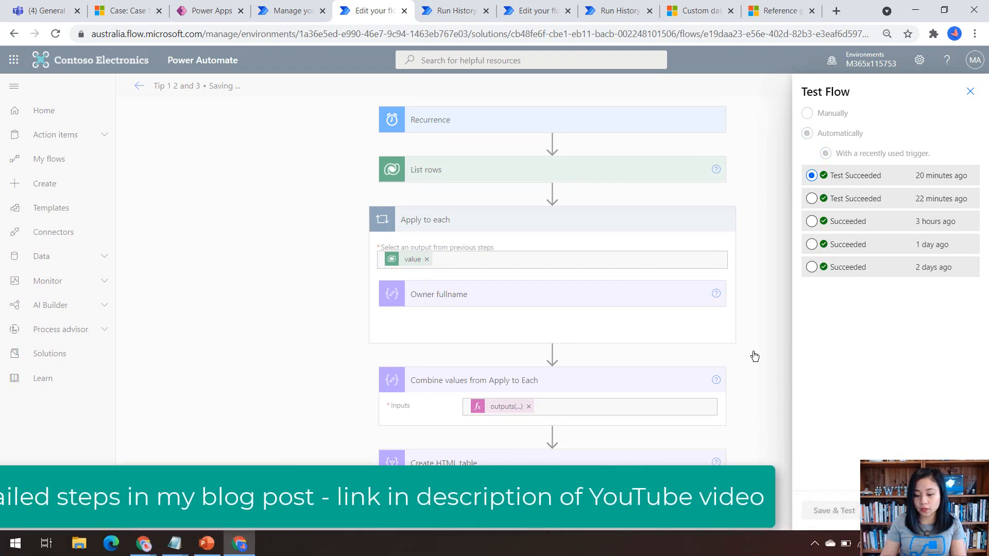
pyautogui.click(833, 510)
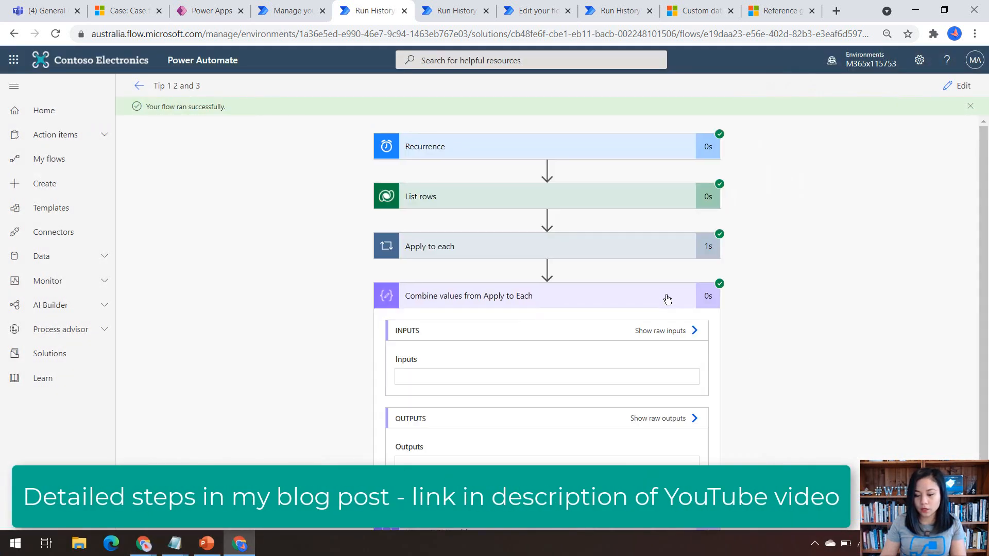
# Step: Scroll the run results to see Combine values listing Bianca Pisani, Adele Vance and MOD Administrator
pyautogui.scroll(-3)
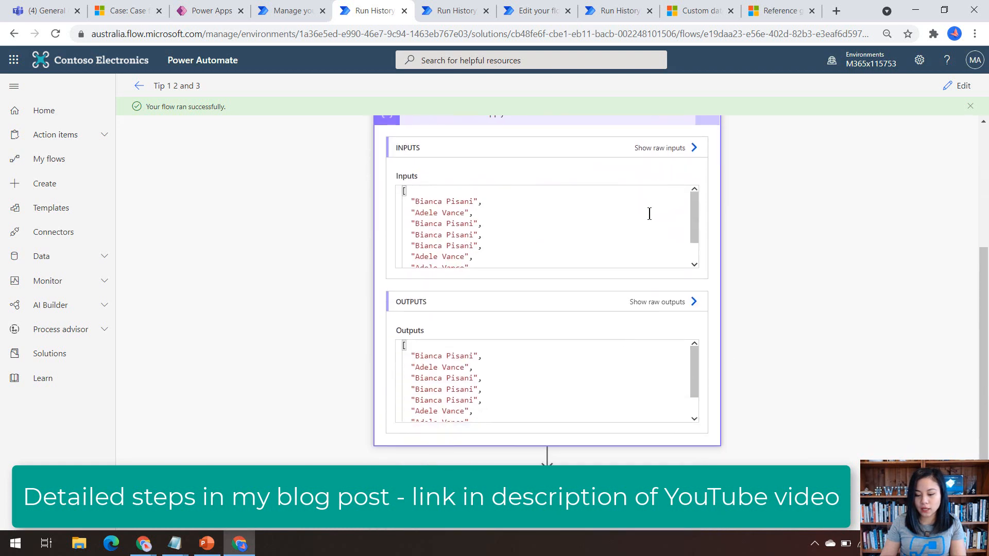
pyautogui.scroll(-3)
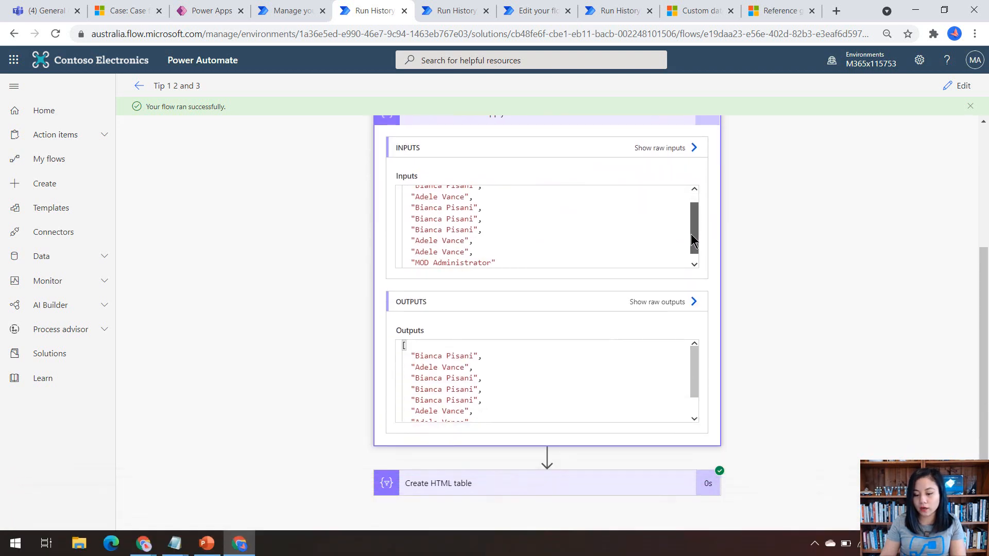
pyautogui.scroll(-3)
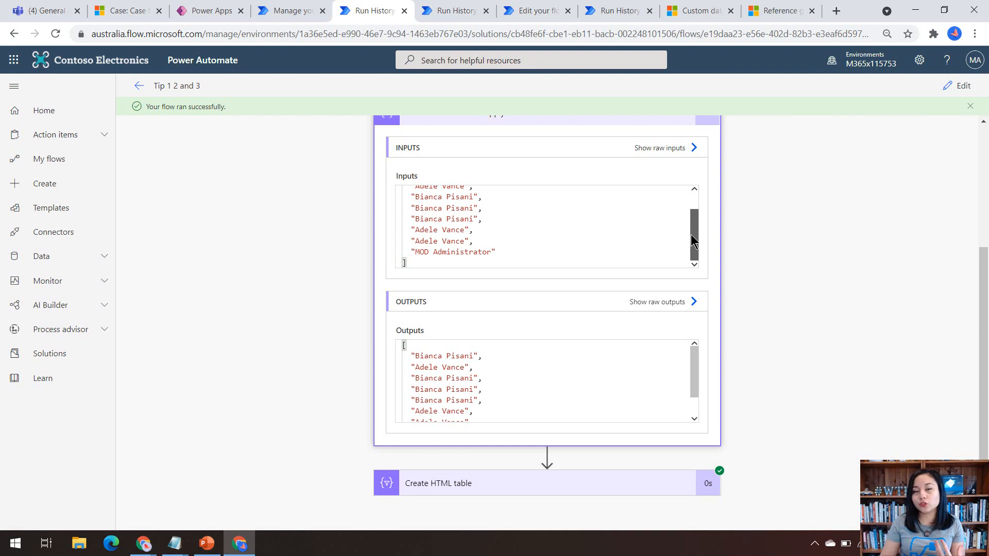
pyautogui.scroll(-3)
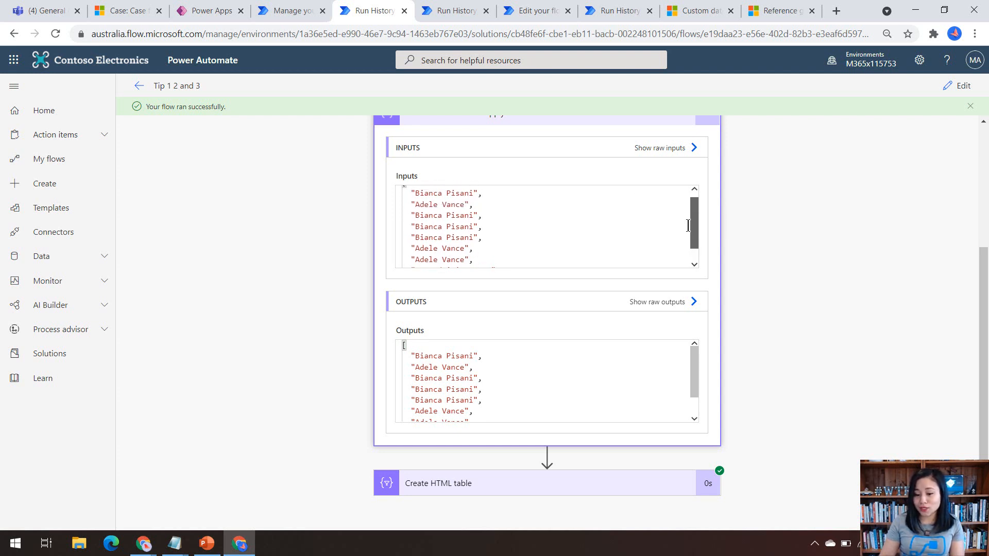
pyautogui.scroll(-3)
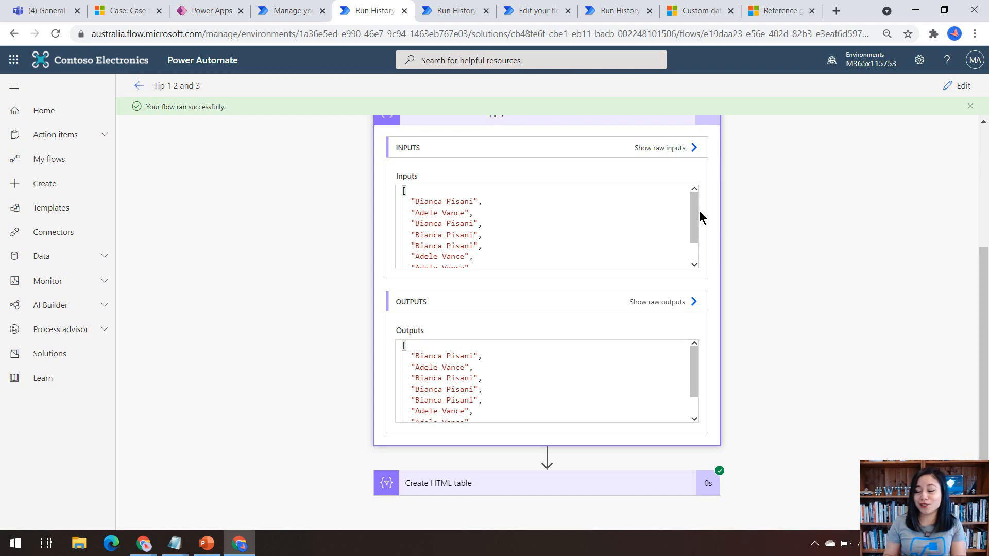
# Step: Go to the Functions reference, jump to Collection functions and select join in the table
pyautogui.click(779, 11)
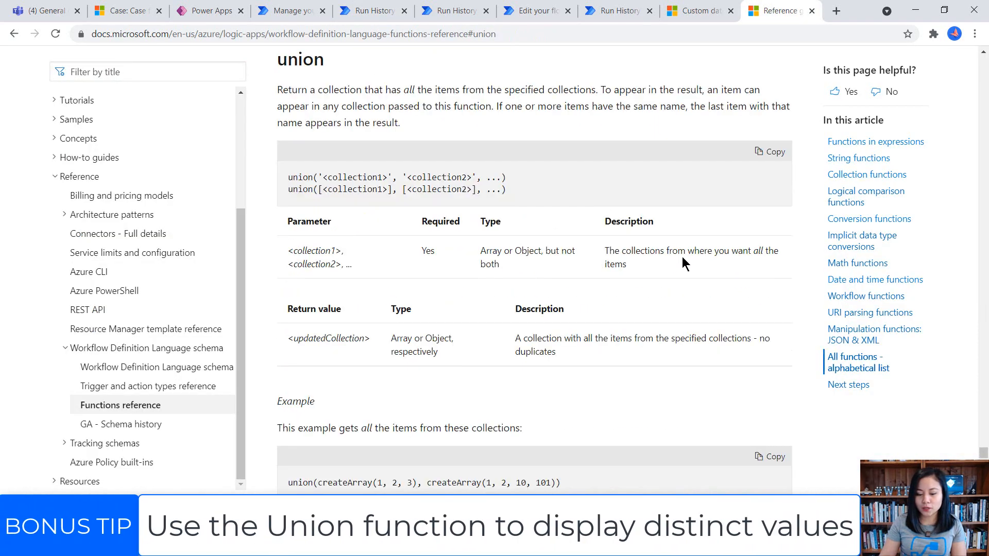
pyautogui.scroll(-3)
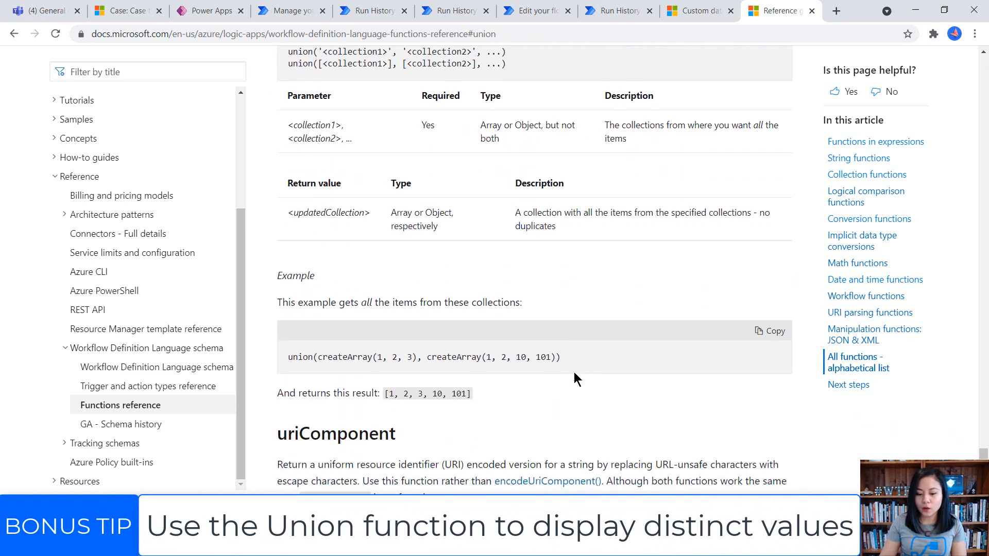
pyautogui.scroll(-3)
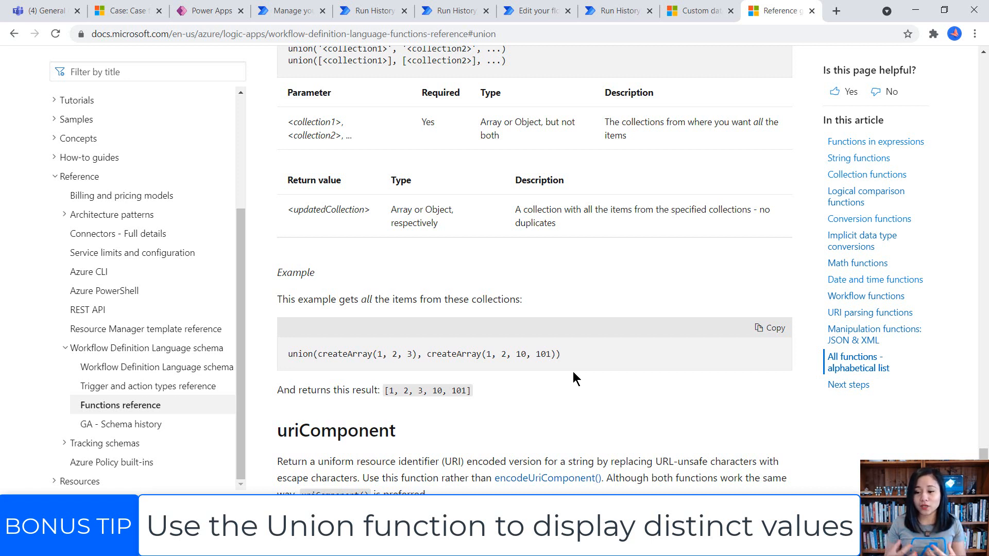
pyautogui.moveTo(822, 193)
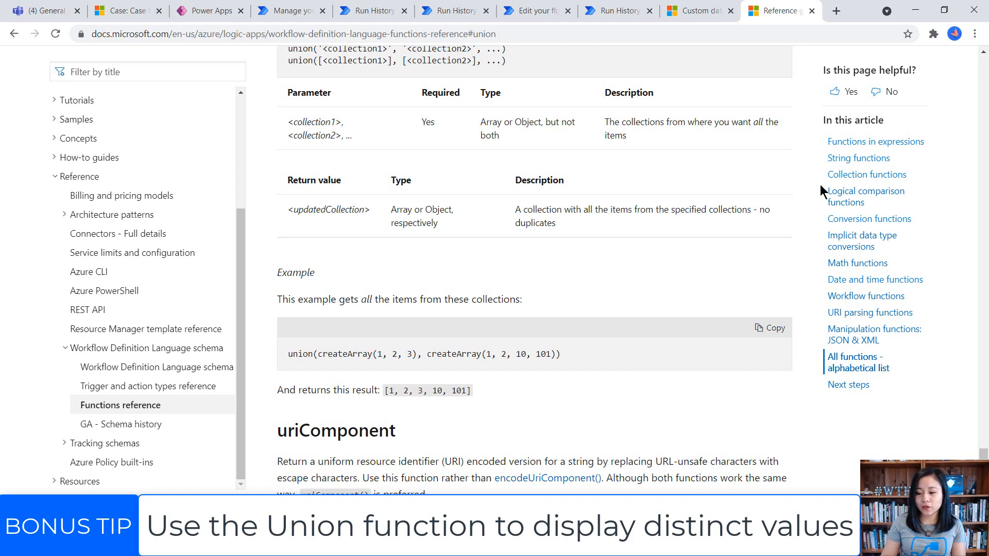
pyautogui.click(866, 174)
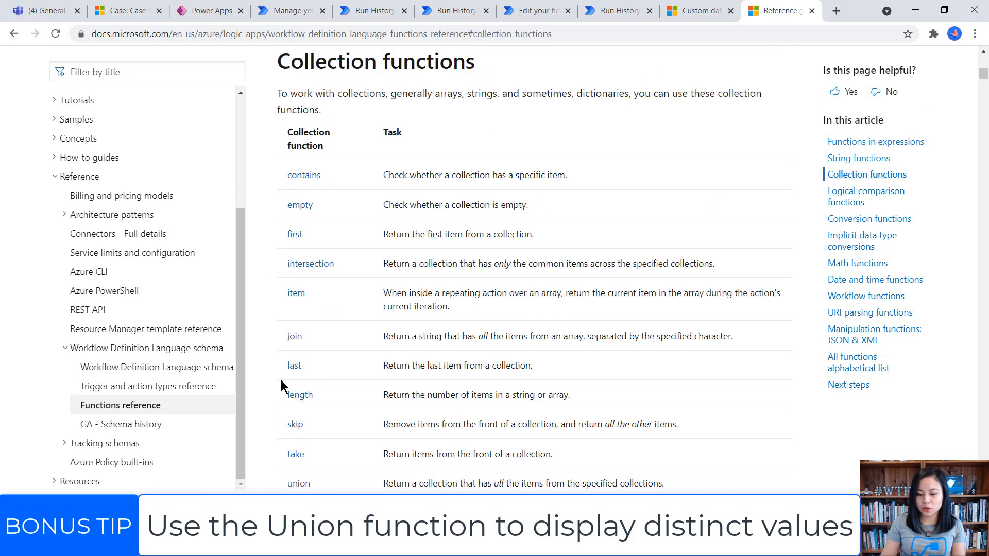
pyautogui.click(293, 335)
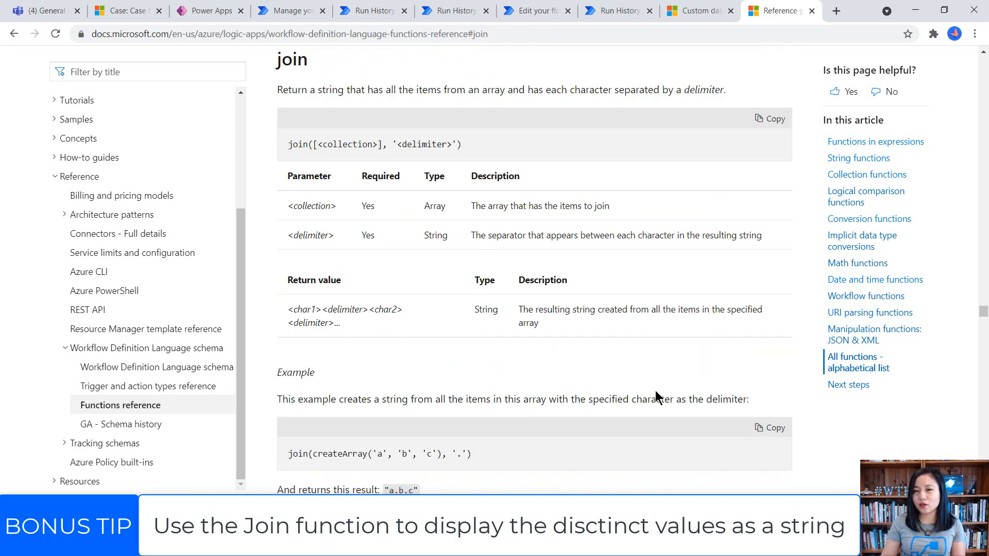
pyautogui.moveTo(423, 372)
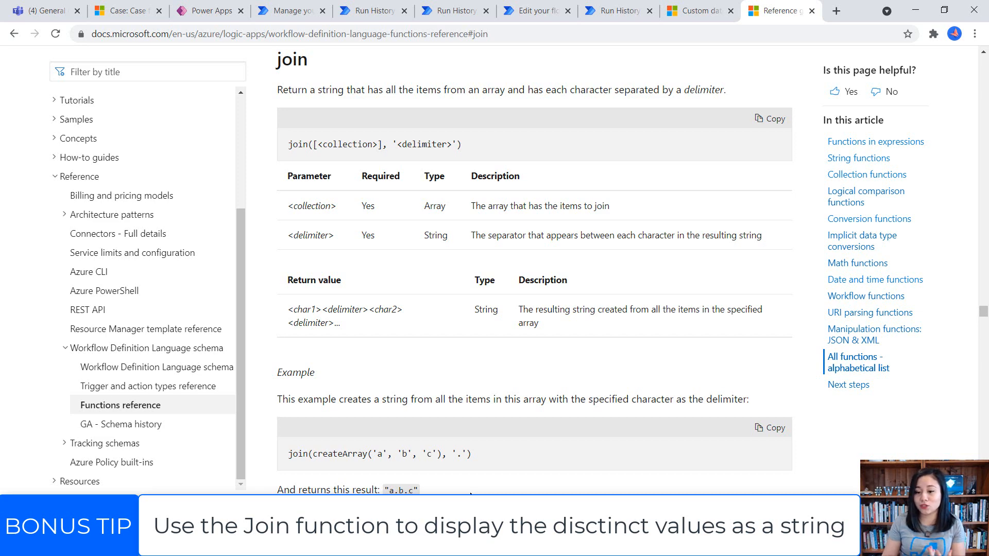
pyautogui.moveTo(175, 543)
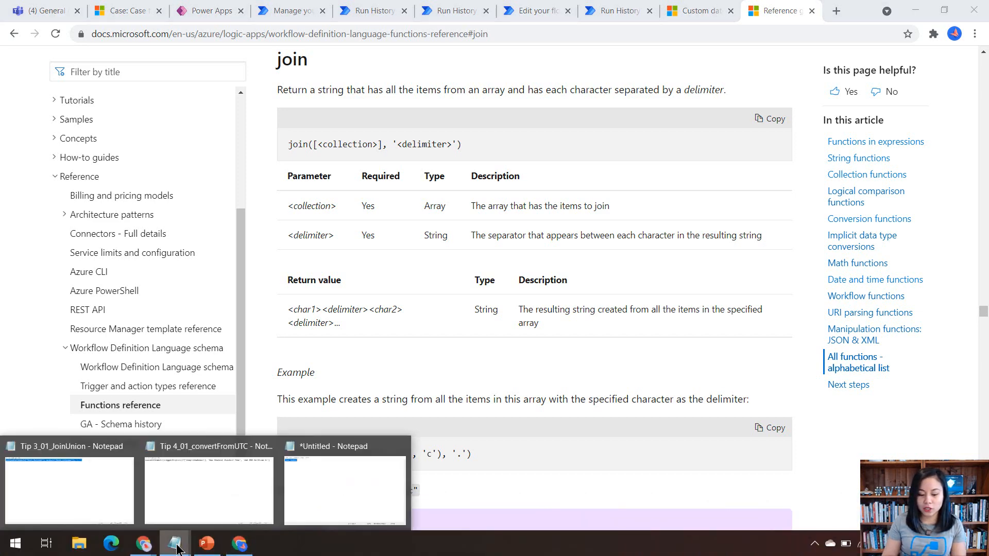
pyautogui.click(68, 489)
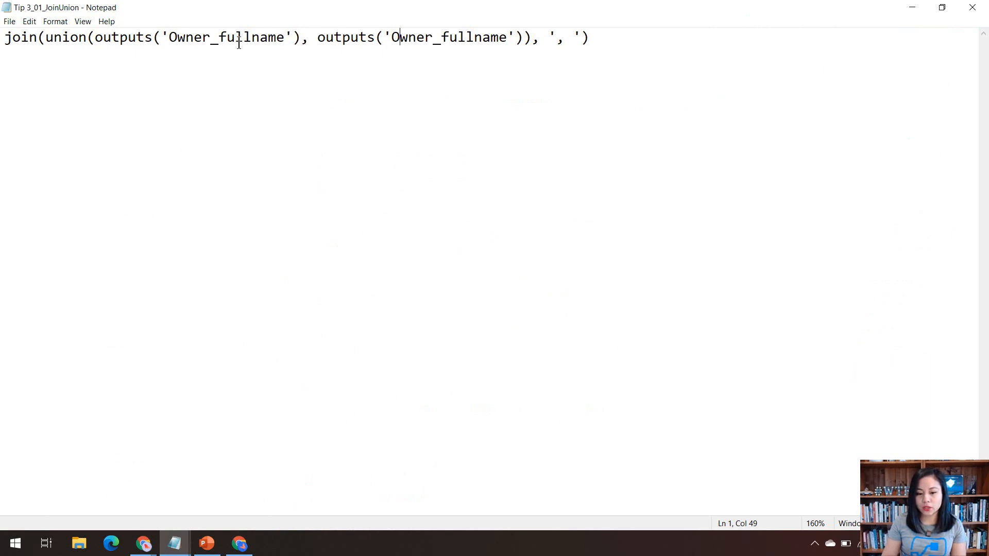
pyautogui.moveTo(181, 43)
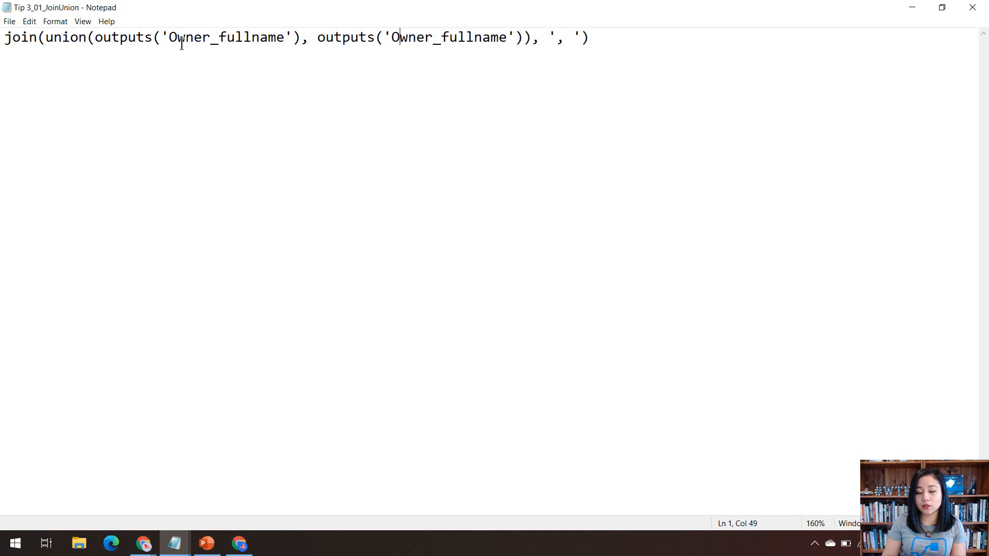
pyautogui.moveTo(374, 37)
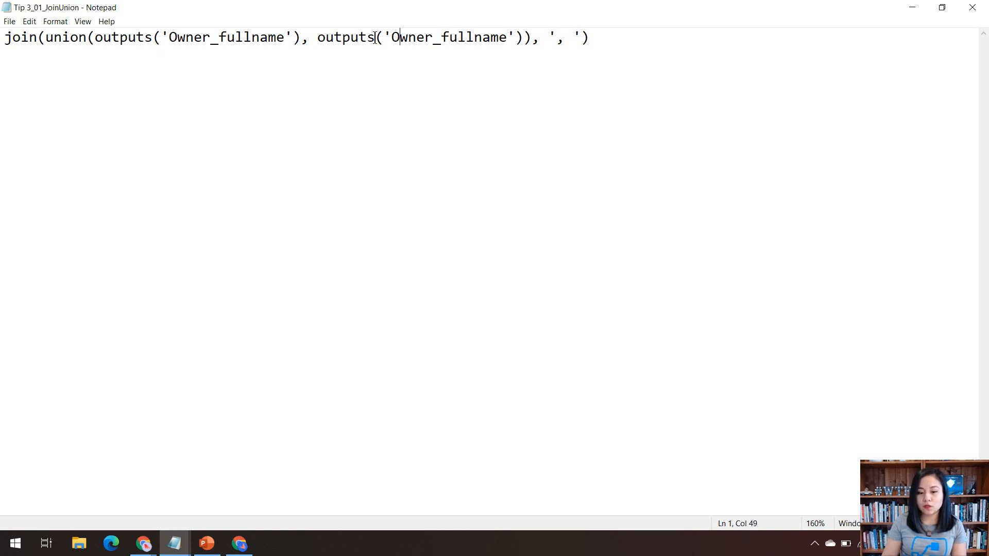
pyautogui.doubleClick(64, 37)
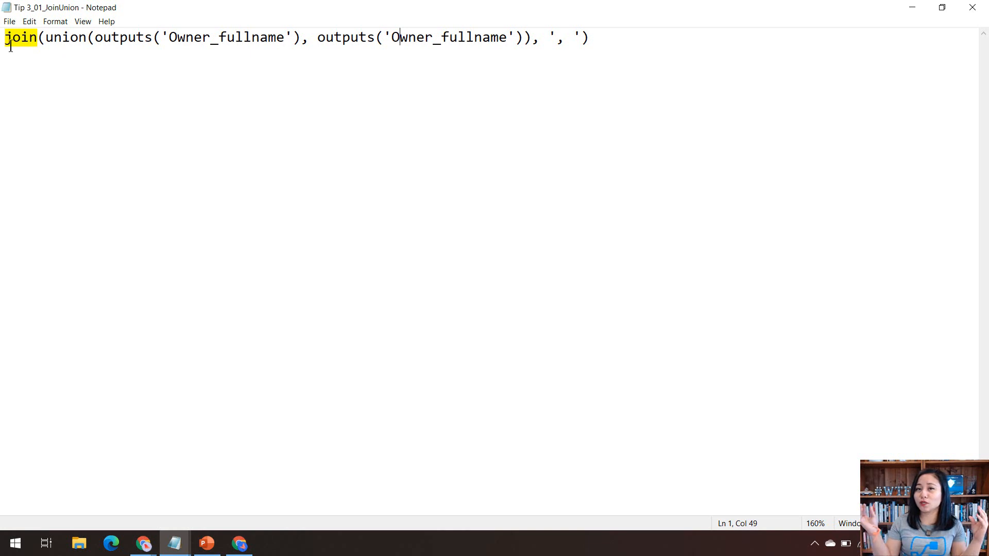
pyautogui.moveTo(498, 63)
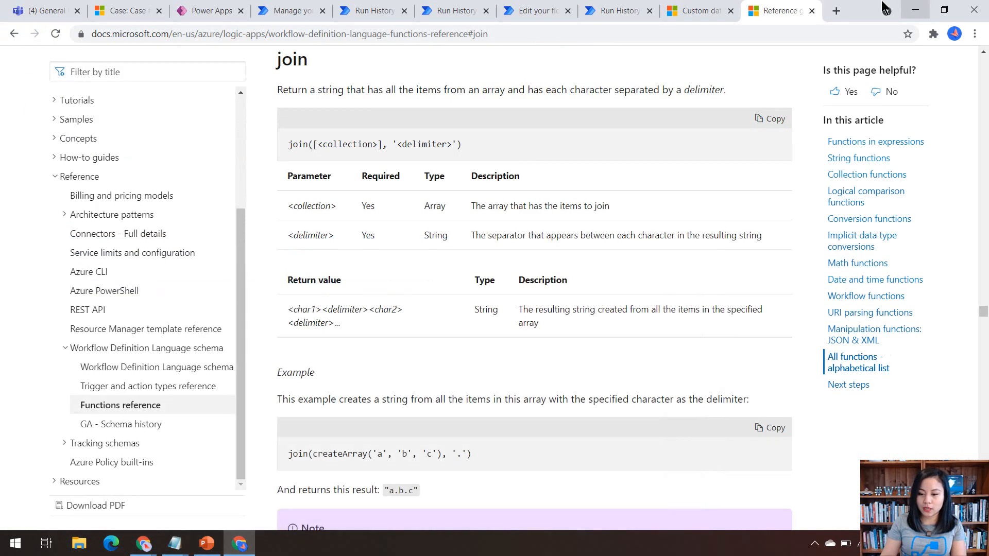
# Step: Return to the Tip 1 2 and 3 flow and set Combine values Inputs to the join(union(...)) expression
pyautogui.click(451, 10)
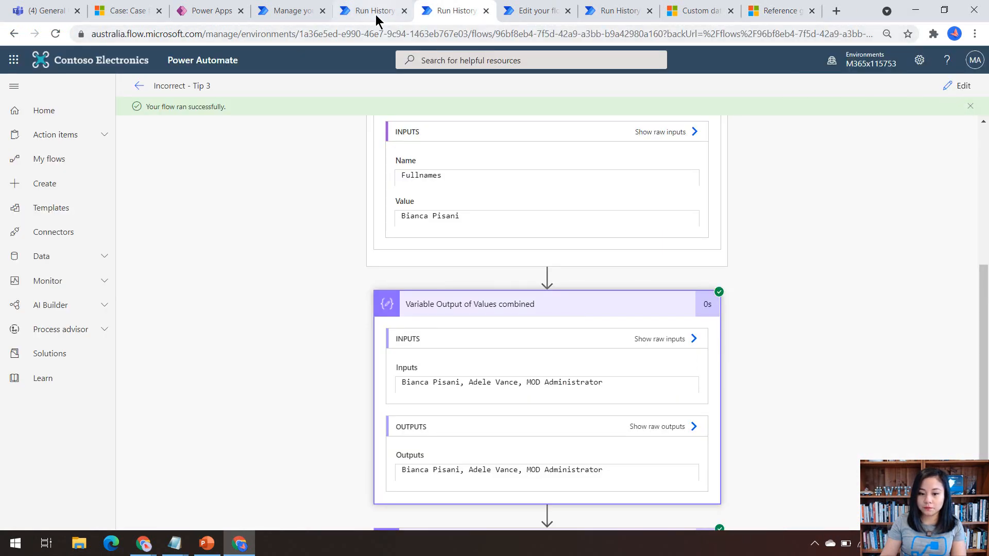
pyautogui.click(370, 10)
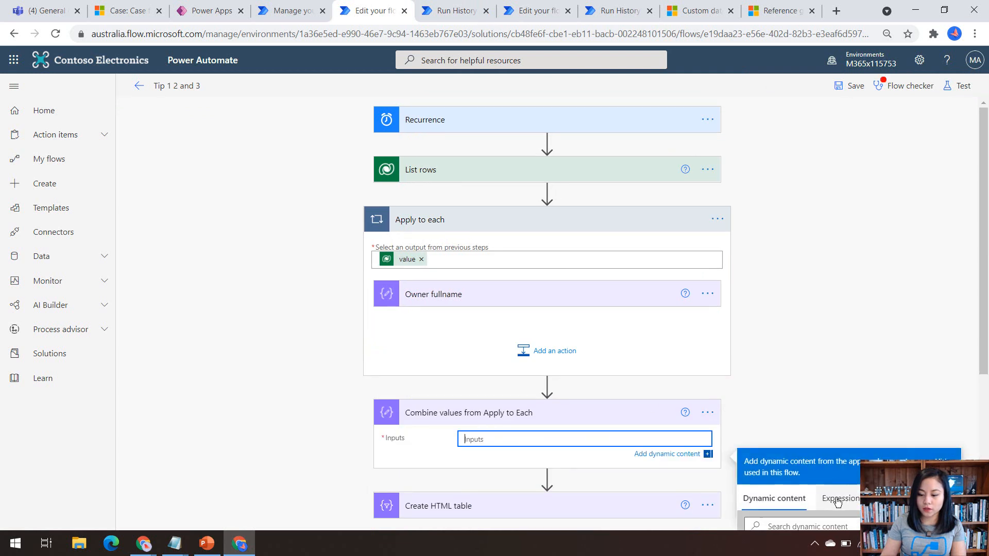
pyautogui.click(839, 499)
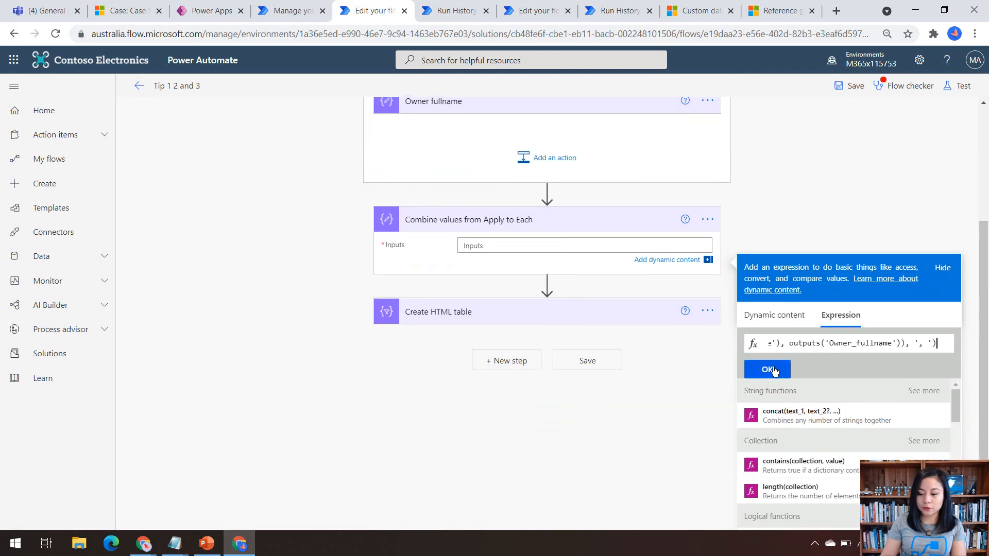
pyautogui.click(766, 370)
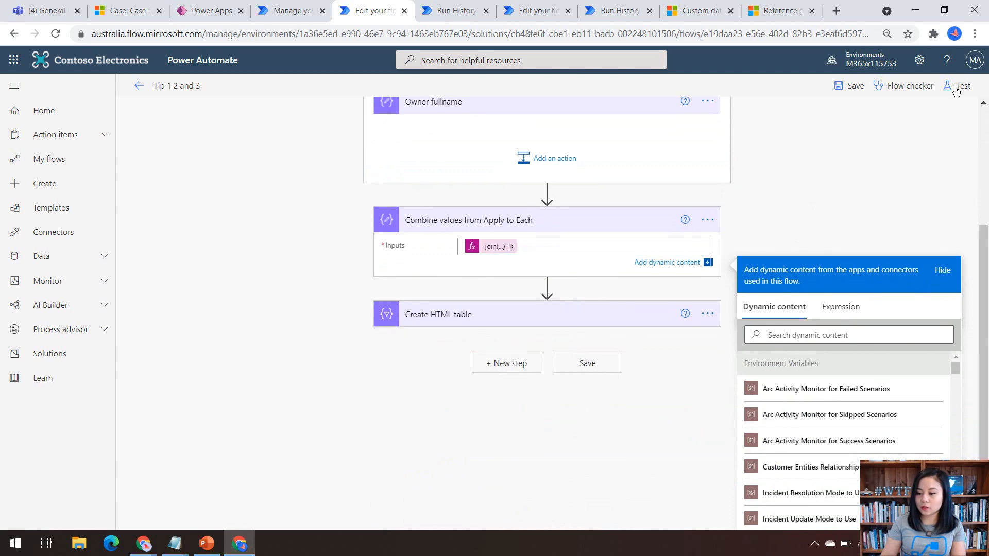
# Step: Save & Test the flow and follow the run through to its results showing combined owner names
pyautogui.click(960, 85)
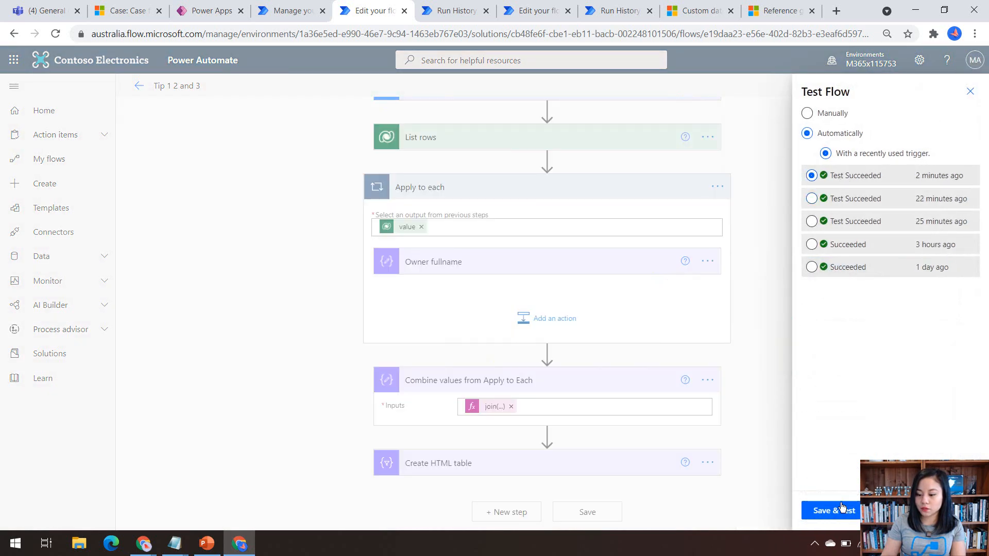
pyautogui.click(833, 509)
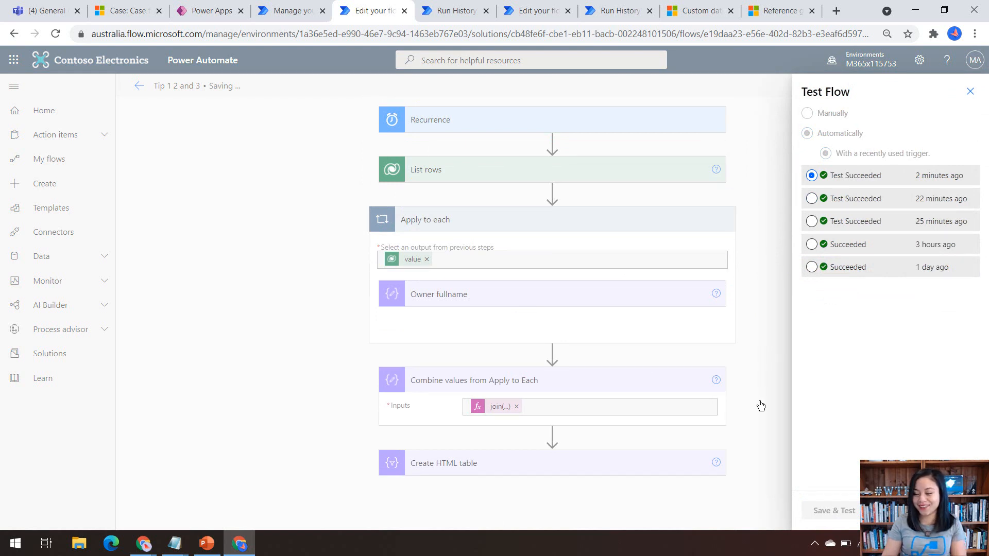
pyautogui.moveTo(753, 396)
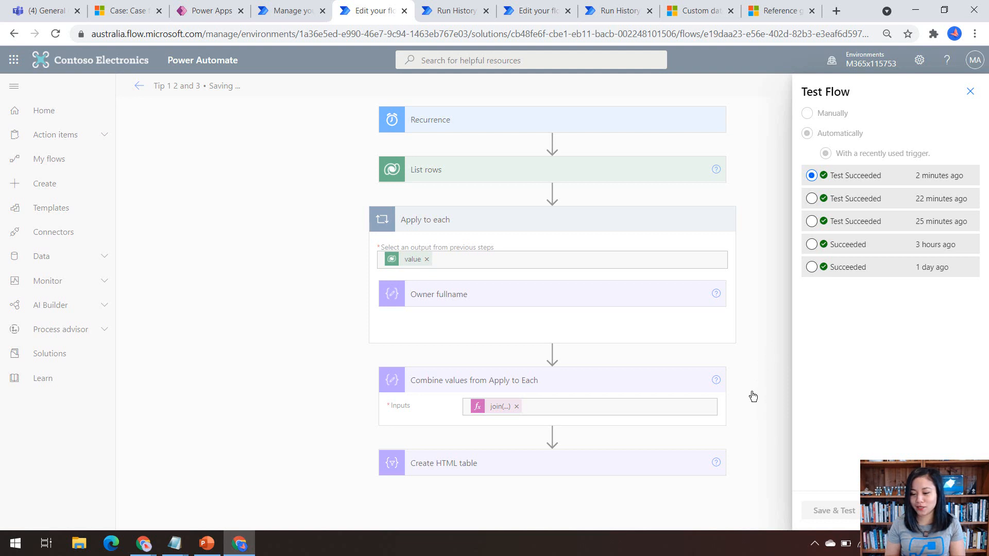
pyautogui.click(833, 511)
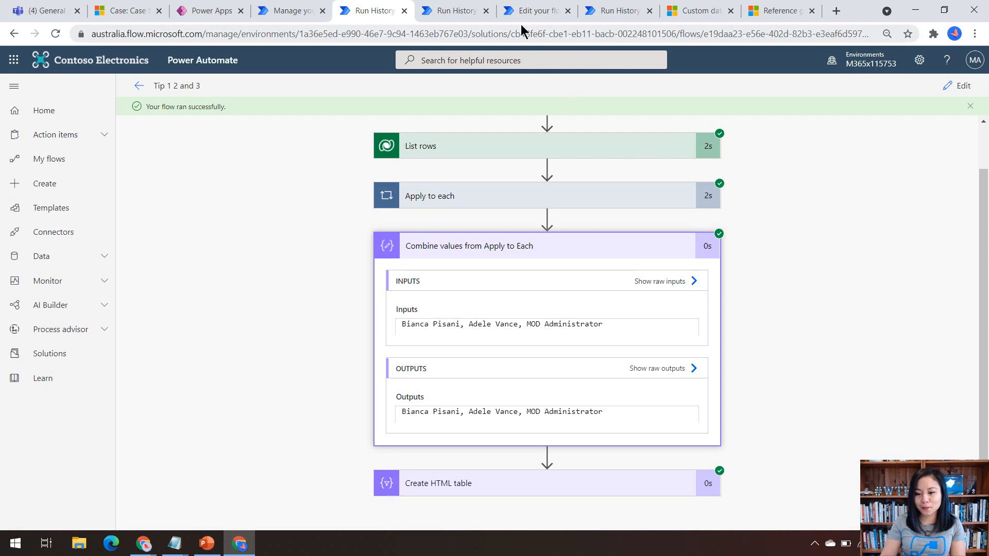
# Step: Switch to the Edit your flow tab for the Tip 4 and 5 case-message flow
pyautogui.click(533, 10)
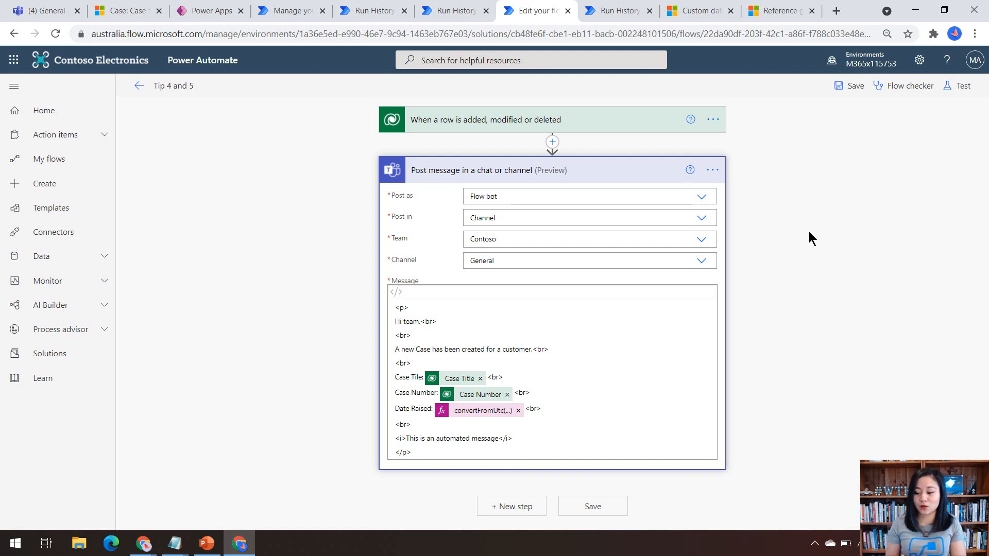
pyautogui.moveTo(766, 5)
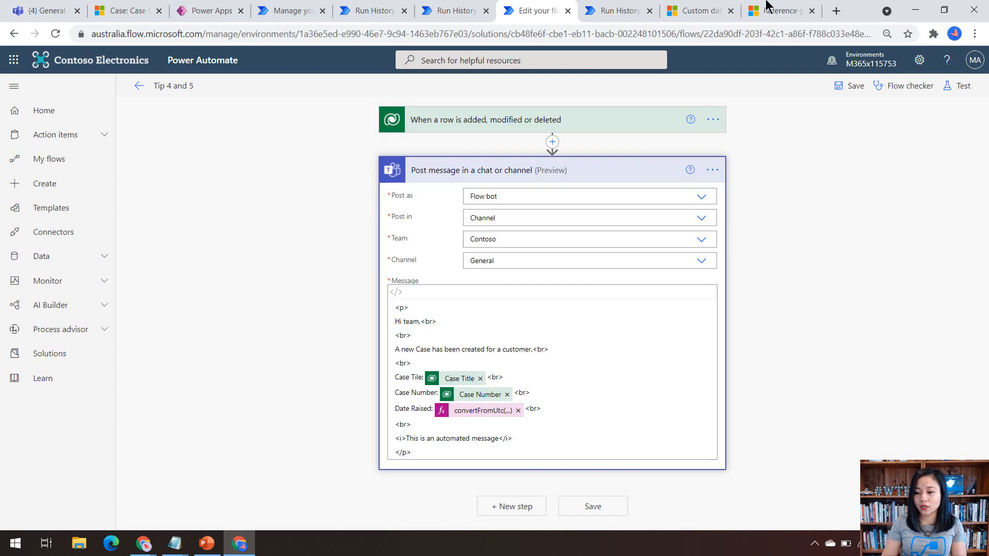
# Step: Show the .NET custom date and time format strings guide scrolled to the "d" and "dd" specifiers
pyautogui.click(694, 10)
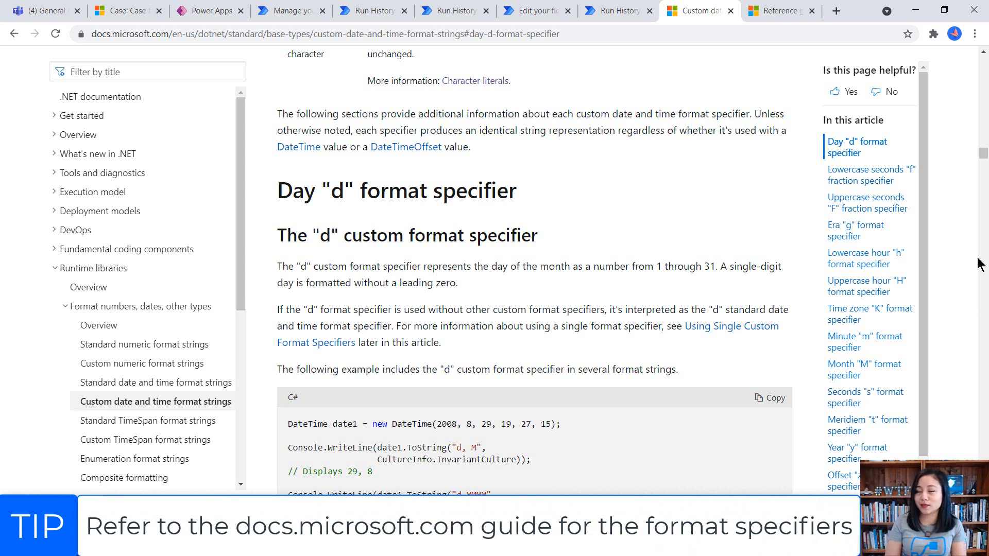
pyautogui.moveTo(354, 182)
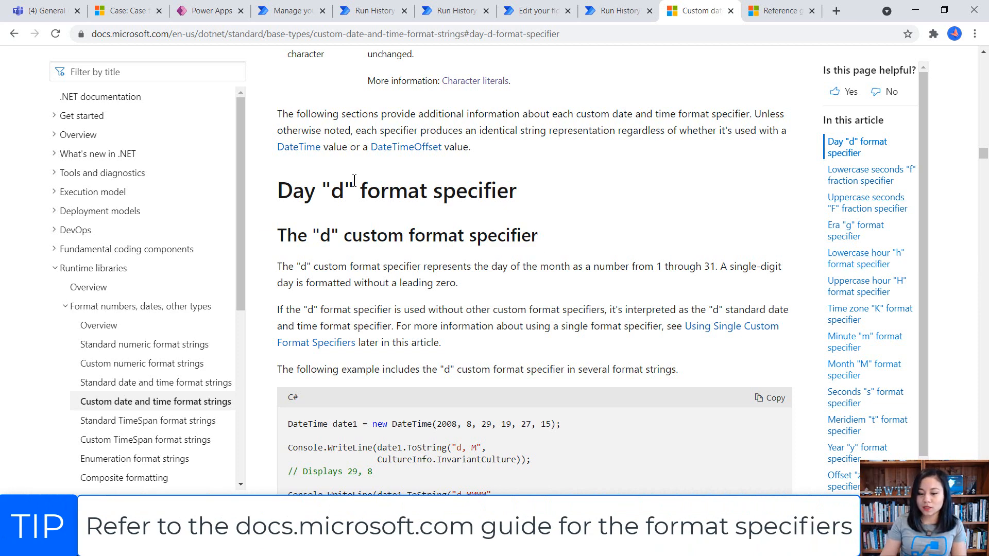
pyautogui.scroll(-3)
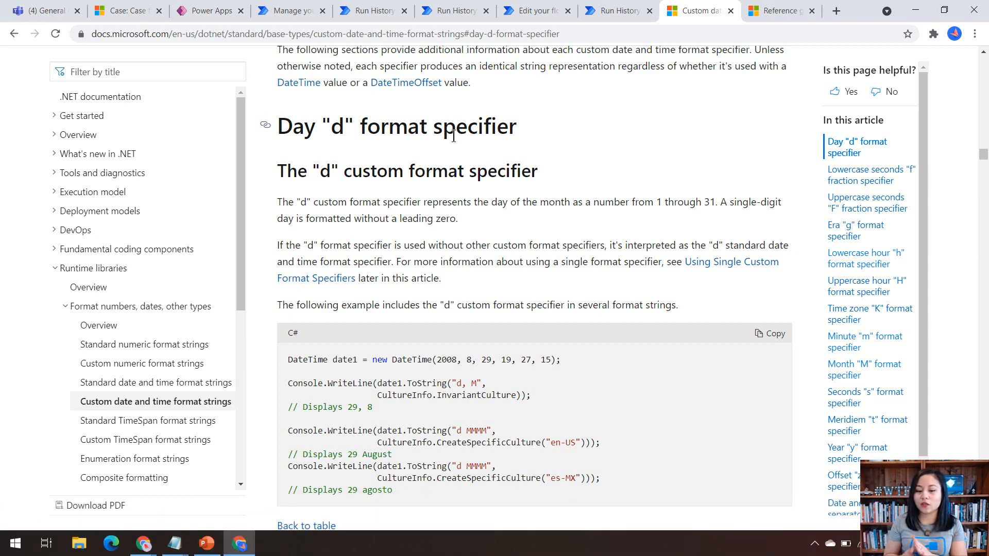
pyautogui.scroll(-3)
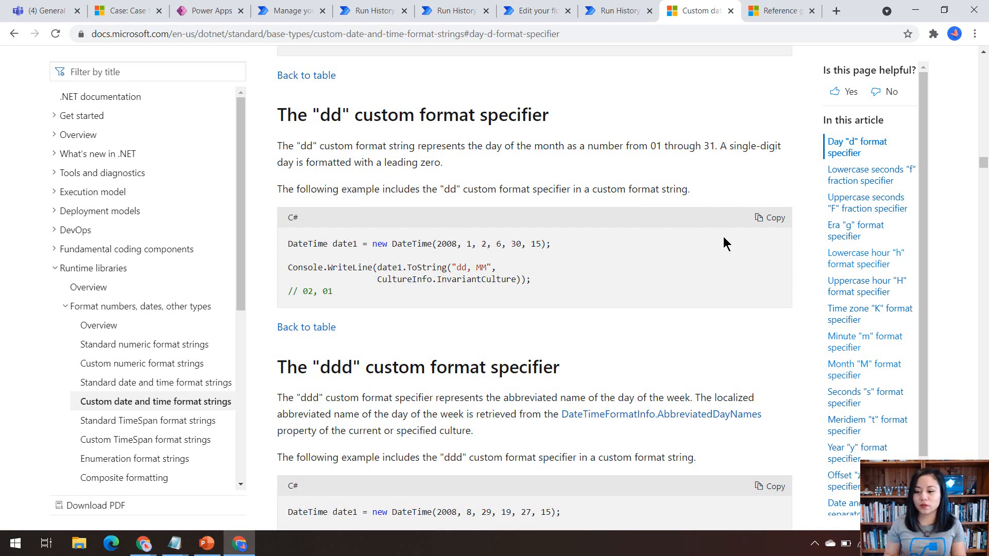
pyautogui.moveTo(926, 193)
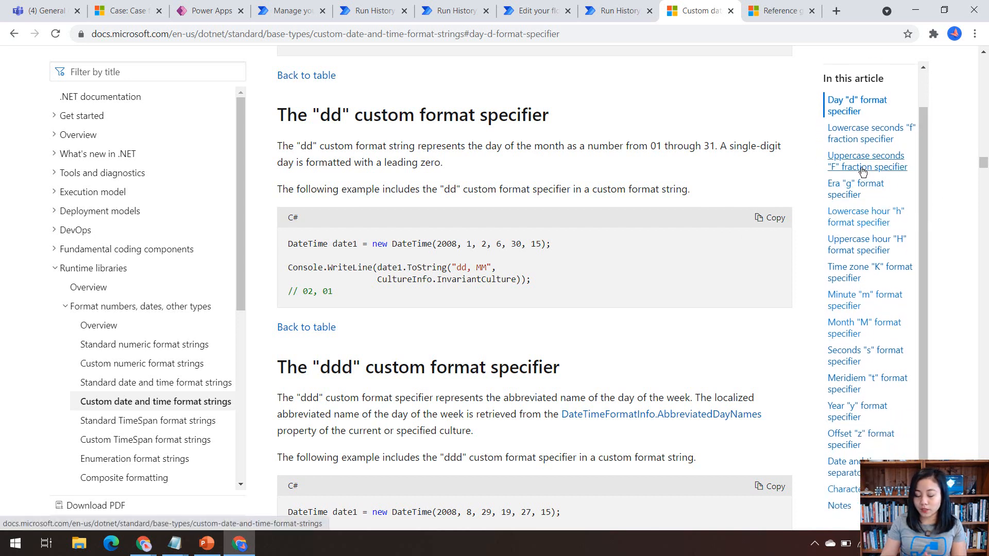
pyautogui.moveTo(866, 244)
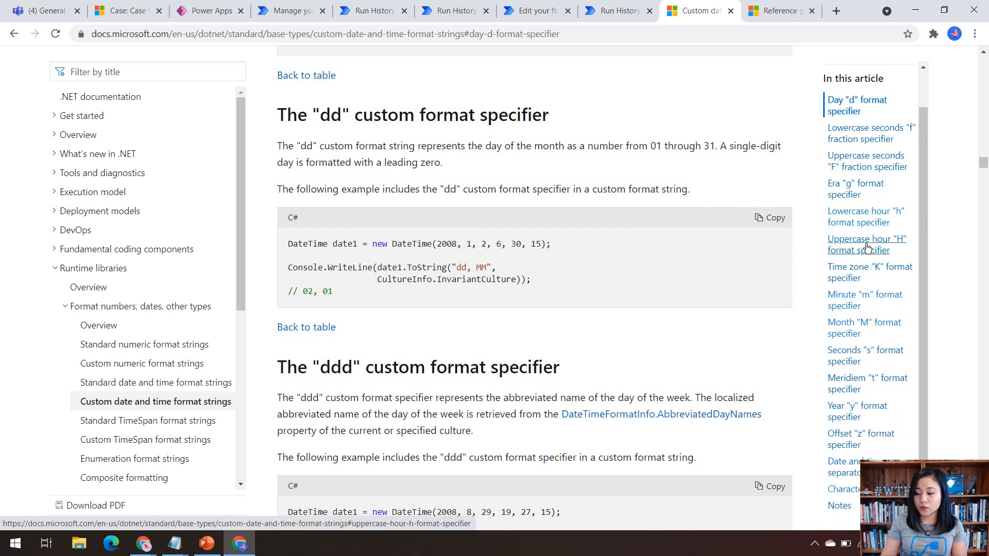
pyautogui.moveTo(847, 339)
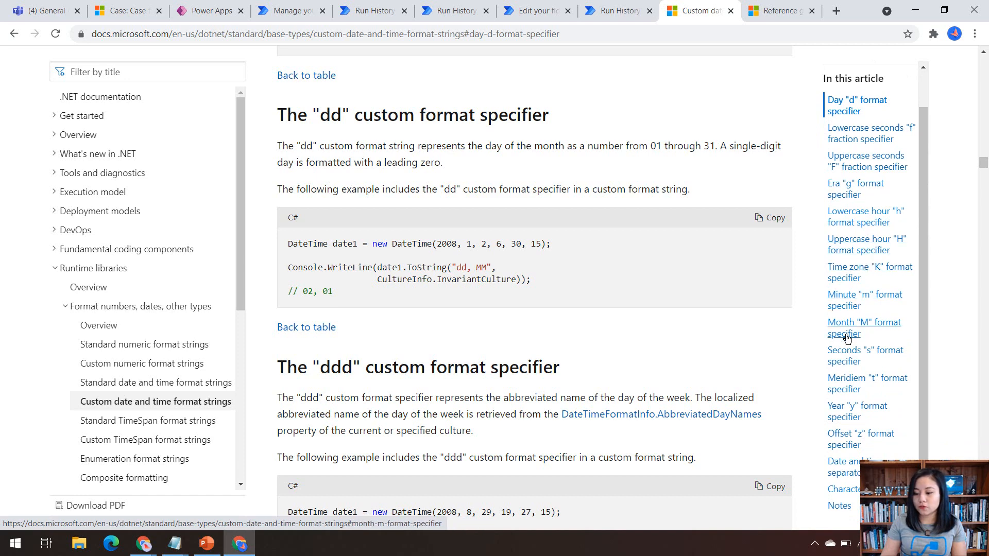
pyautogui.moveTo(433, 366)
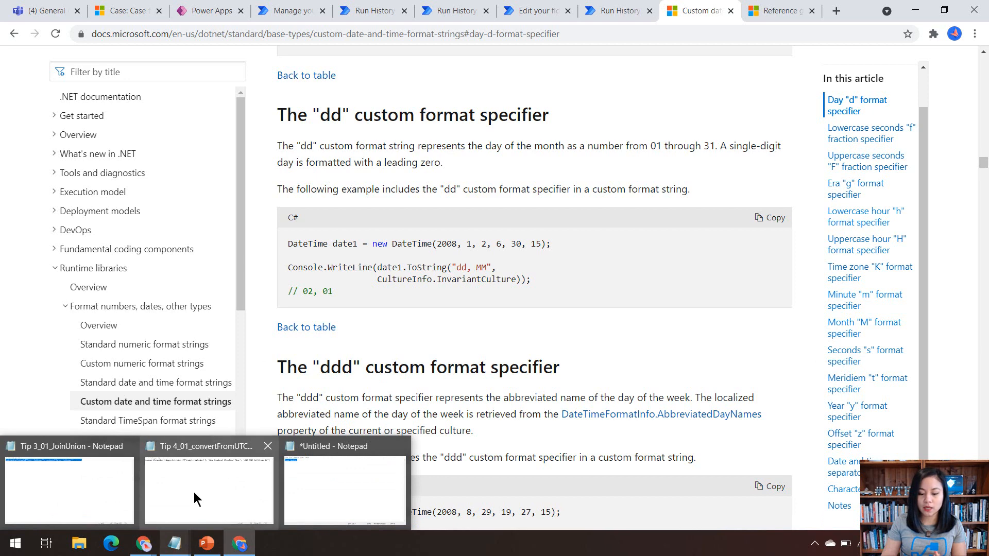
pyautogui.click(208, 488)
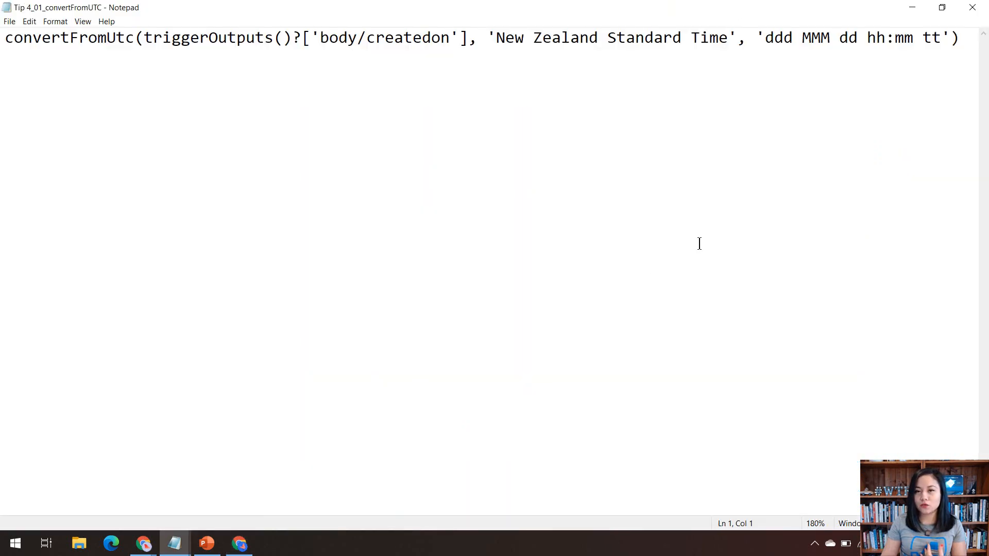
pyautogui.click(766, 38)
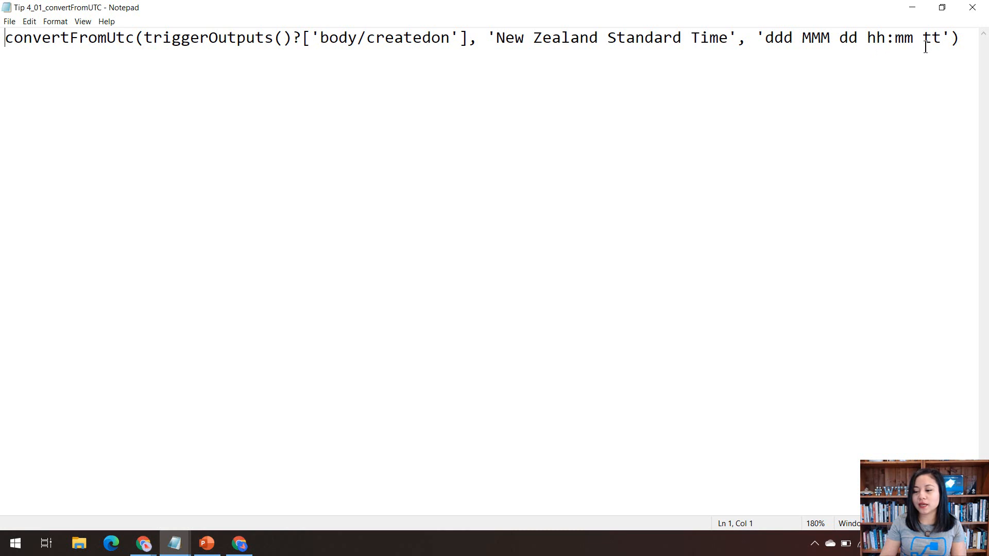
pyautogui.moveTo(945, 56)
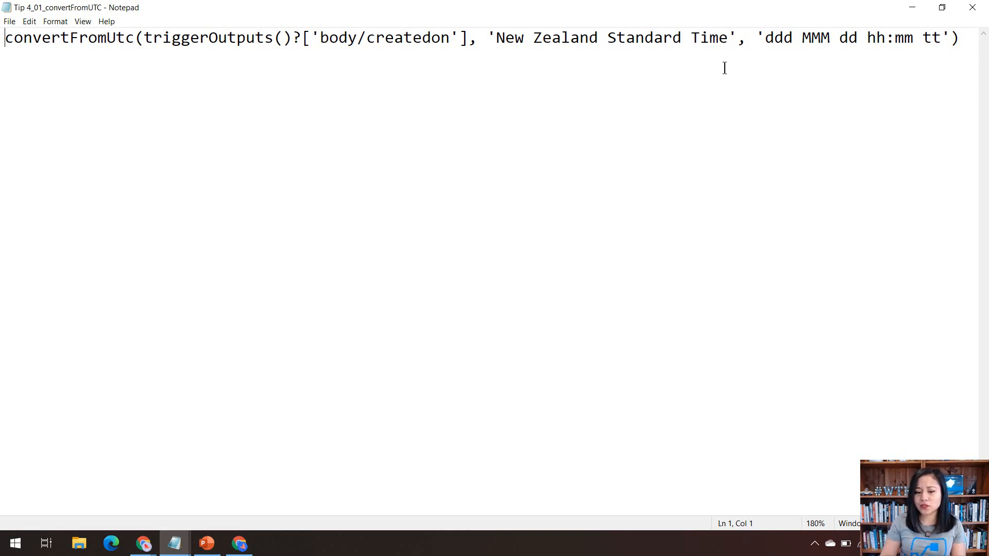
pyautogui.moveTo(371, 35)
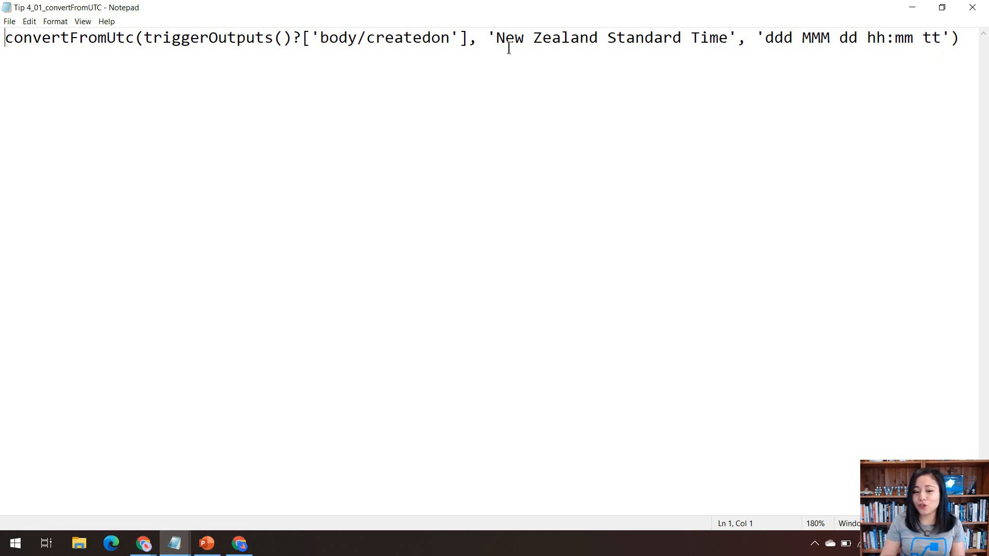
pyautogui.moveTo(417, 51)
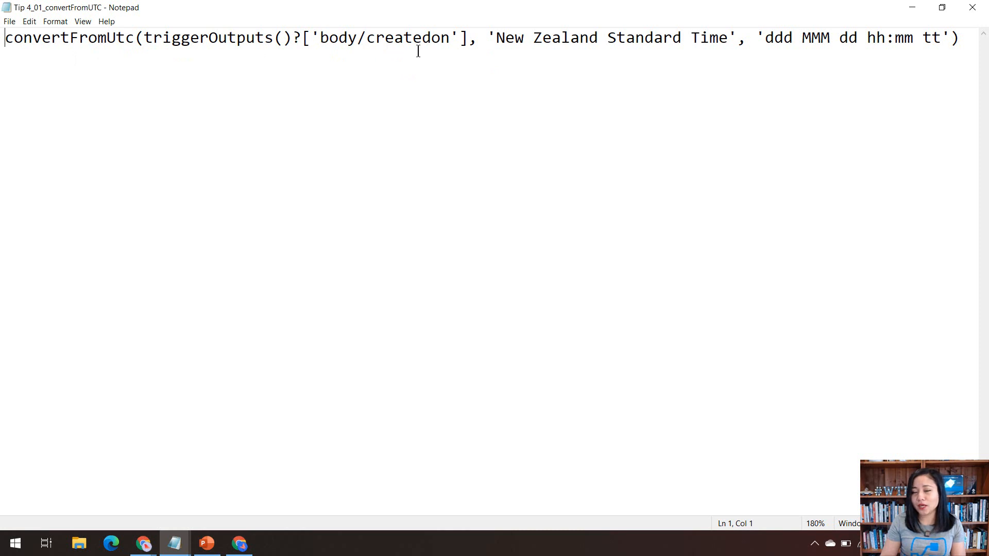
pyautogui.moveTo(417, 57)
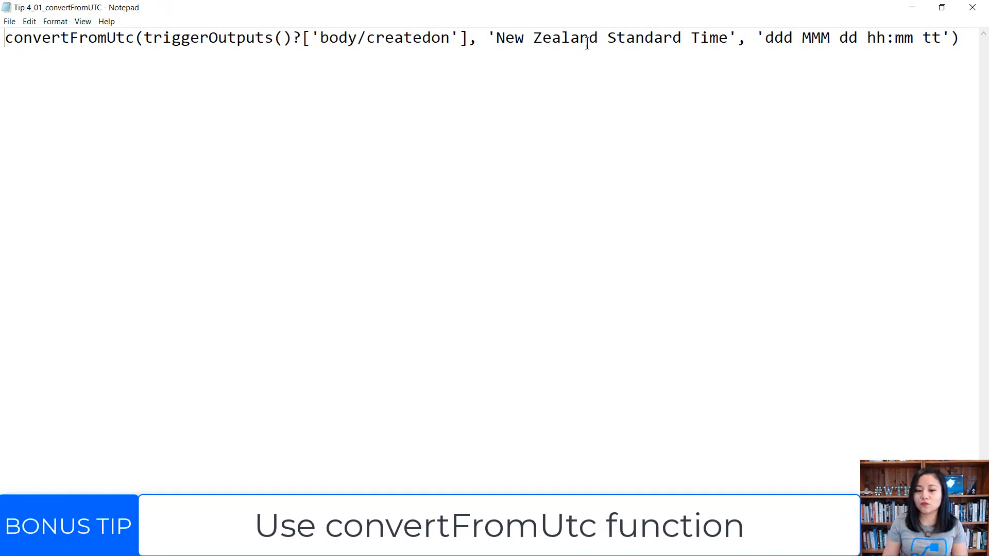
pyautogui.moveTo(362, 59)
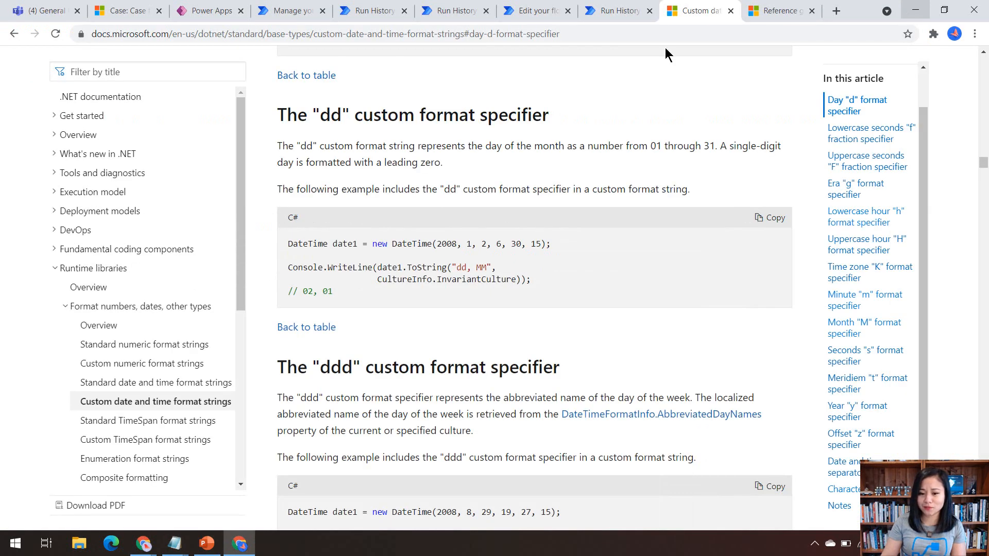
# Step: View the row-added trigger's Settings and its Trigger Conditions in the Tip 4 and 5 flow
pyautogui.click(533, 10)
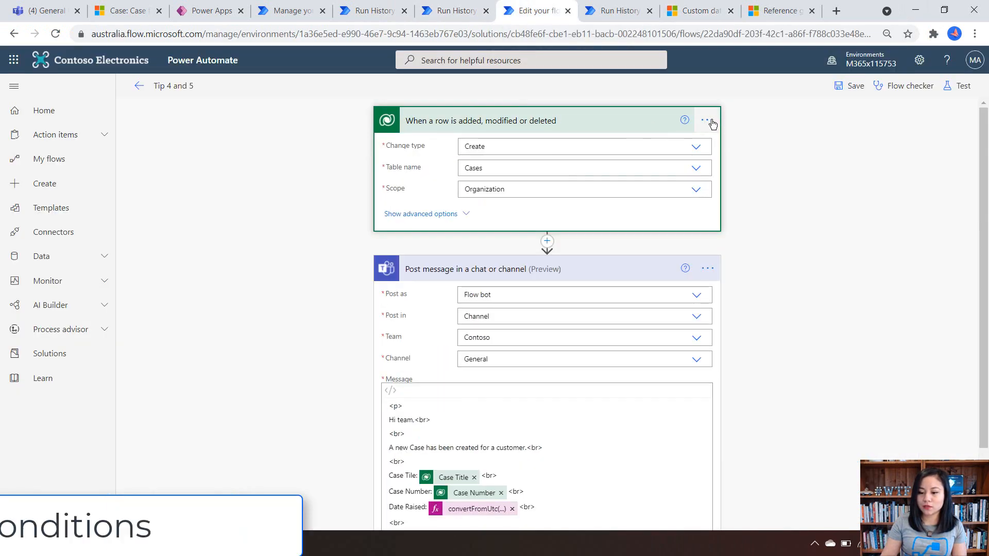
pyautogui.click(707, 121)
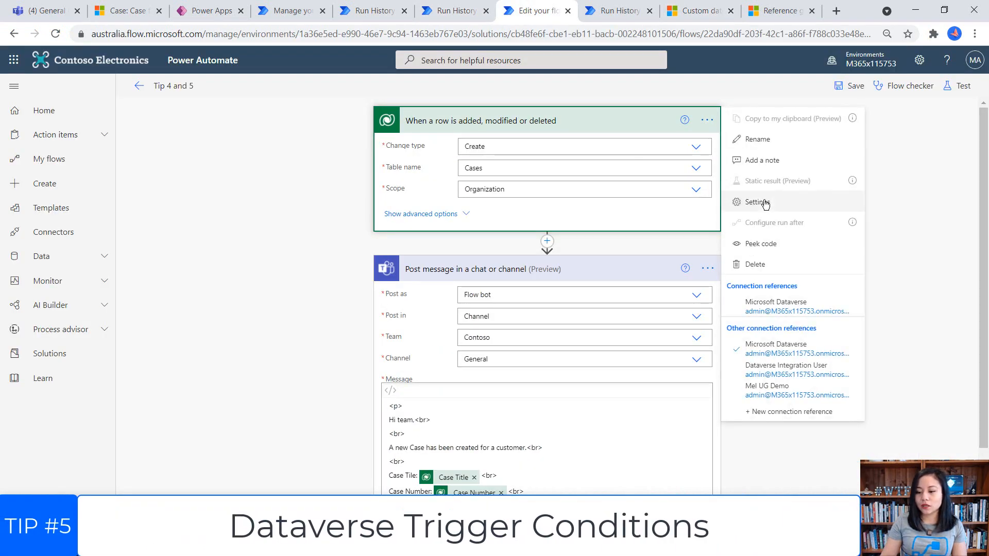
pyautogui.click(760, 202)
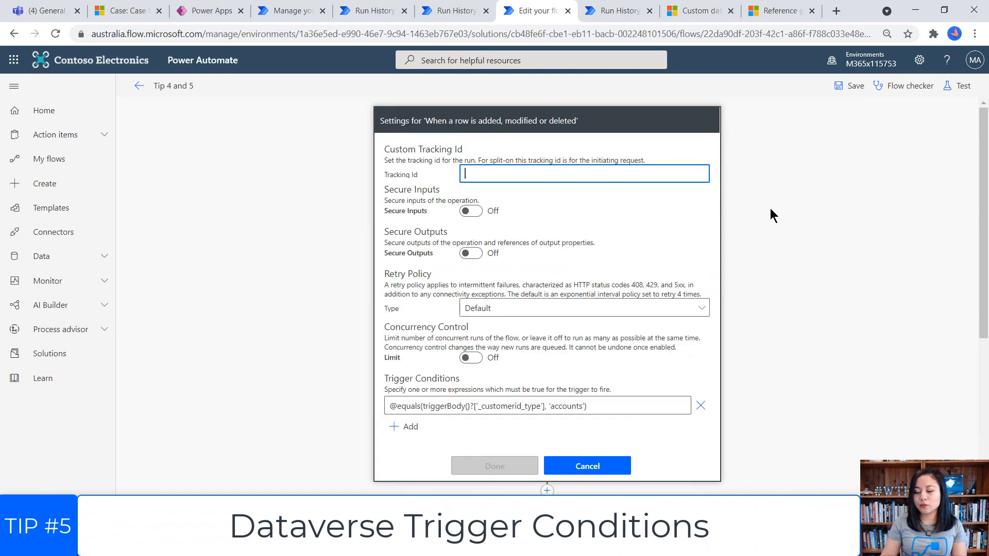
pyautogui.scroll(-3)
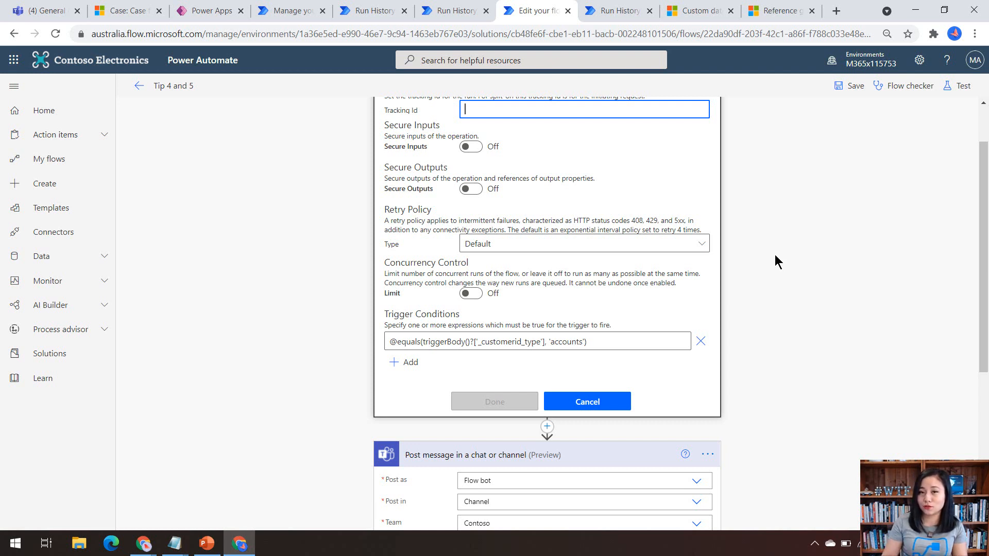
# Step: In the successful run's history, show the trigger's raw outputs with createdon, ticketnumber, title and _customerid_type
pyautogui.click(610, 10)
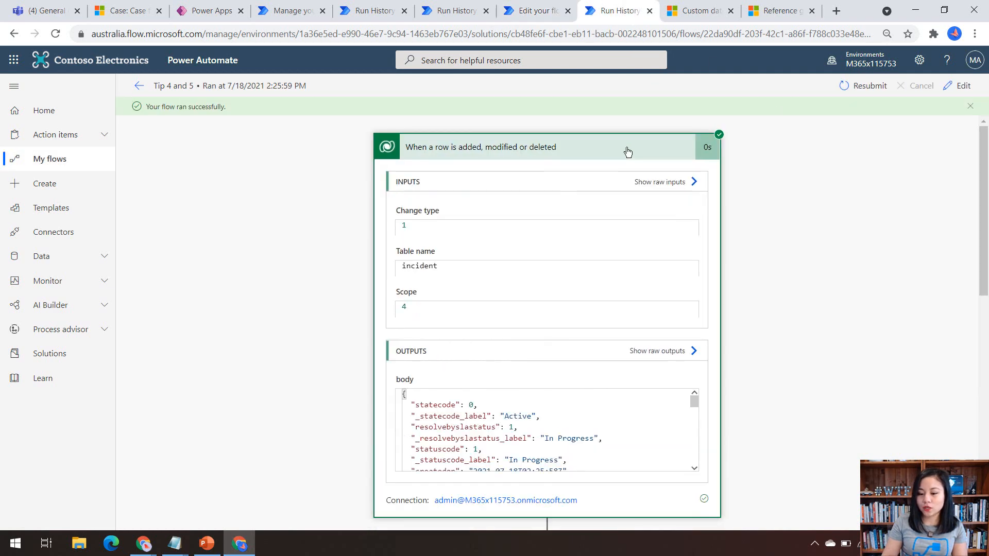
pyautogui.scroll(-3)
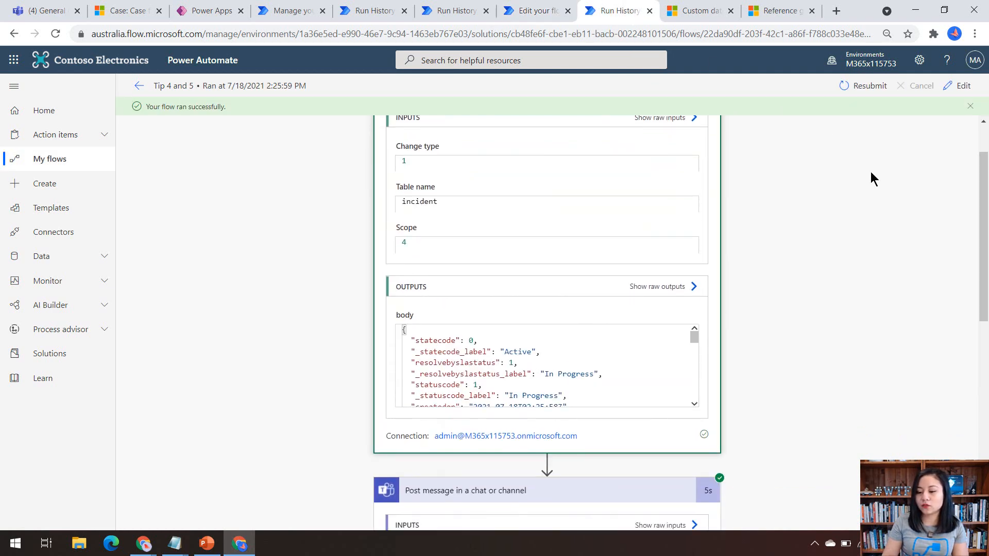
pyautogui.moveTo(847, 188)
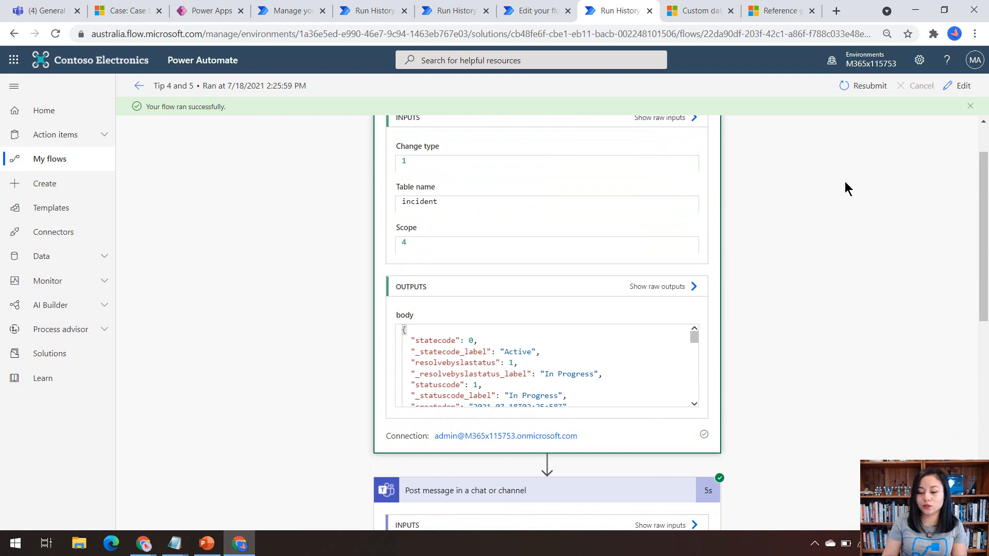
pyautogui.moveTo(429, 346)
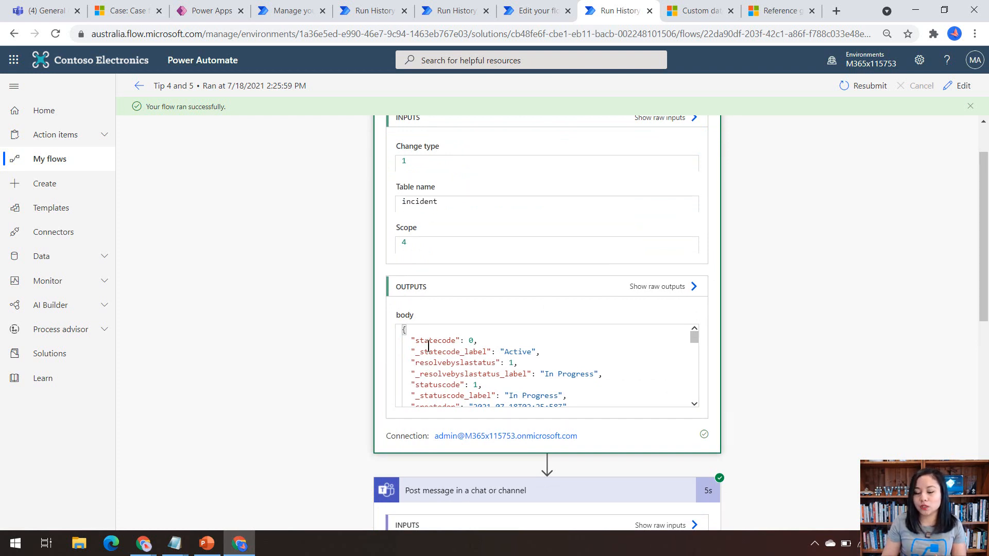
pyautogui.moveTo(686, 291)
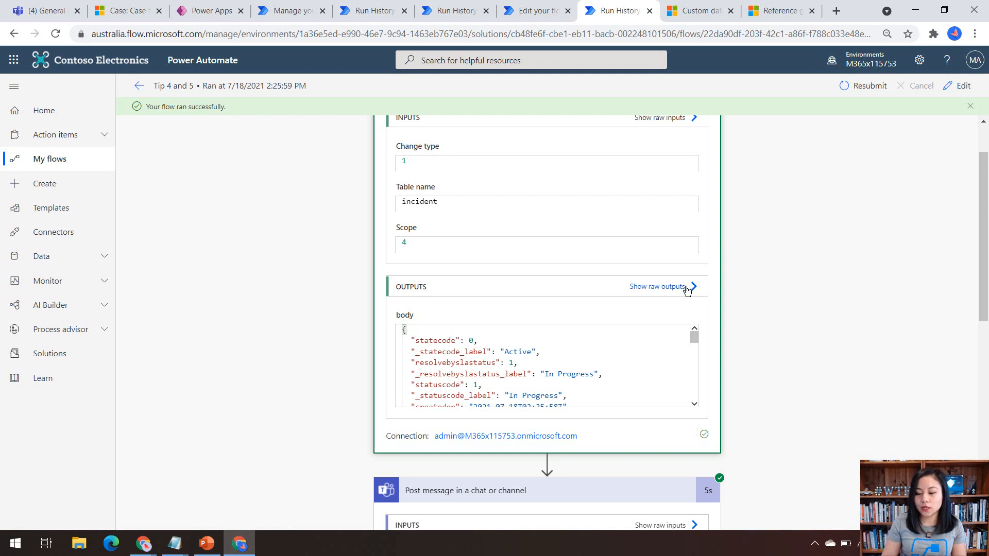
pyautogui.click(658, 286)
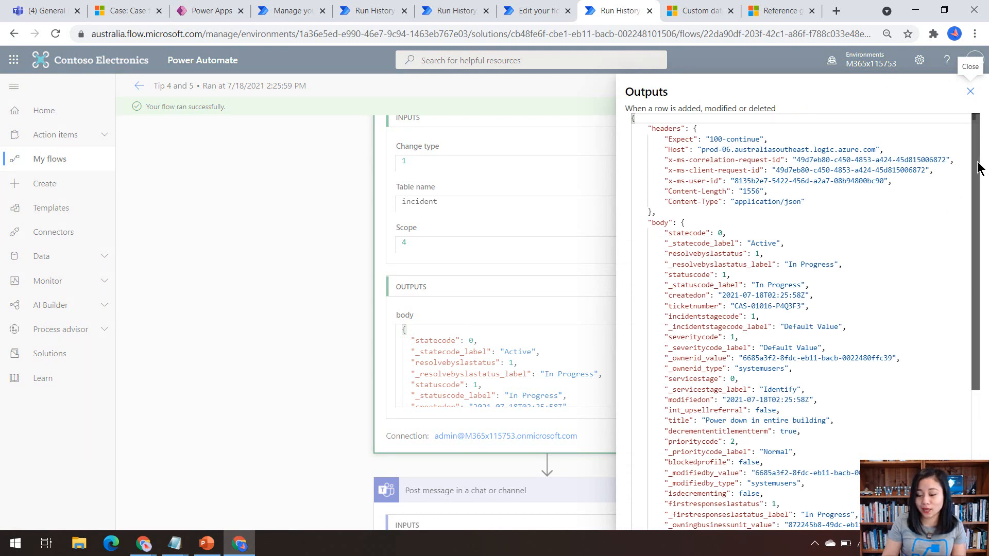
pyautogui.scroll(-3)
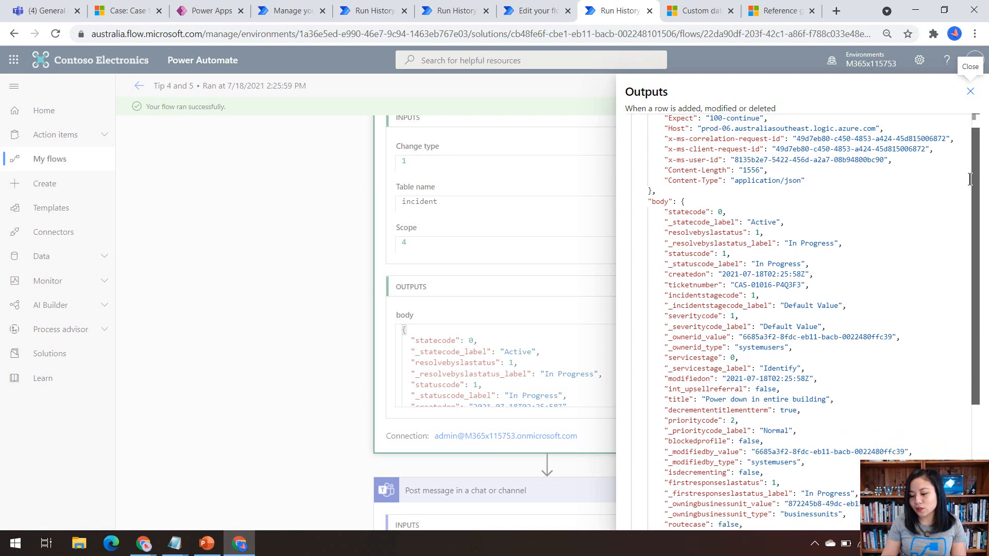
pyautogui.scroll(-3)
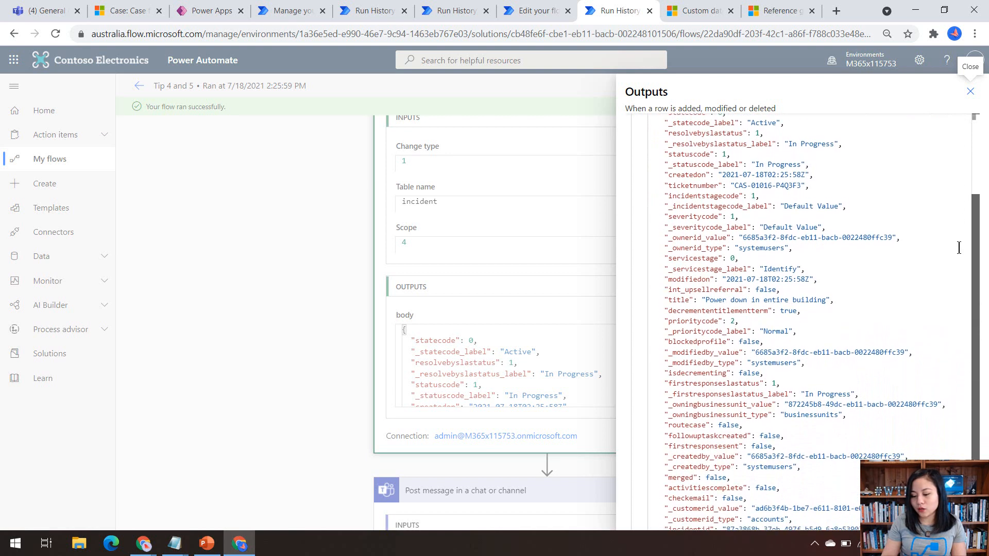
pyautogui.scroll(-3)
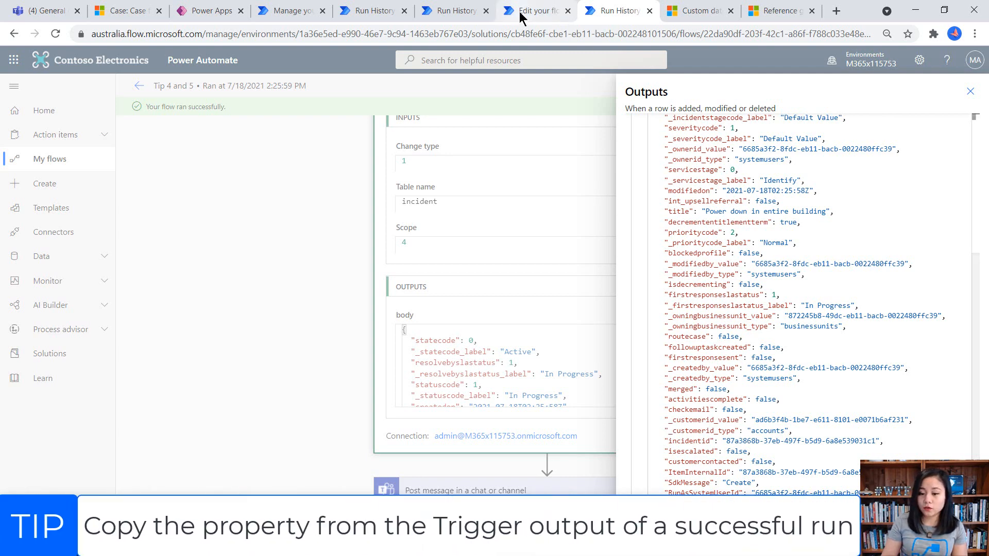
# Step: Back in the editor, start an Automatically test, close the Test Flow pane and cancel the trigger settings unchanged
pyautogui.click(532, 10)
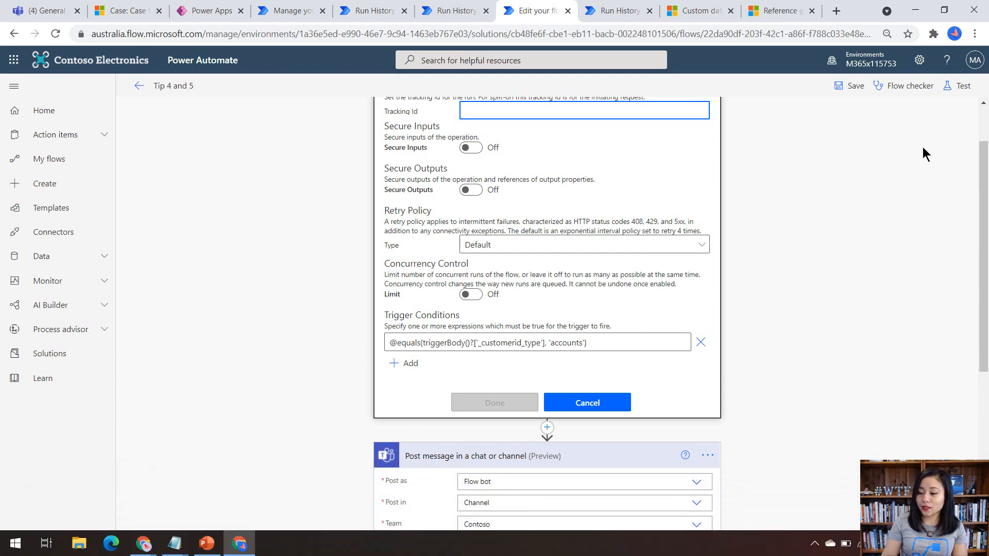
pyautogui.click(962, 85)
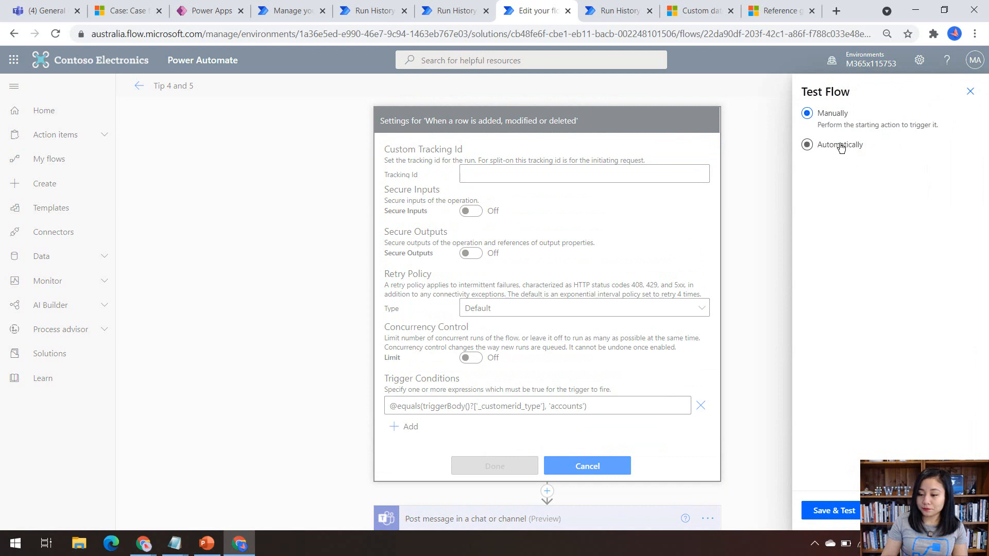
pyautogui.click(806, 145)
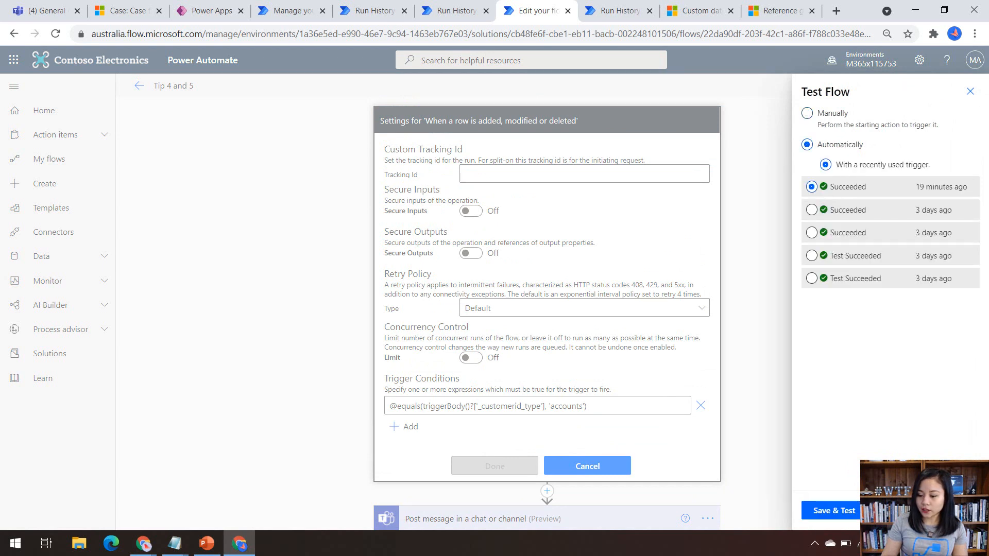
pyautogui.click(970, 90)
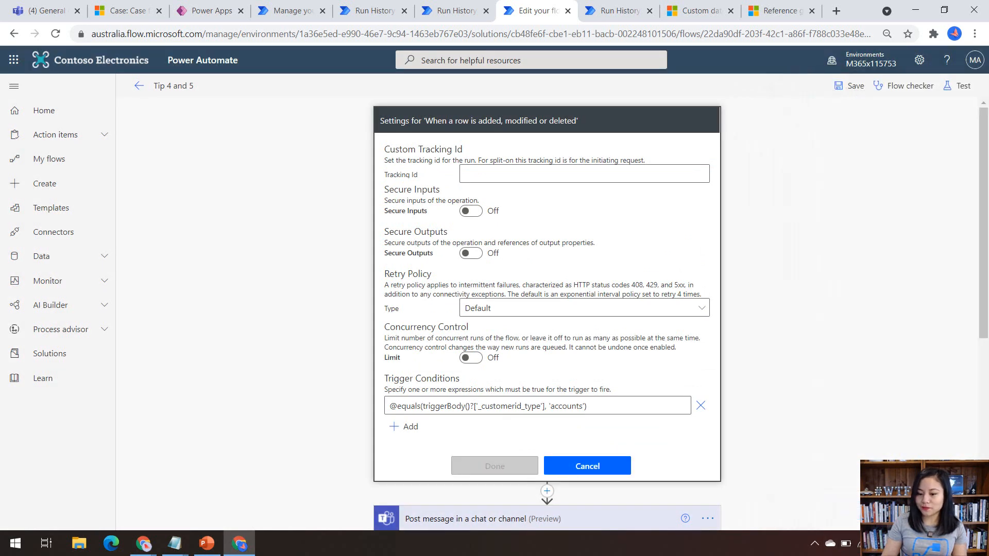
pyautogui.click(586, 465)
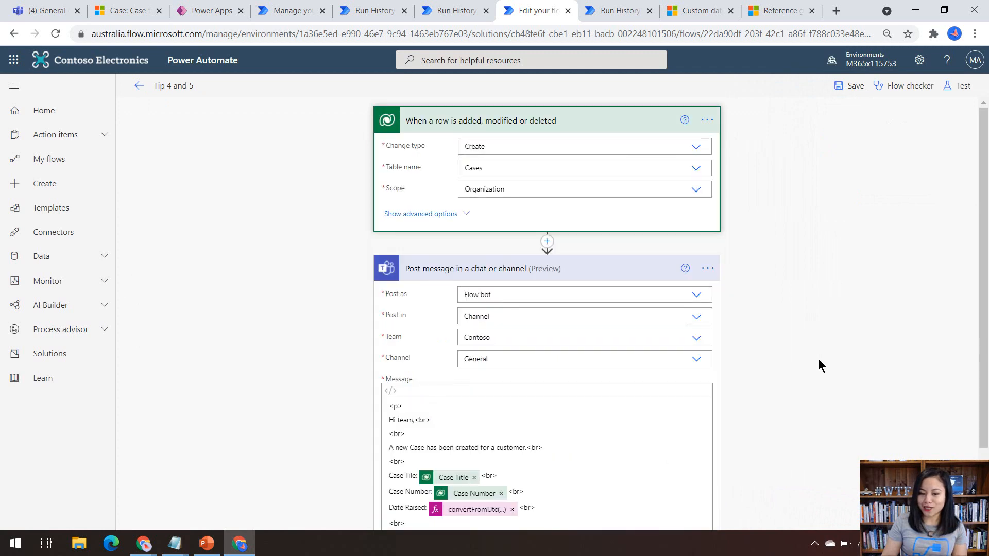
pyautogui.moveTo(119, 10)
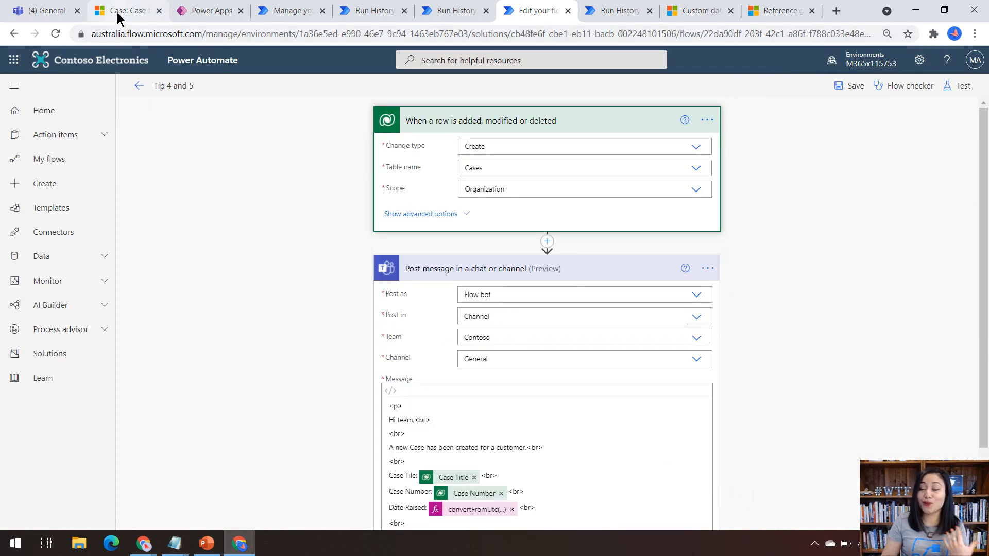
# Step: In Customer Service Hub start a new case titled 'Toilet paper needed in ladies'
pyautogui.click(125, 10)
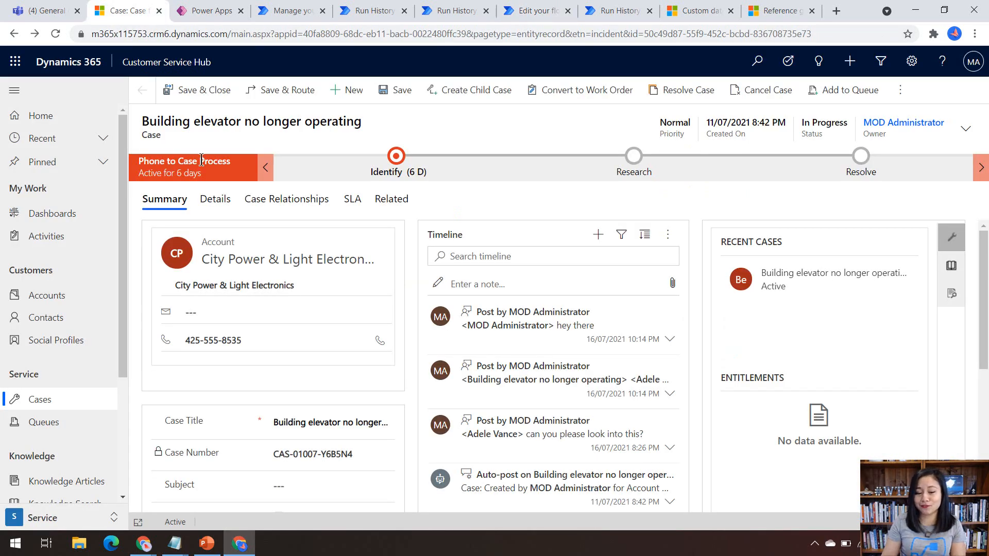
pyautogui.click(346, 90)
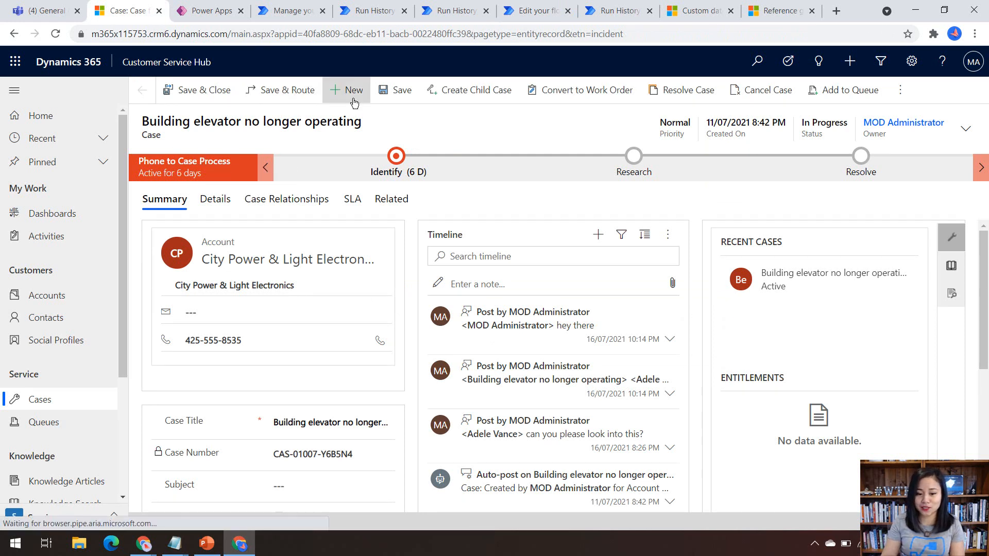
pyautogui.click(347, 90)
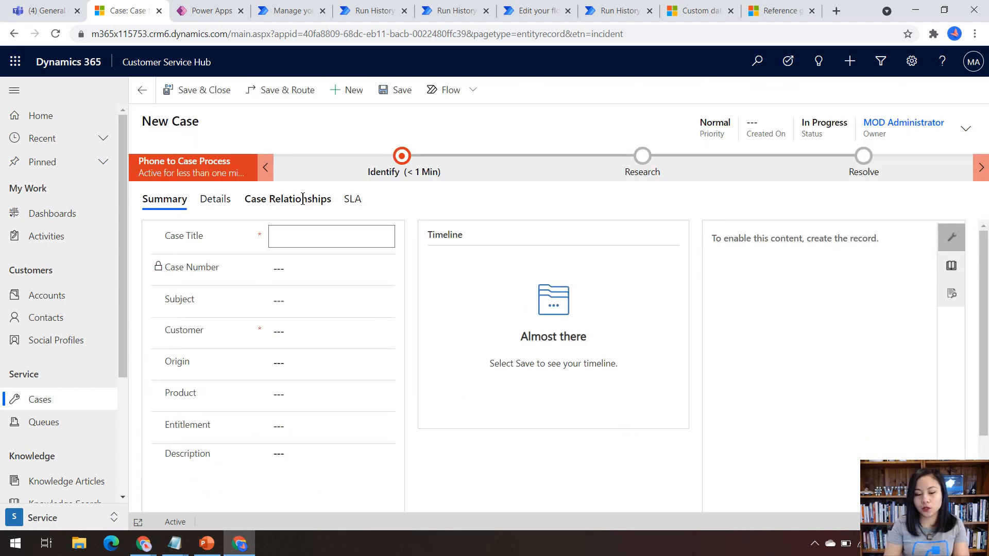
pyautogui.click(331, 236)
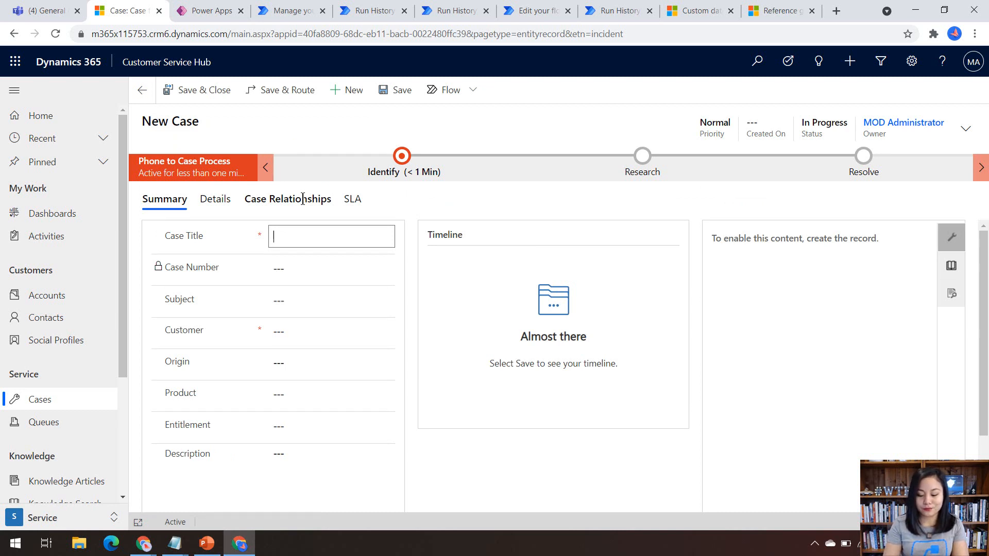
pyautogui.write('Toilet paper n')
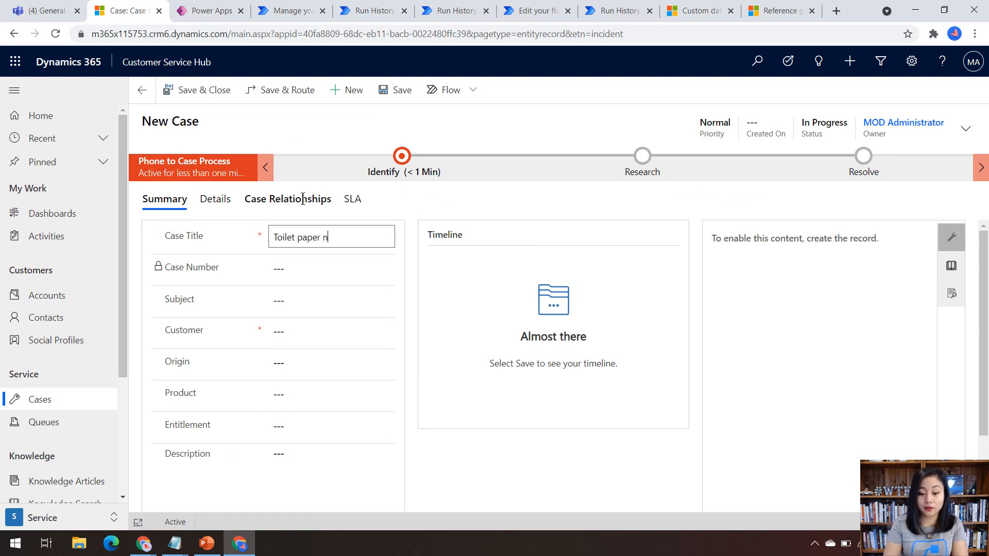
pyautogui.write('eeded in ladies')
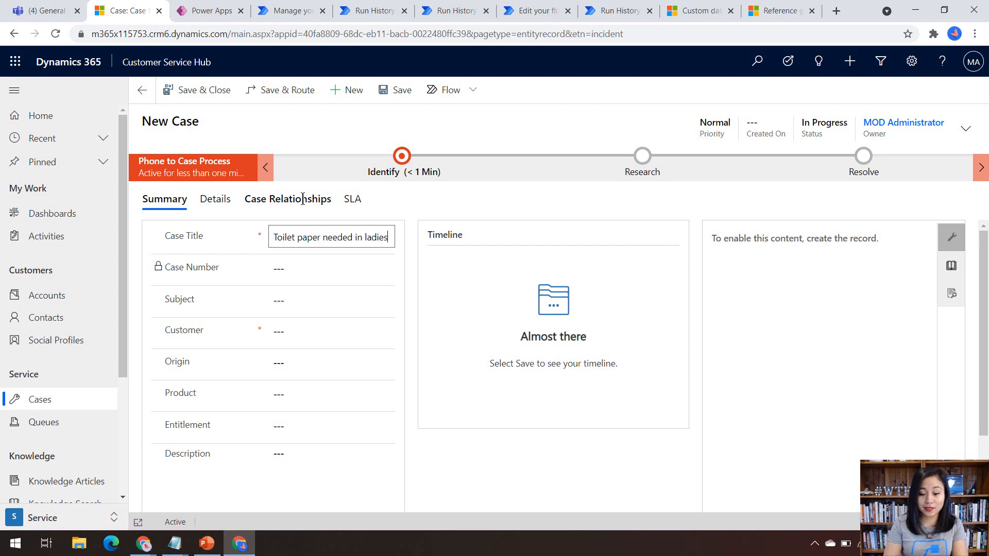
pyautogui.click(327, 331)
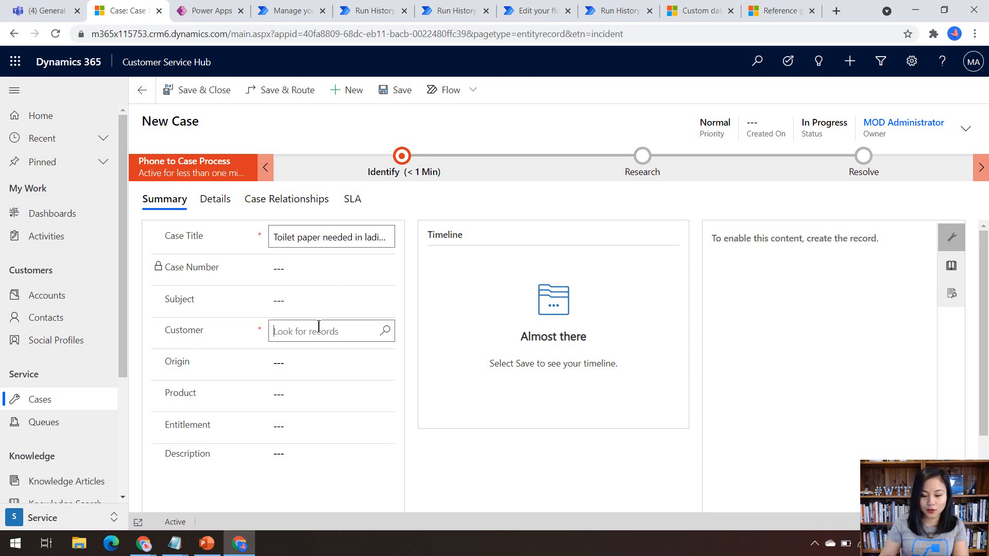
pyautogui.click(331, 331)
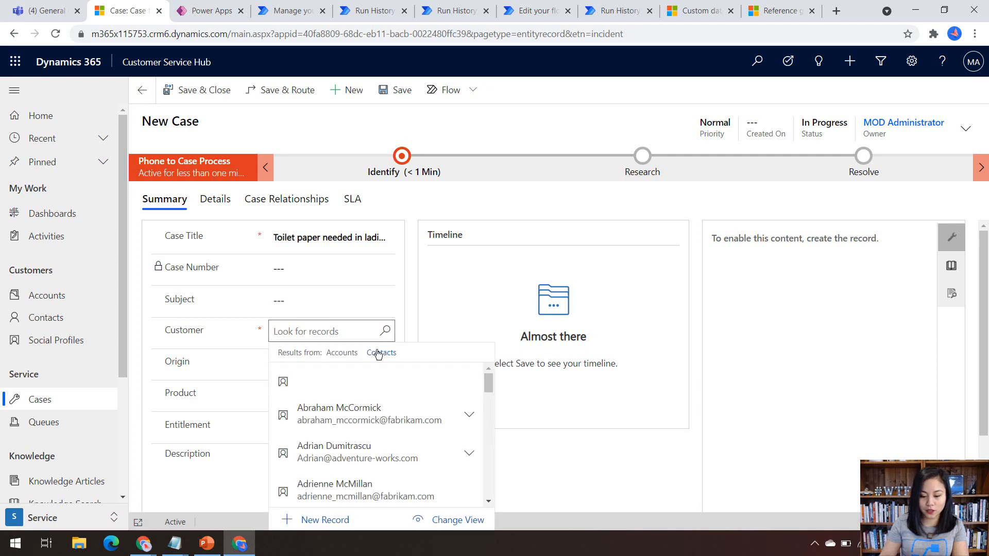
pyautogui.click(335, 491)
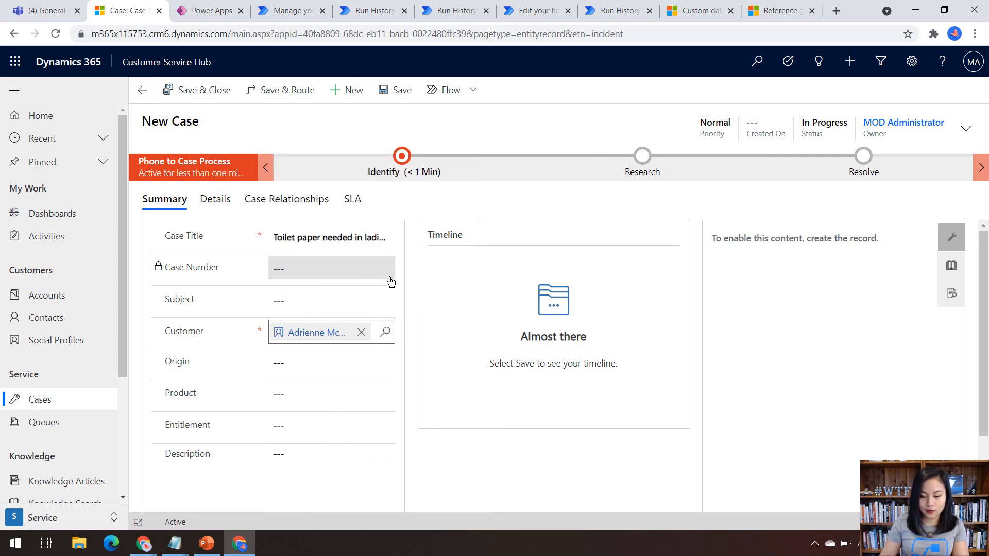
pyautogui.click(311, 332)
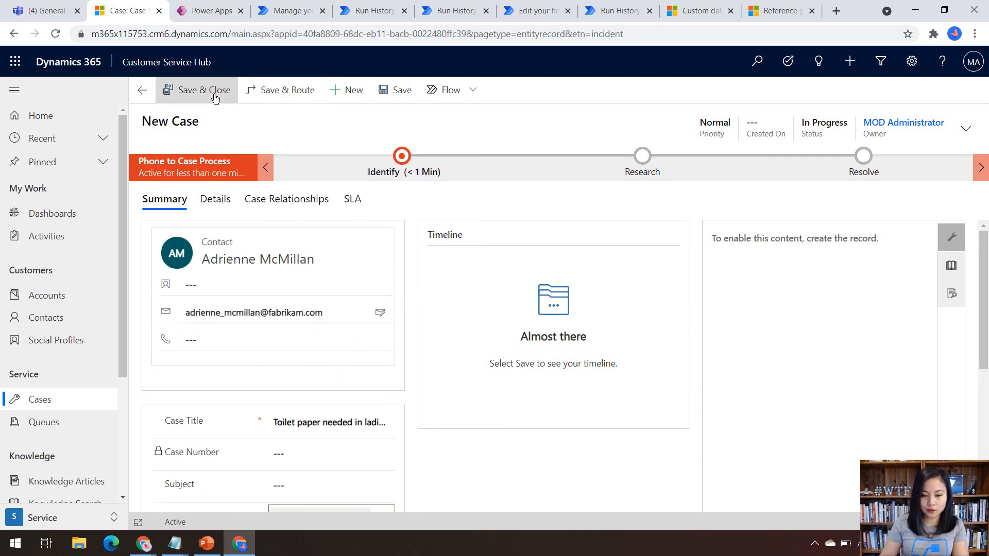
pyautogui.click(204, 89)
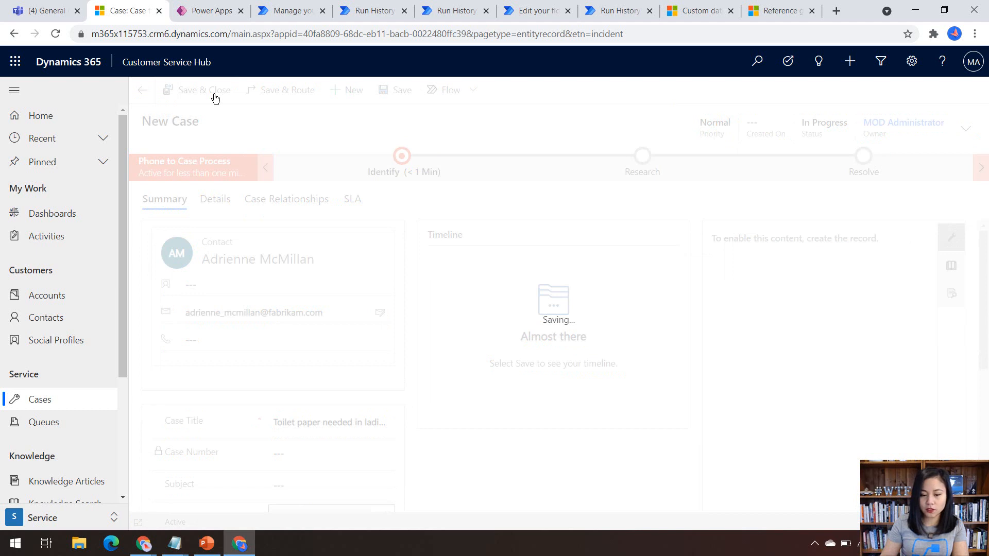
pyautogui.click(402, 89)
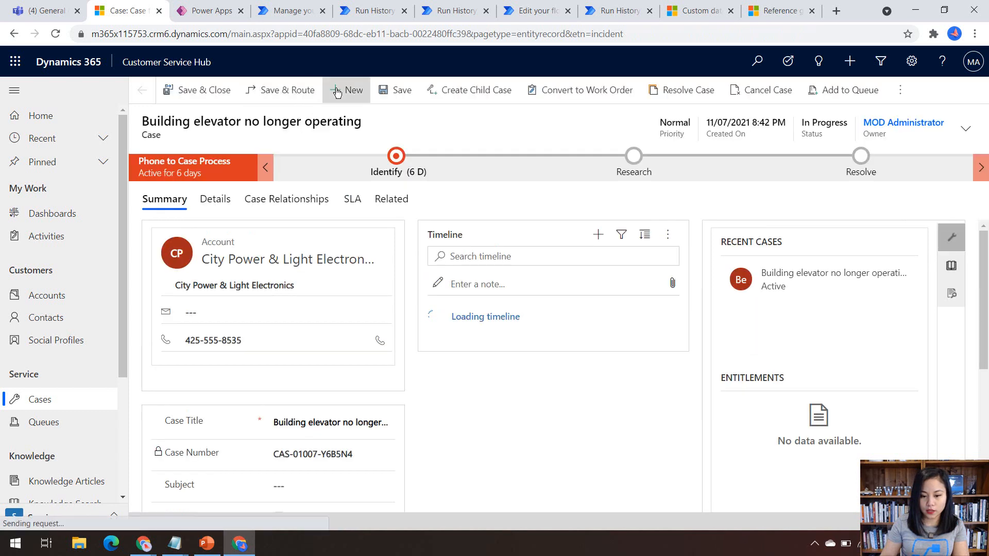
# Step: Start another new case titled 'Power outage for entire building'
pyautogui.click(346, 90)
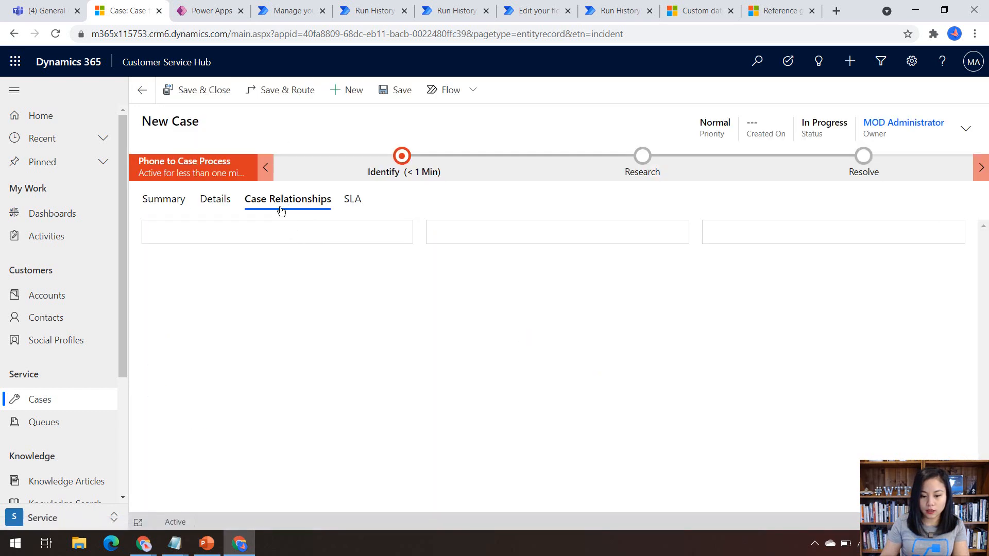
pyautogui.click(164, 198)
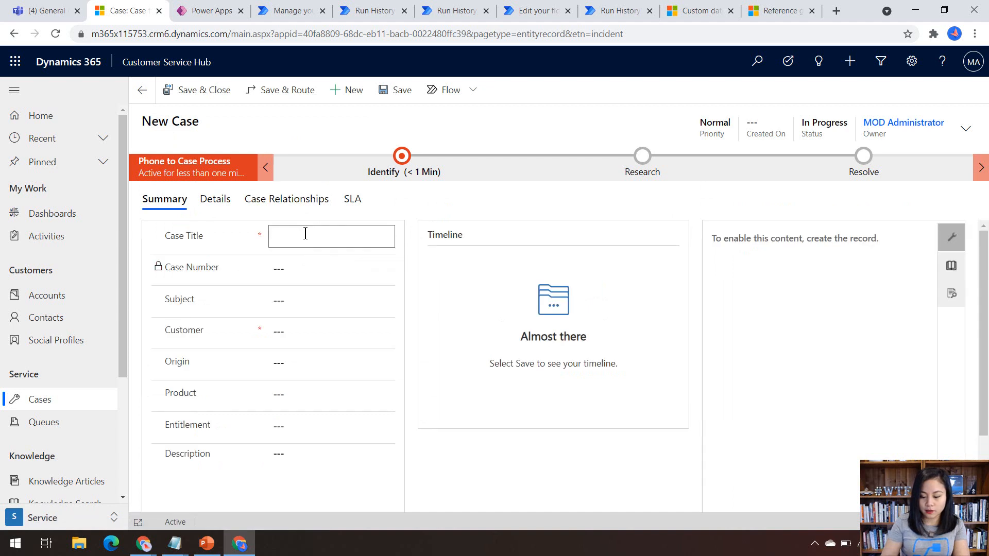
pyautogui.write('Power outage for')
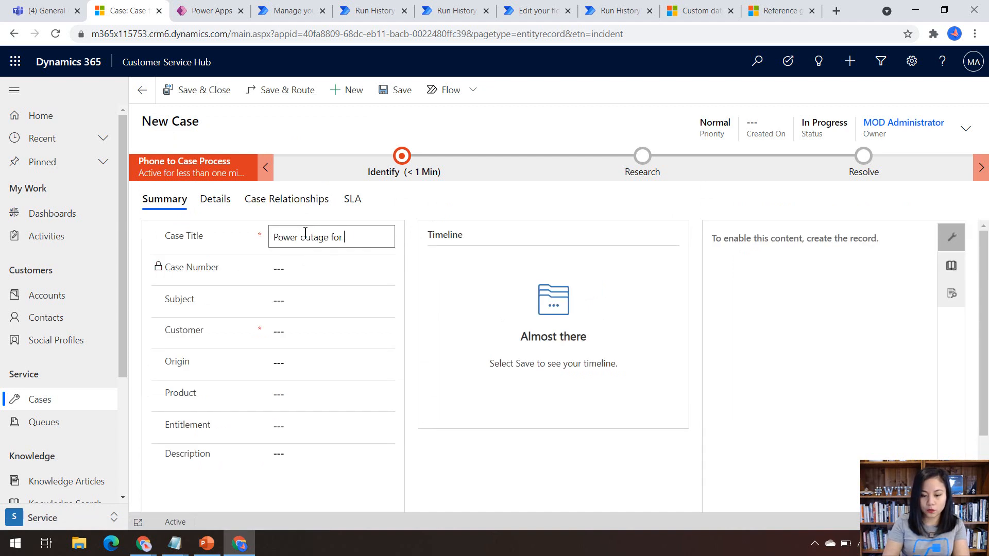
pyautogui.write('entire building')
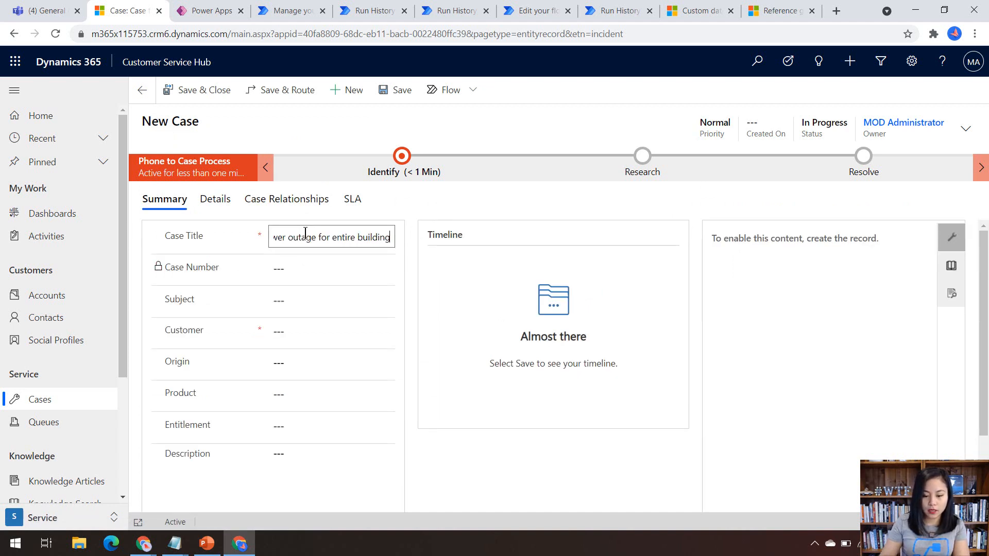
# Step: Switch the Customer lookup to Accounts and pick an account as the customer
pyautogui.click(328, 330)
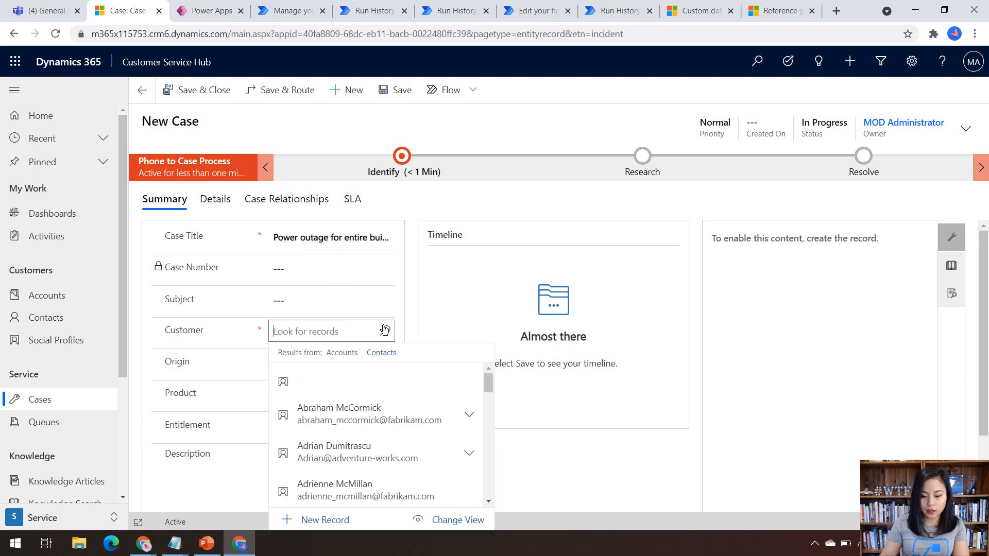
pyautogui.click(341, 352)
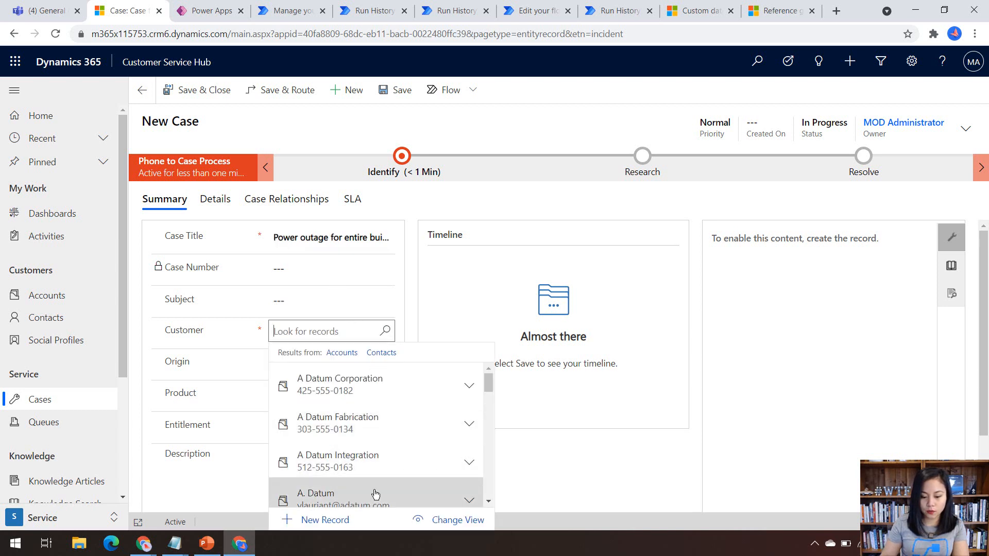
pyautogui.click(316, 495)
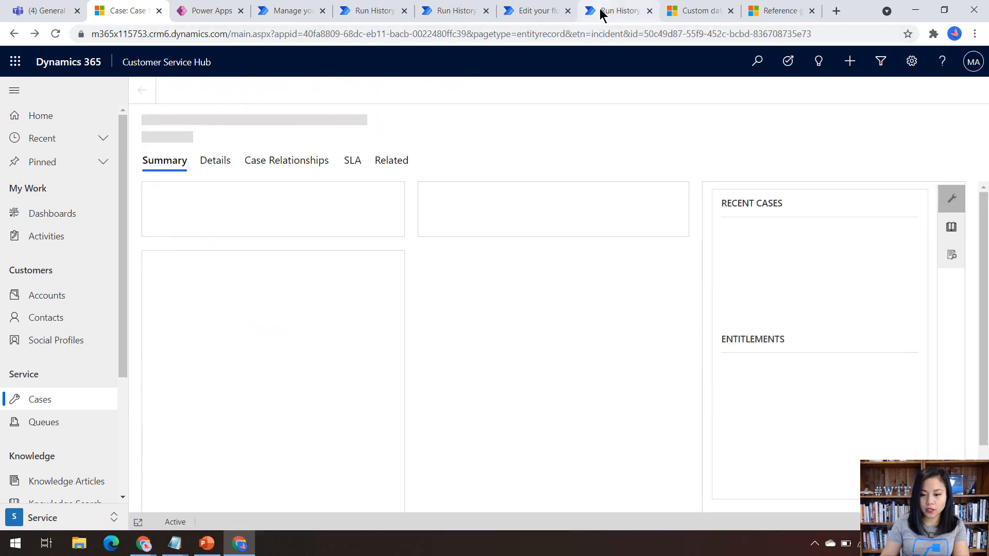
# Step: From run history, return to the flow details and load the most recent successful run
pyautogui.click(615, 11)
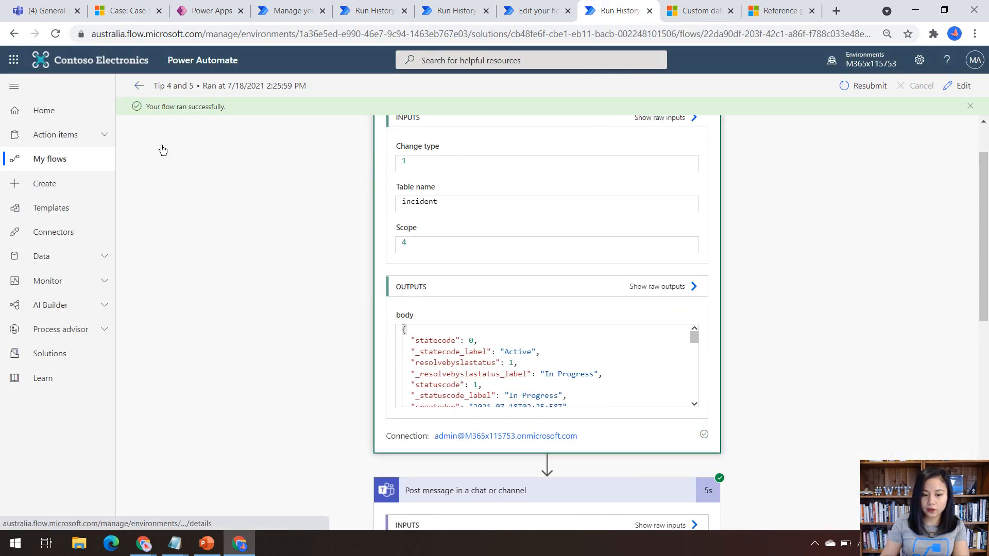
pyautogui.click(138, 85)
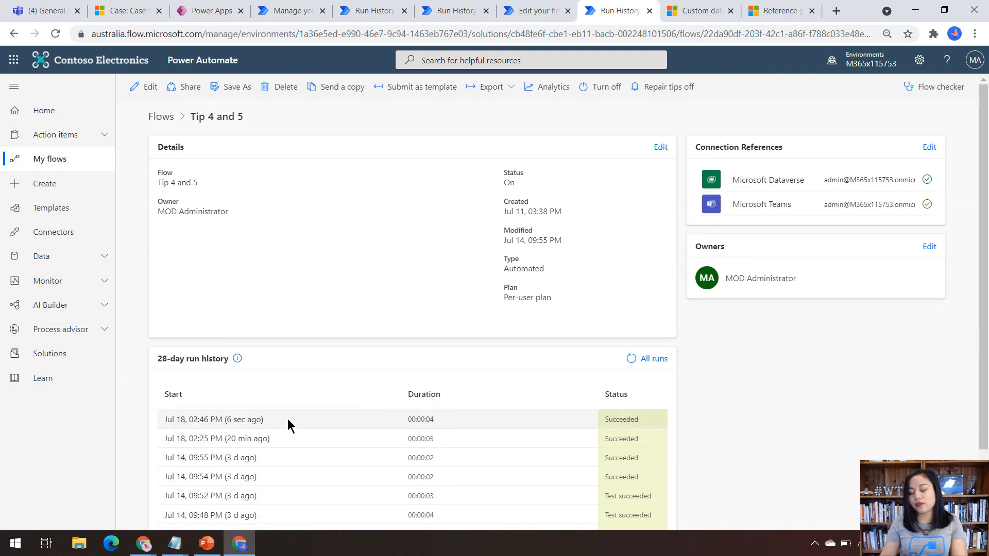
pyautogui.click(212, 419)
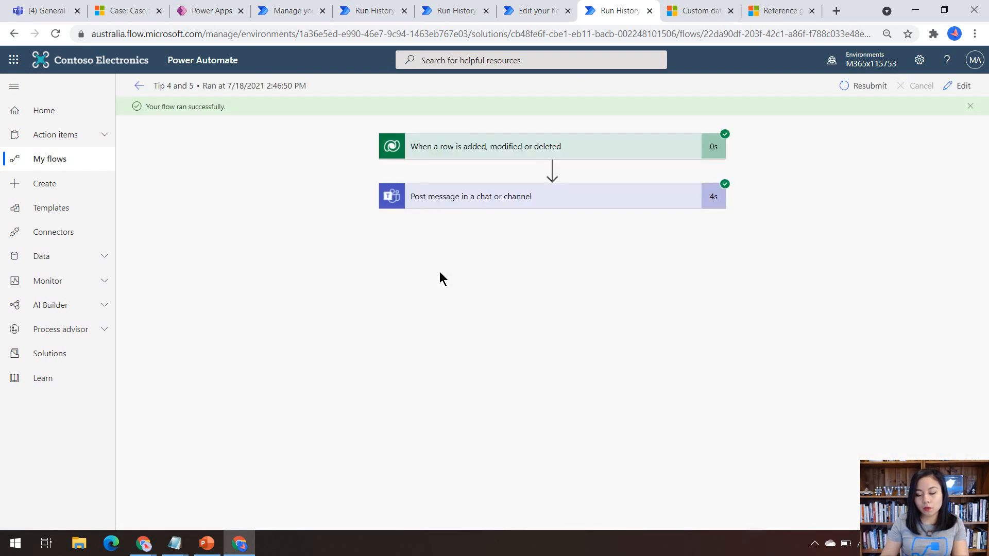
pyautogui.moveTo(510, 154)
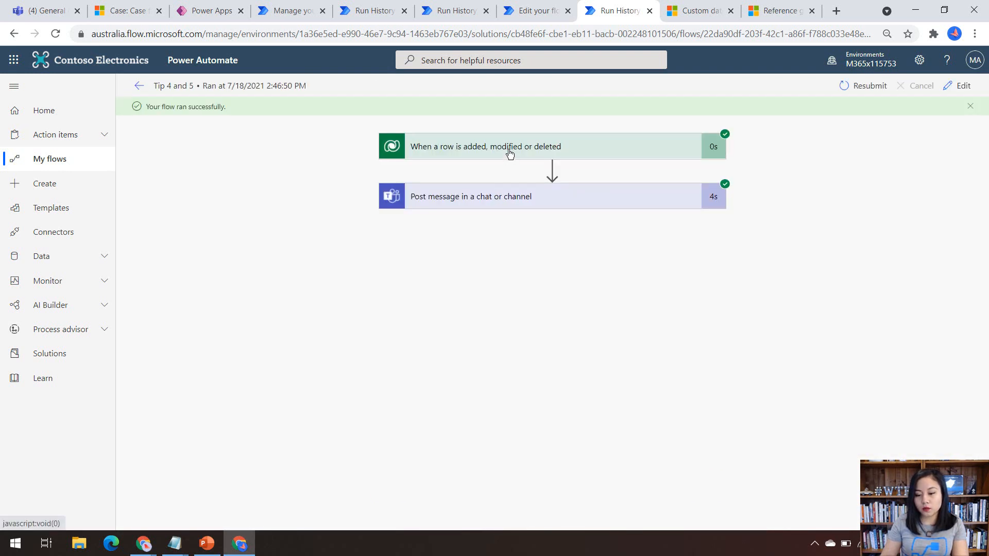
# Step: Expand the trigger step and review its output body for the power outage case
pyautogui.click(510, 146)
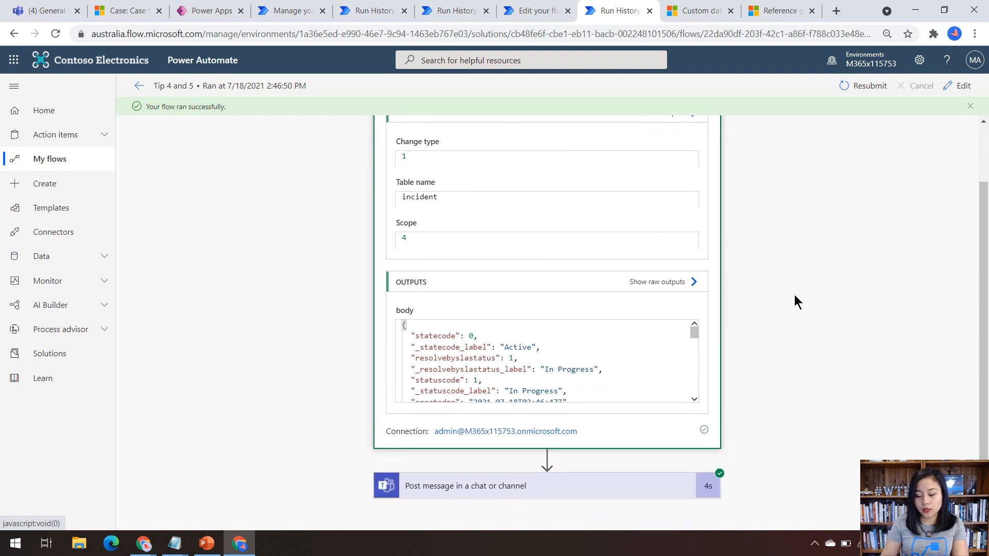
pyautogui.scroll(-3)
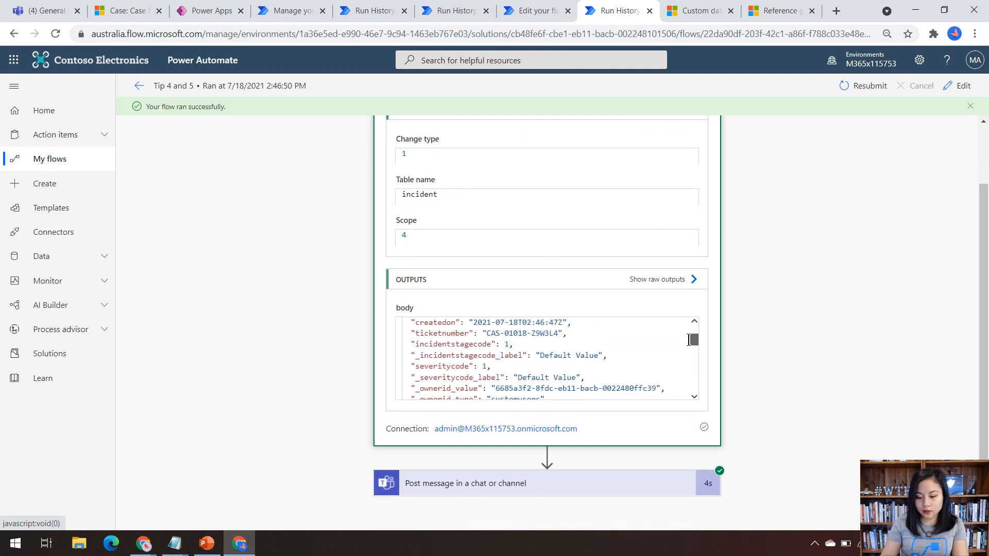
pyautogui.scroll(-3)
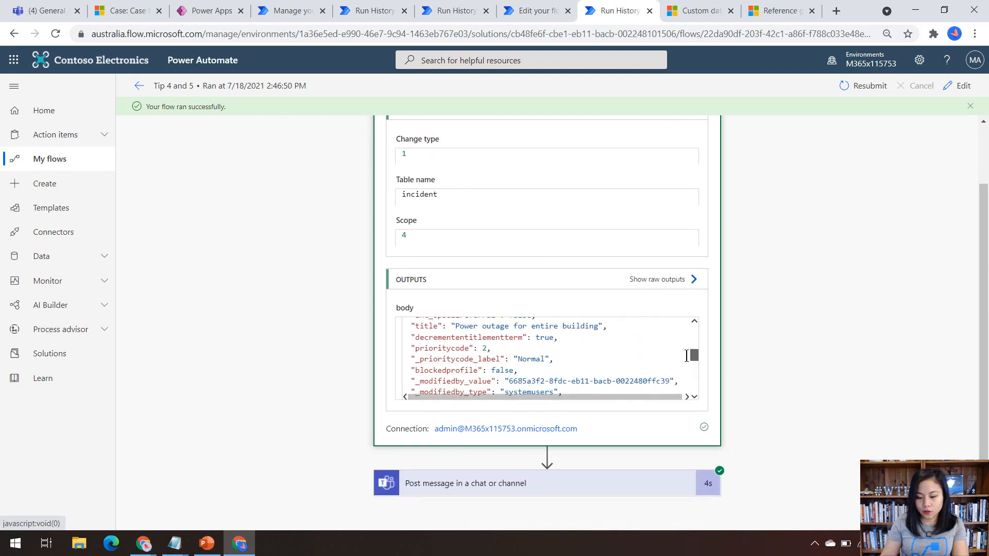
pyautogui.scroll(3)
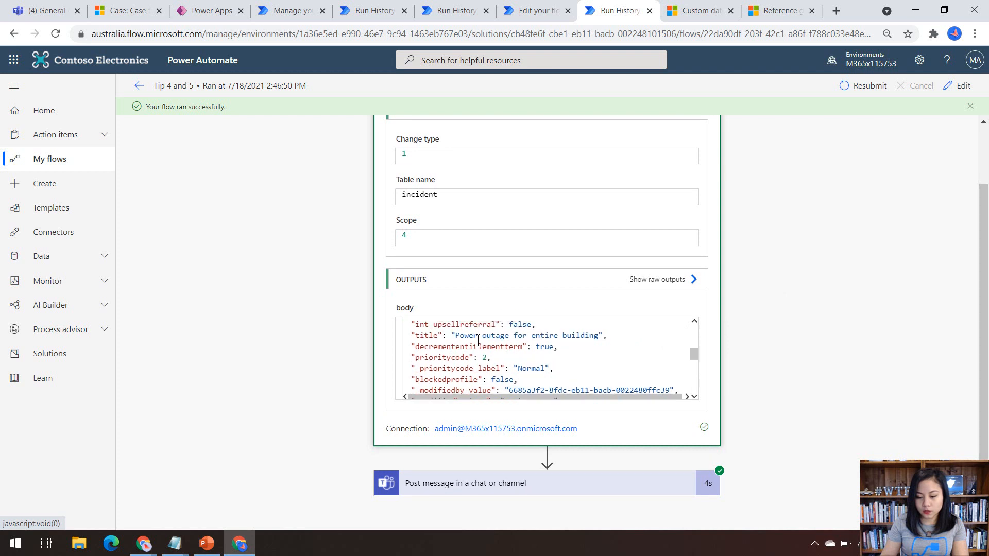
pyautogui.moveTo(543, 346)
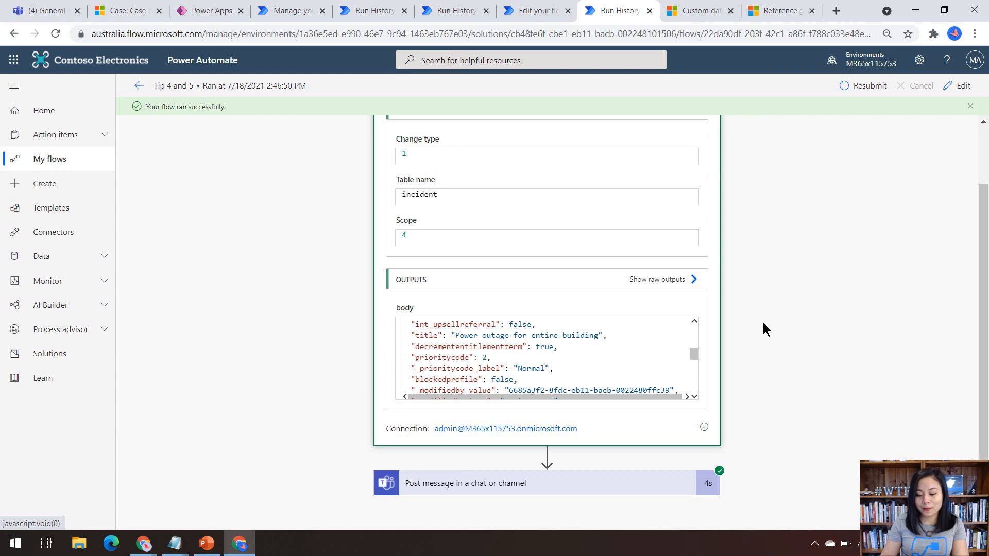
pyautogui.click(40, 11)
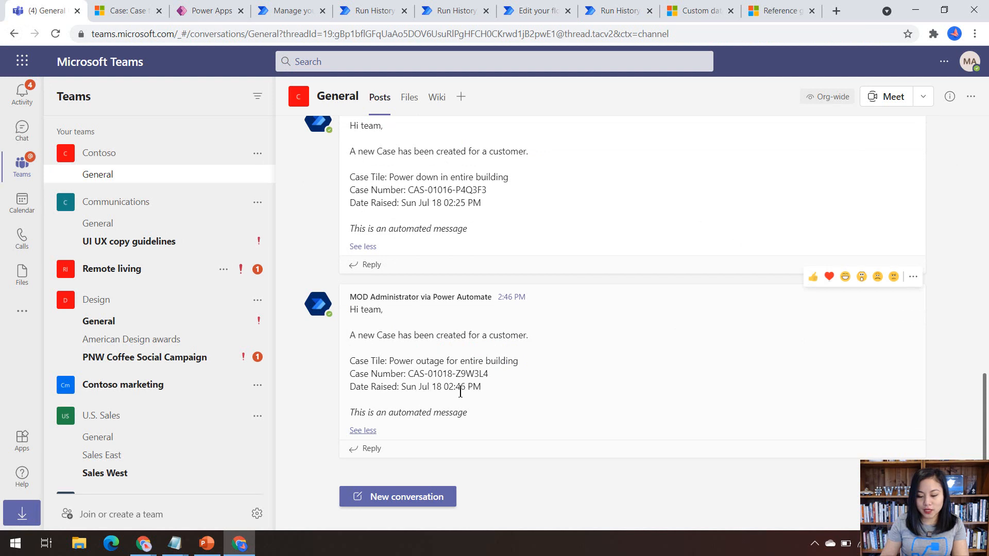
pyautogui.moveTo(493, 392)
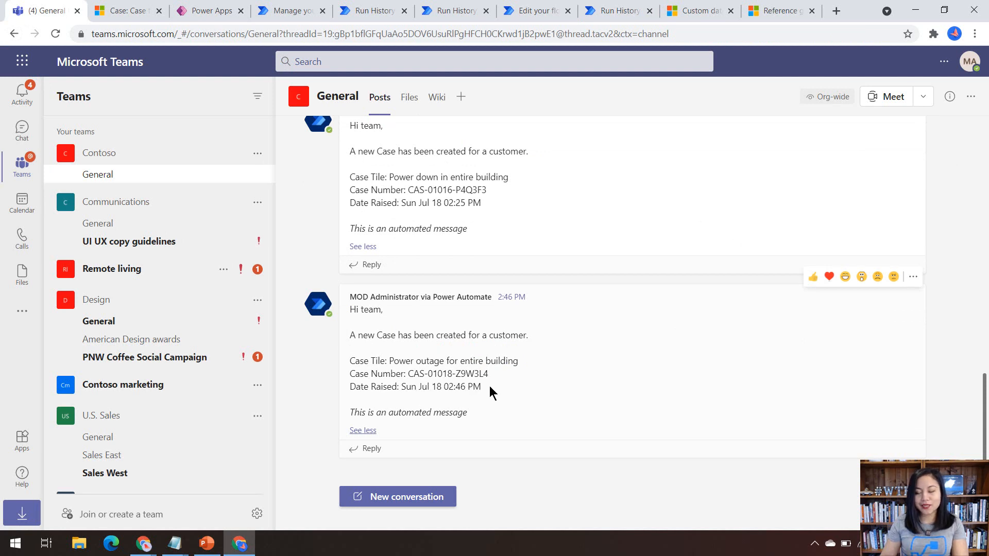